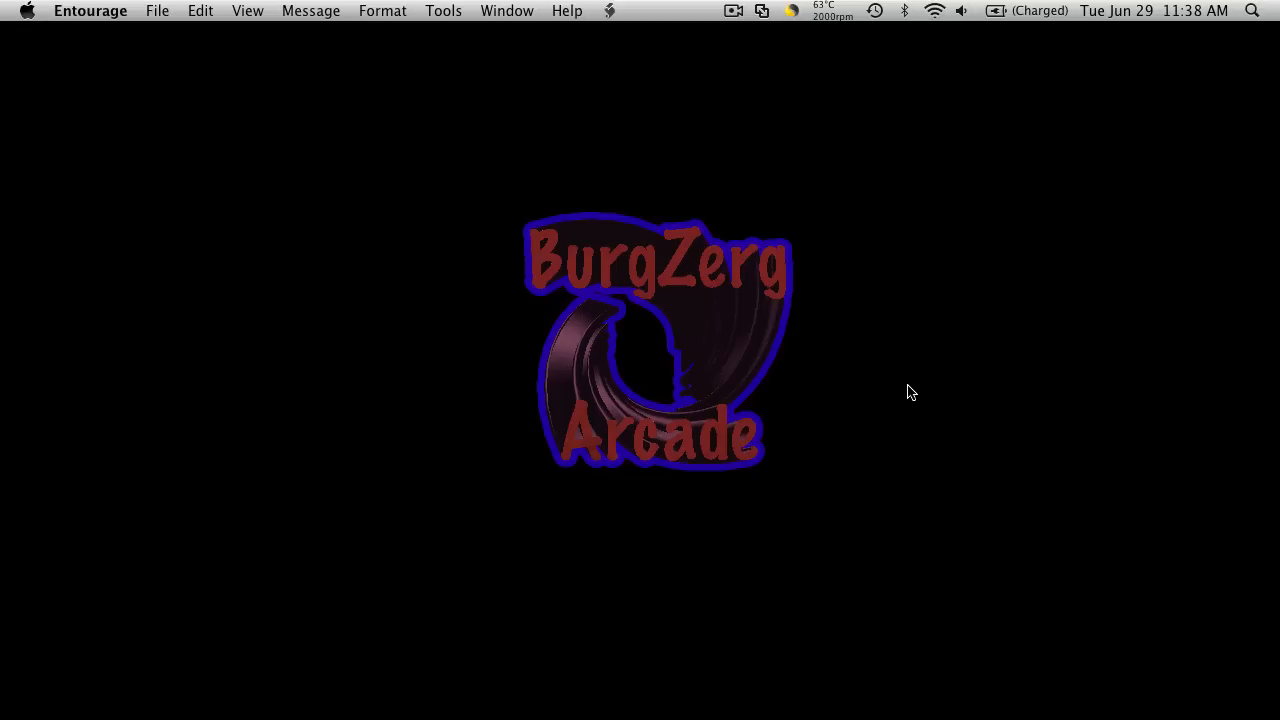
mouse_move(878, 367)
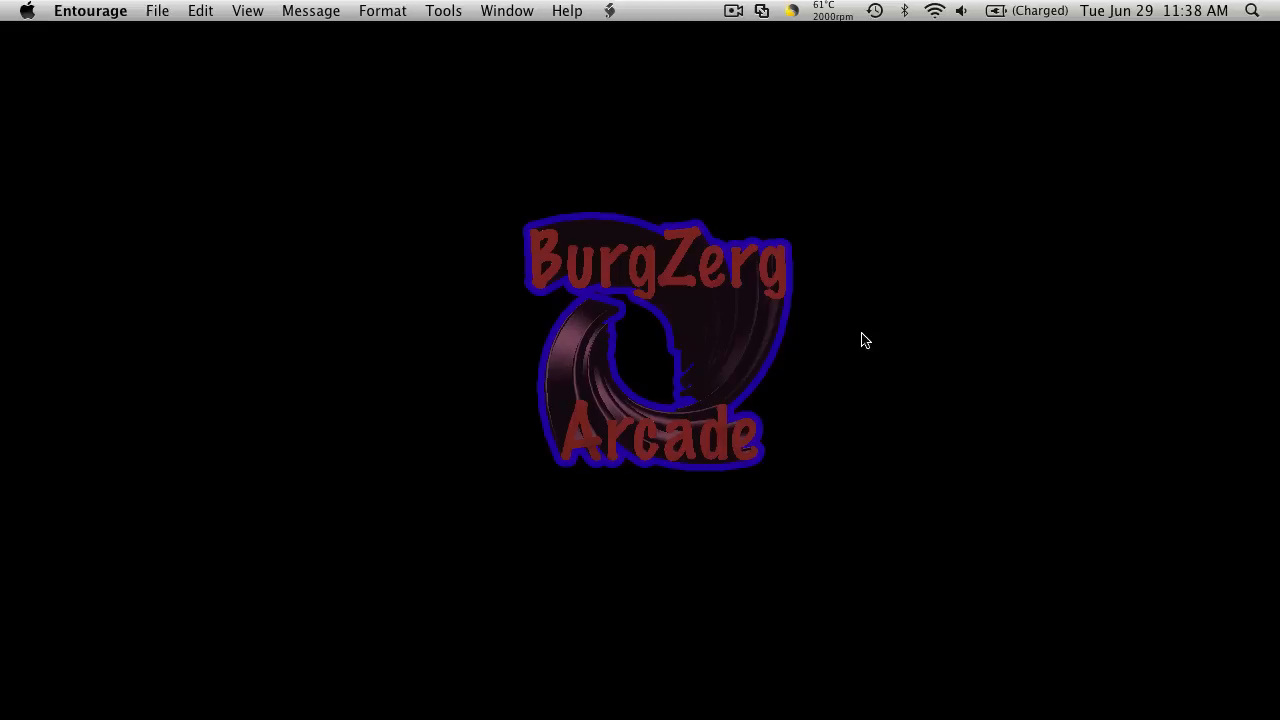
mouse_move(826, 305)
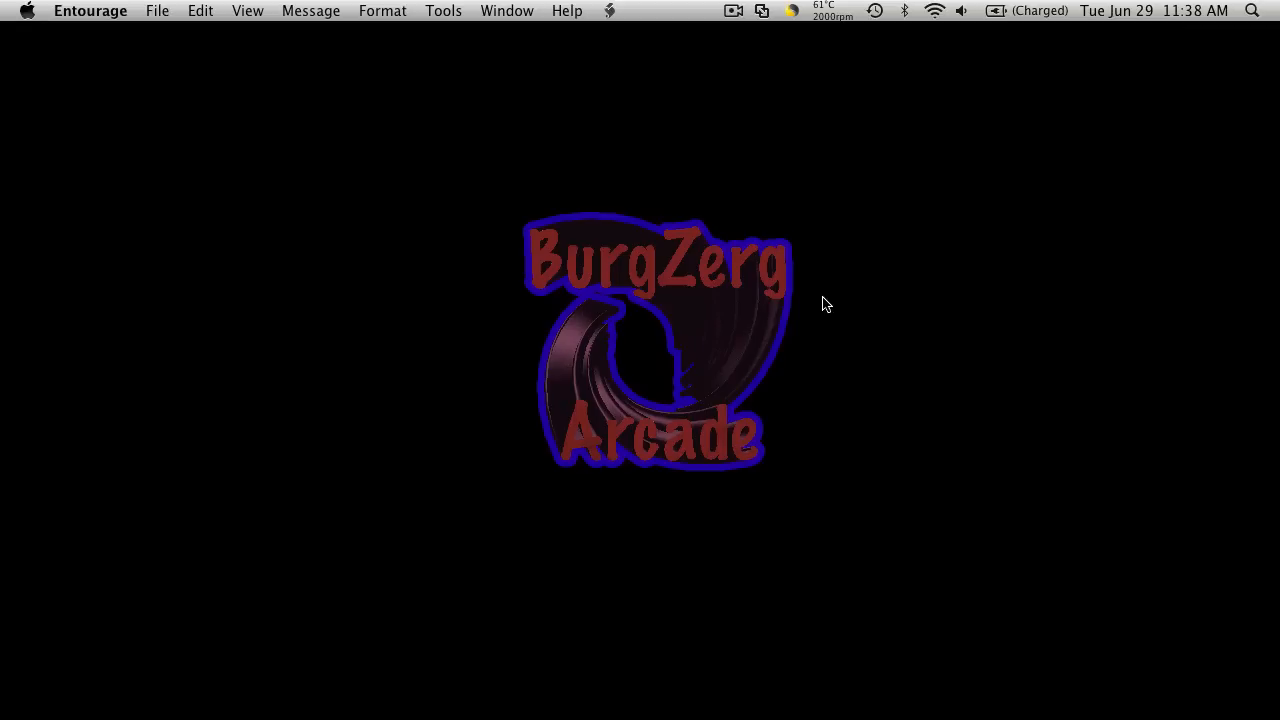
mouse_move(588, 328)
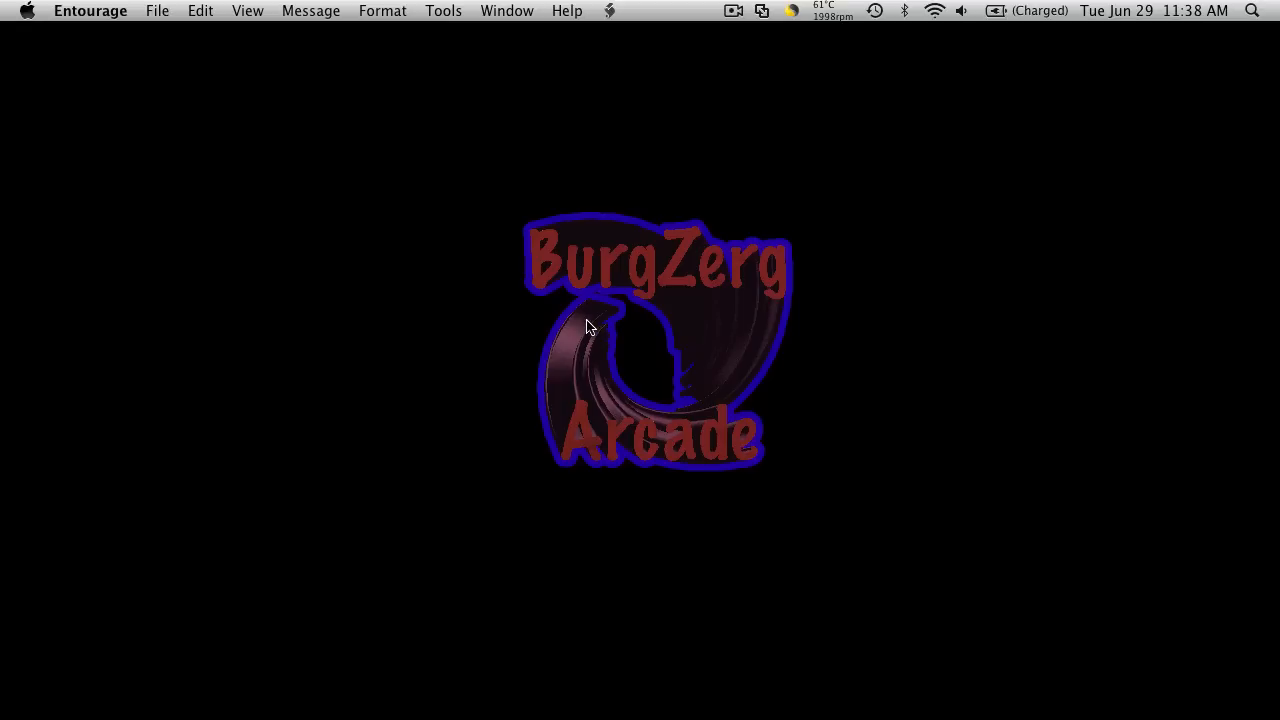
mouse_move(1168, 248)
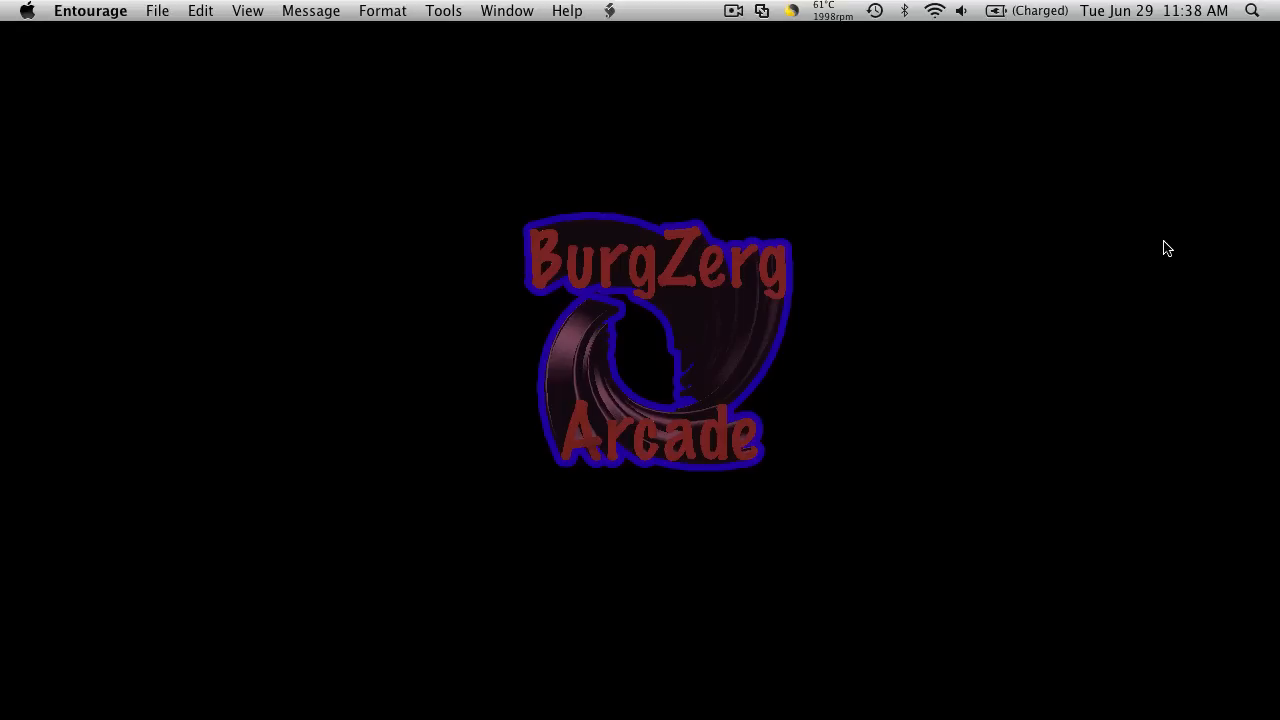
mouse_move(562, 580)
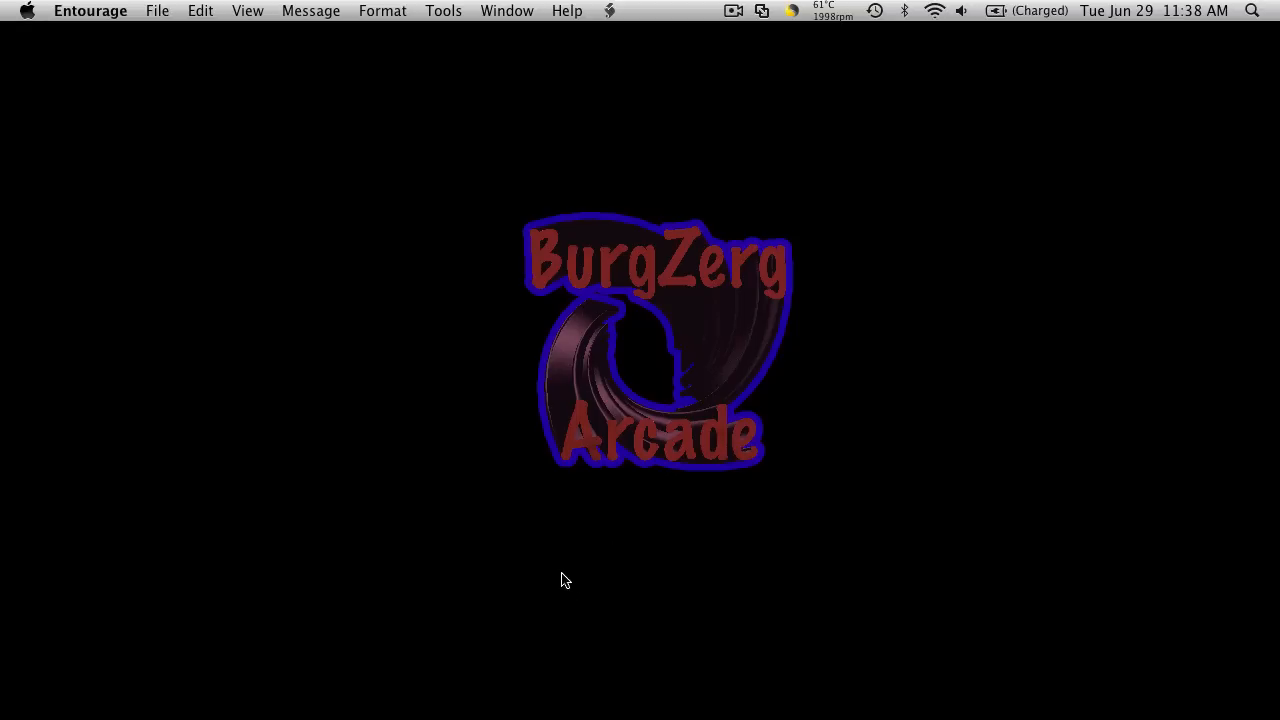
mouse_move(461, 680)
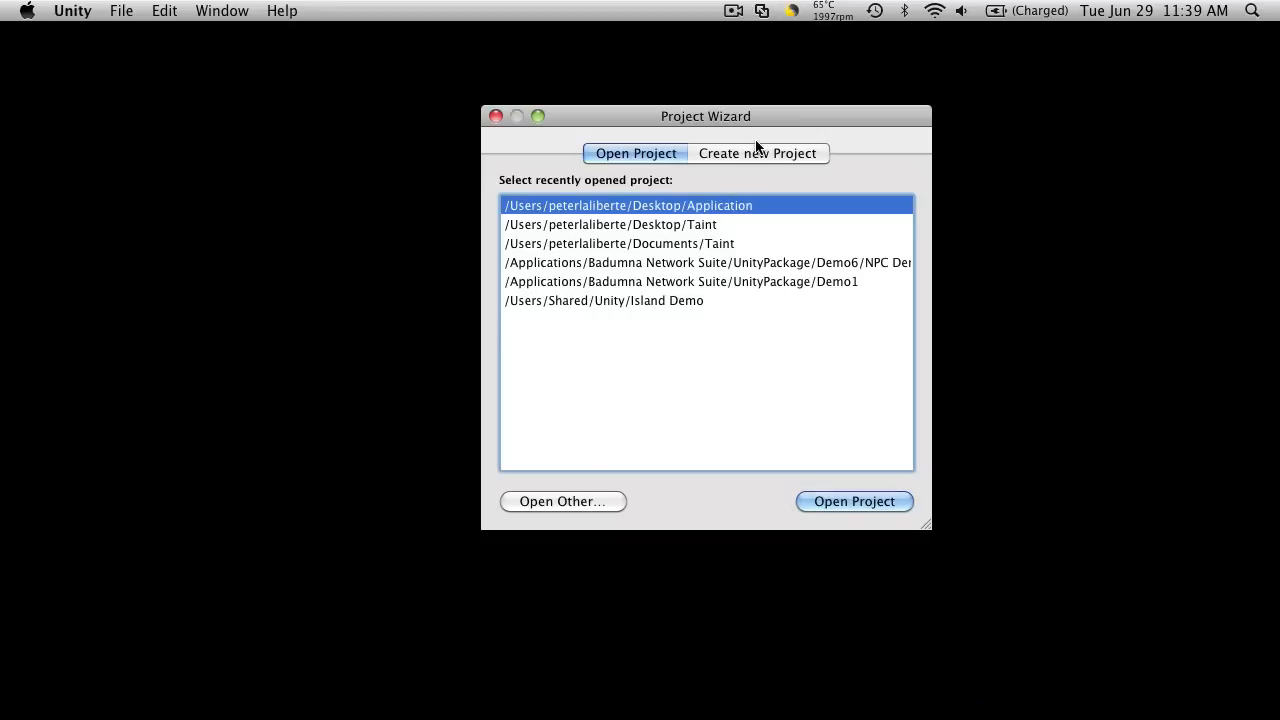
mouse_move(800, 160)
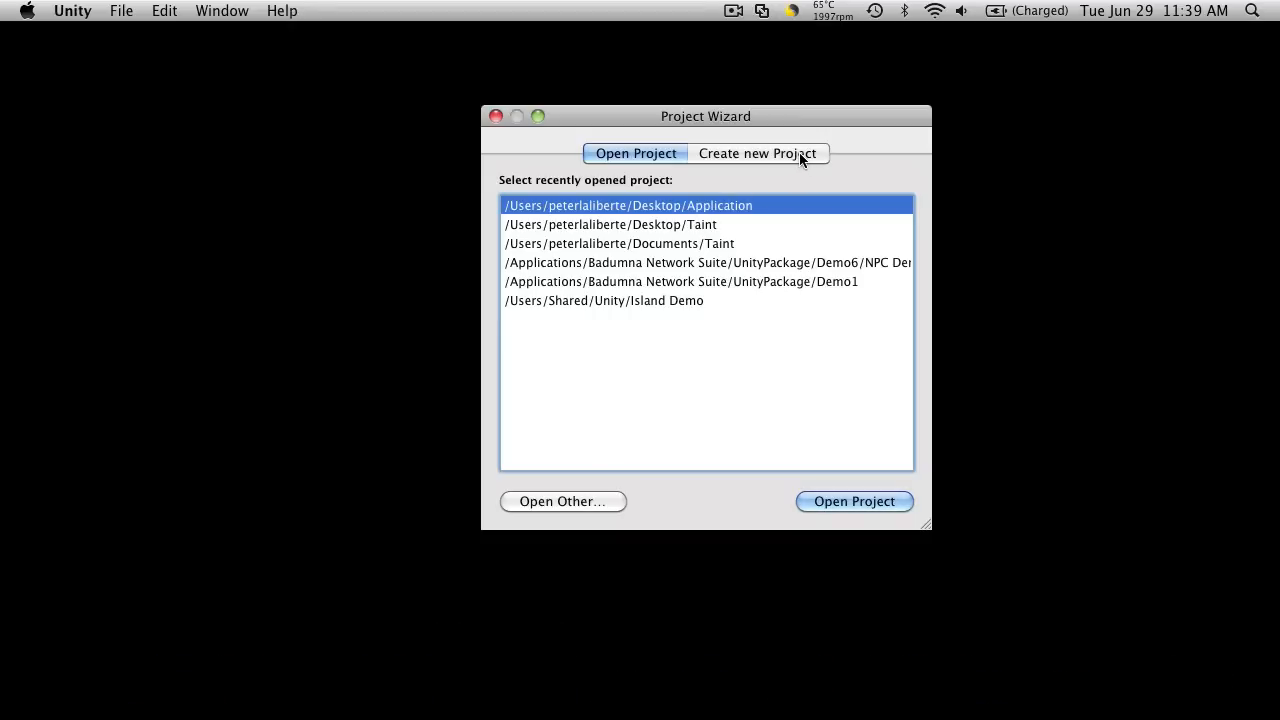
Step: Start a new project without Pro Standard Assets, making a Desktop folder named 'Hack and Slash'
click(757, 153)
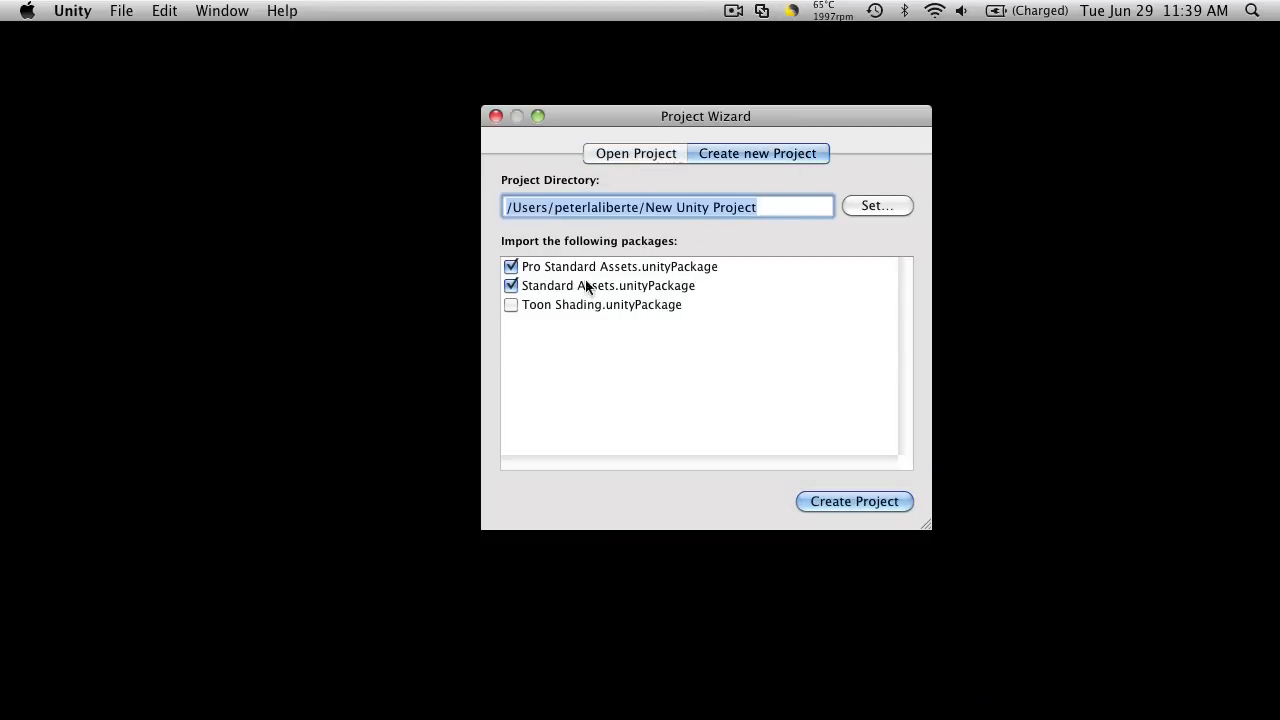
click(511, 266)
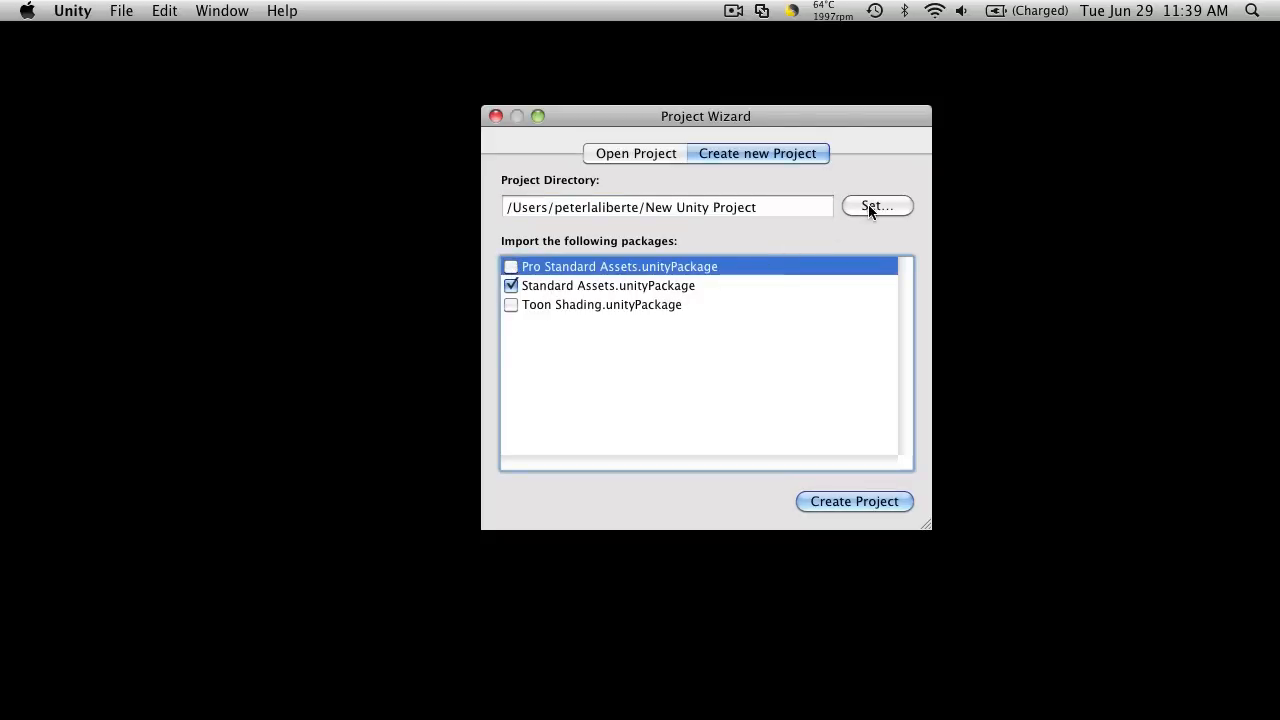
click(876, 206)
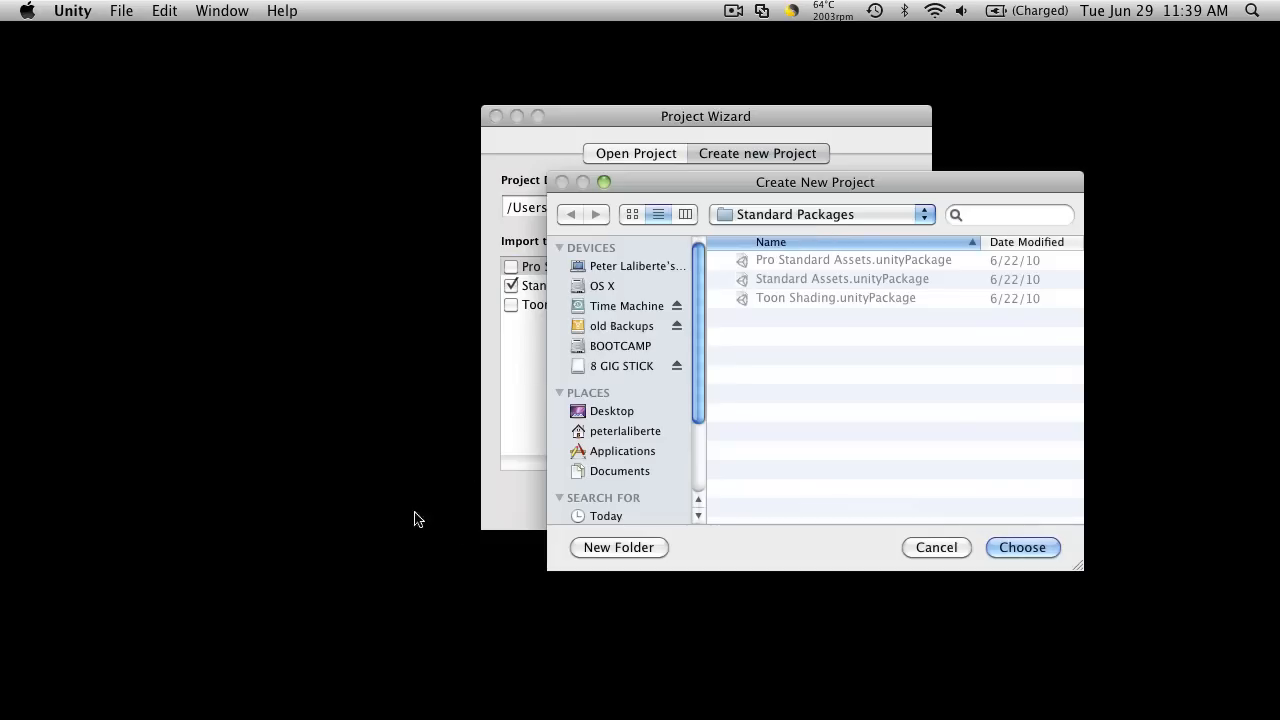
click(611, 411)
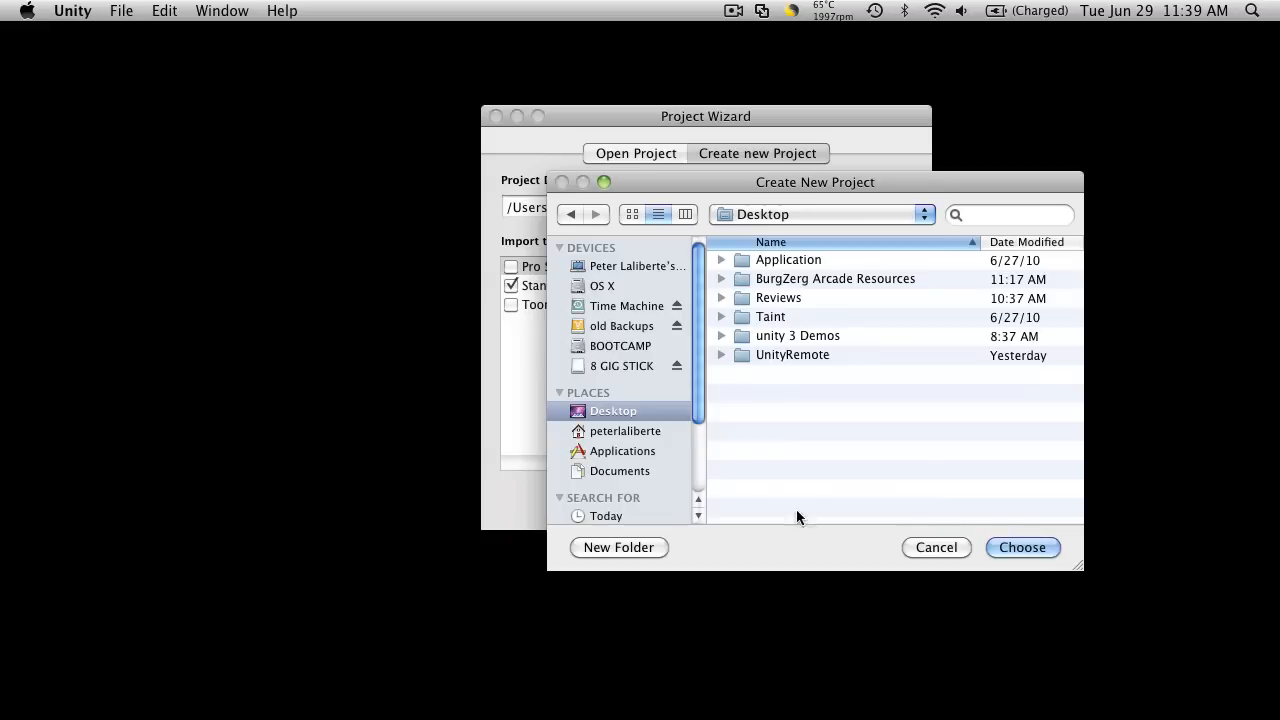
click(618, 547)
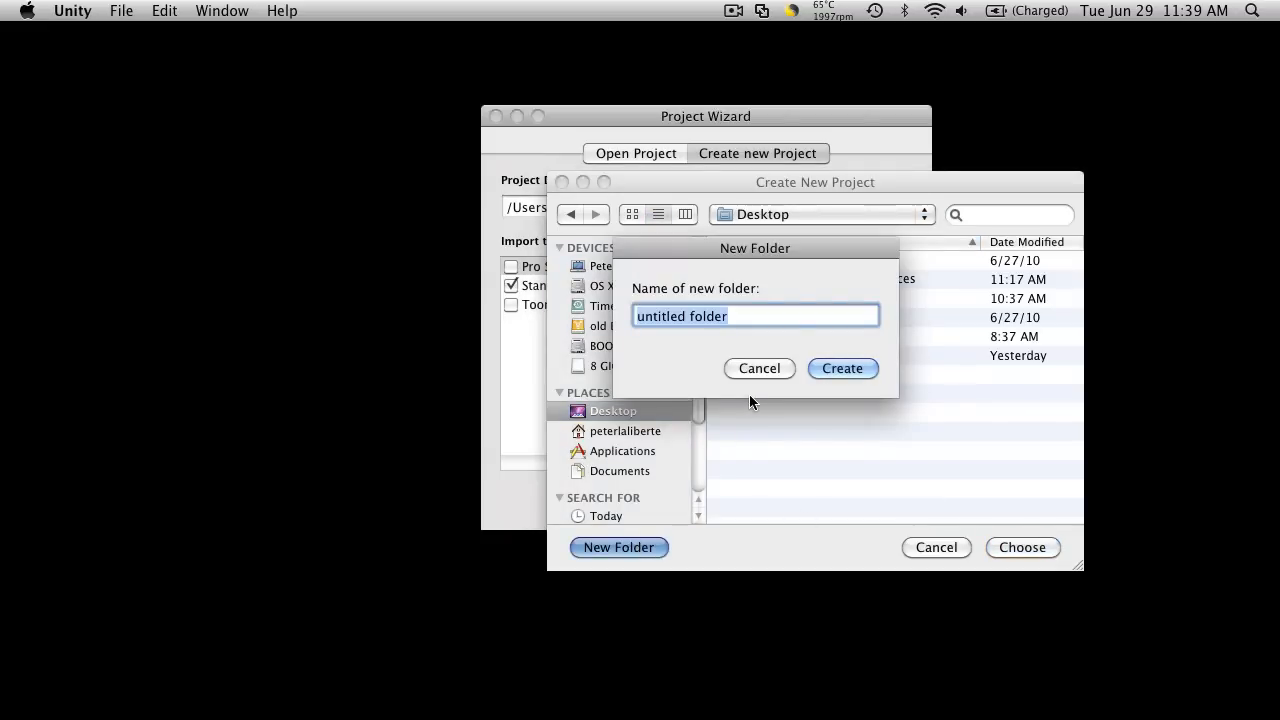
text(Hack)
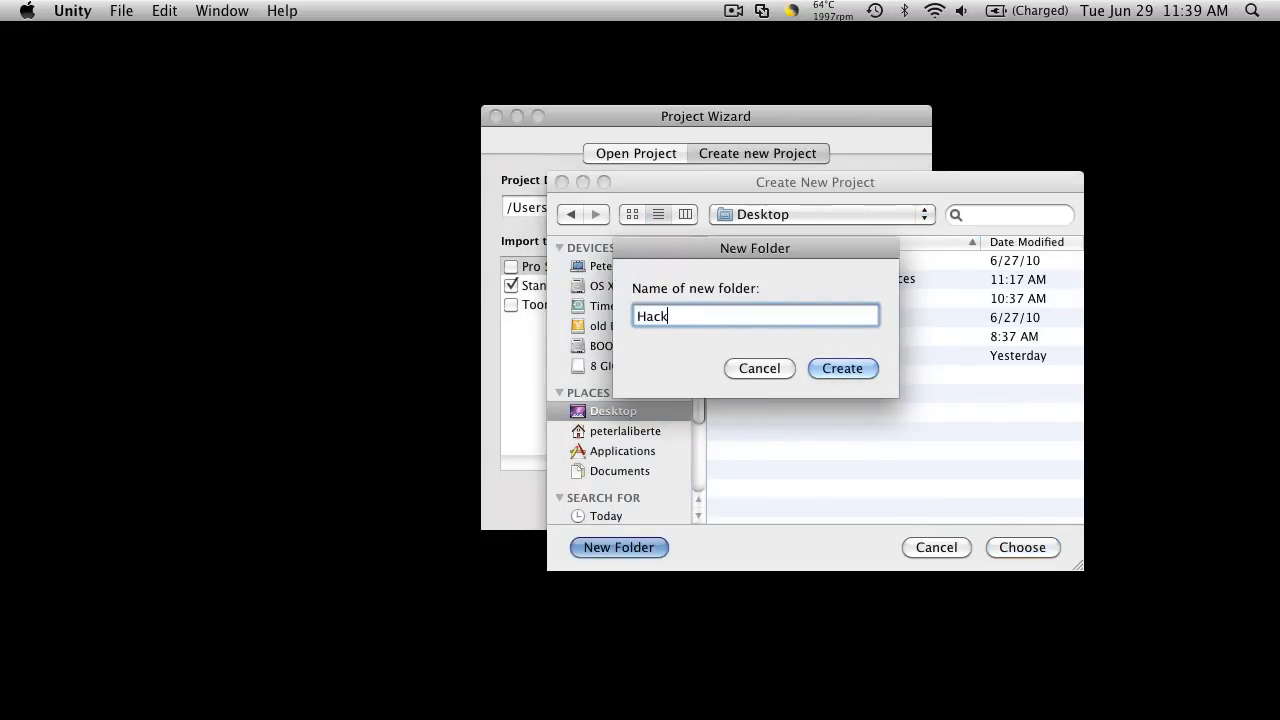
text(and Slash)
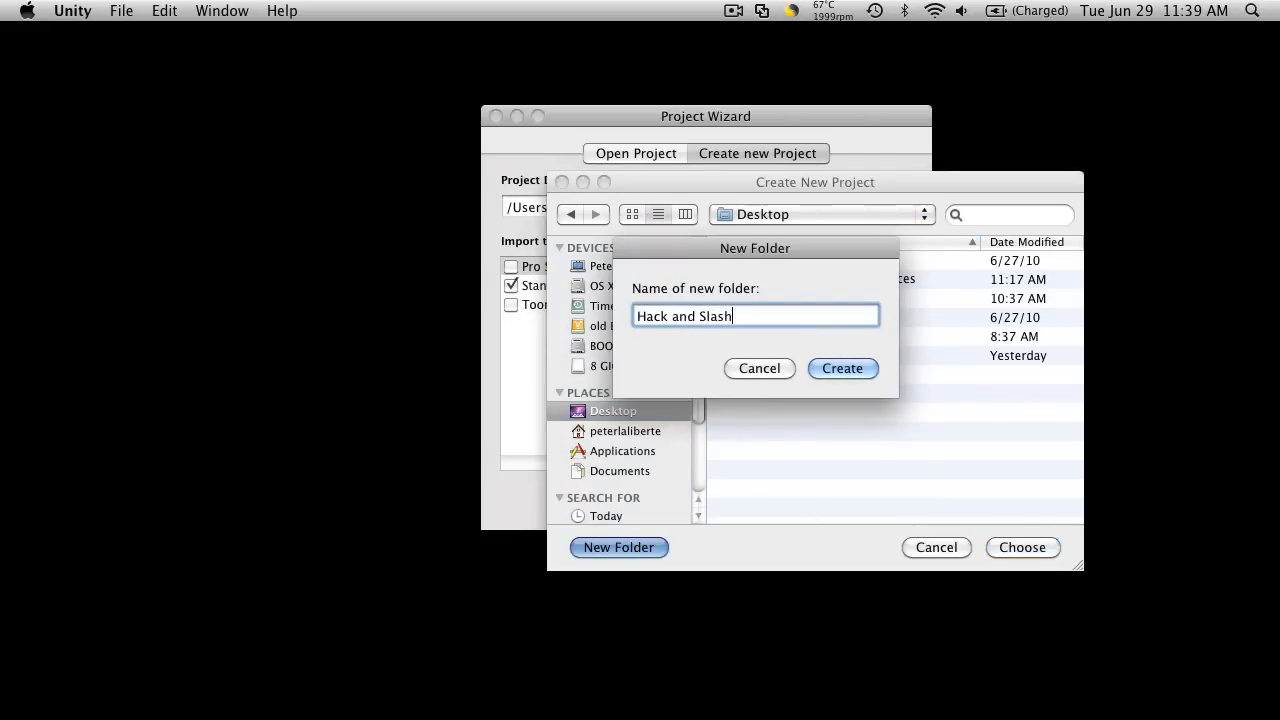
Step: Use the new Hack and Slash folder as the project location and create the project
click(842, 368)
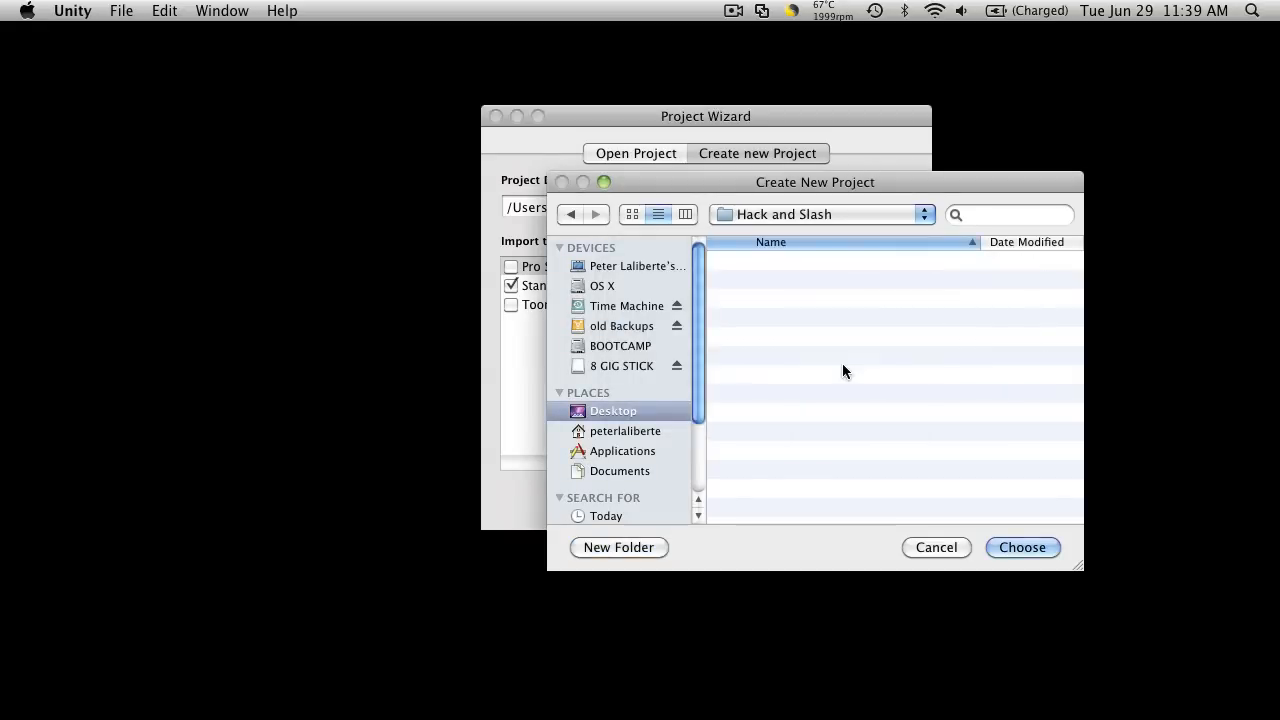
click(1022, 547)
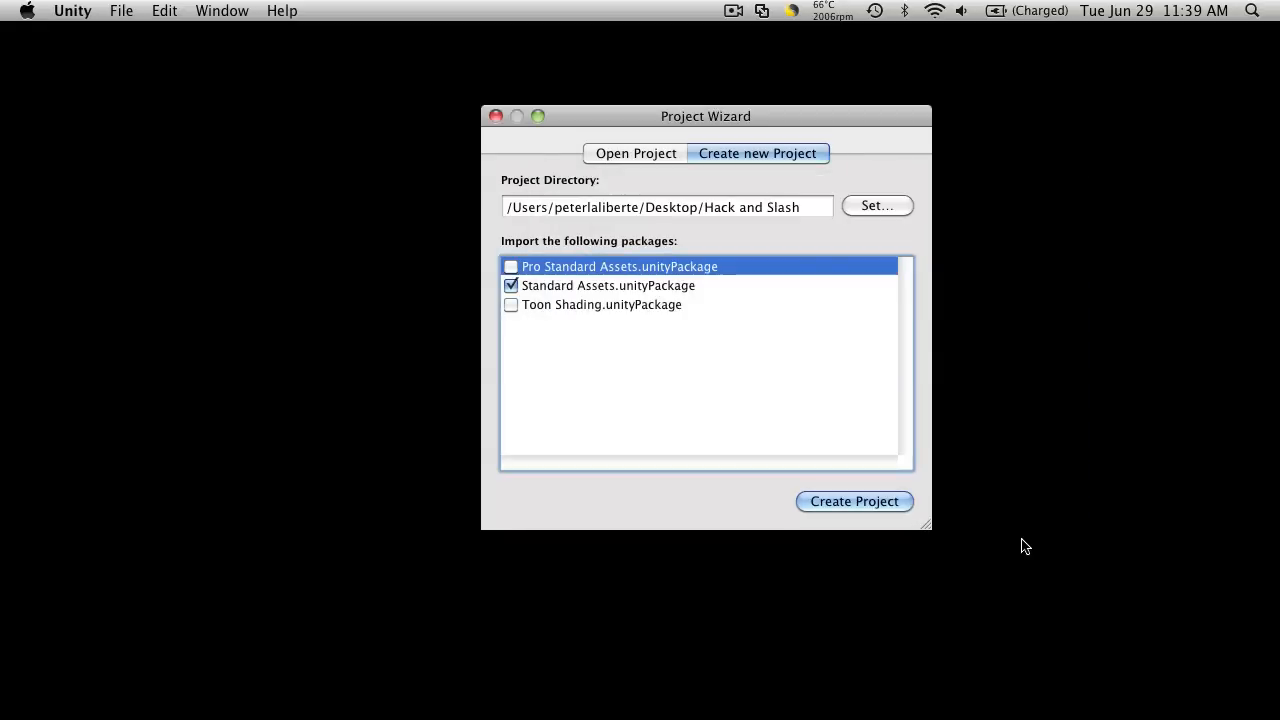
click(853, 501)
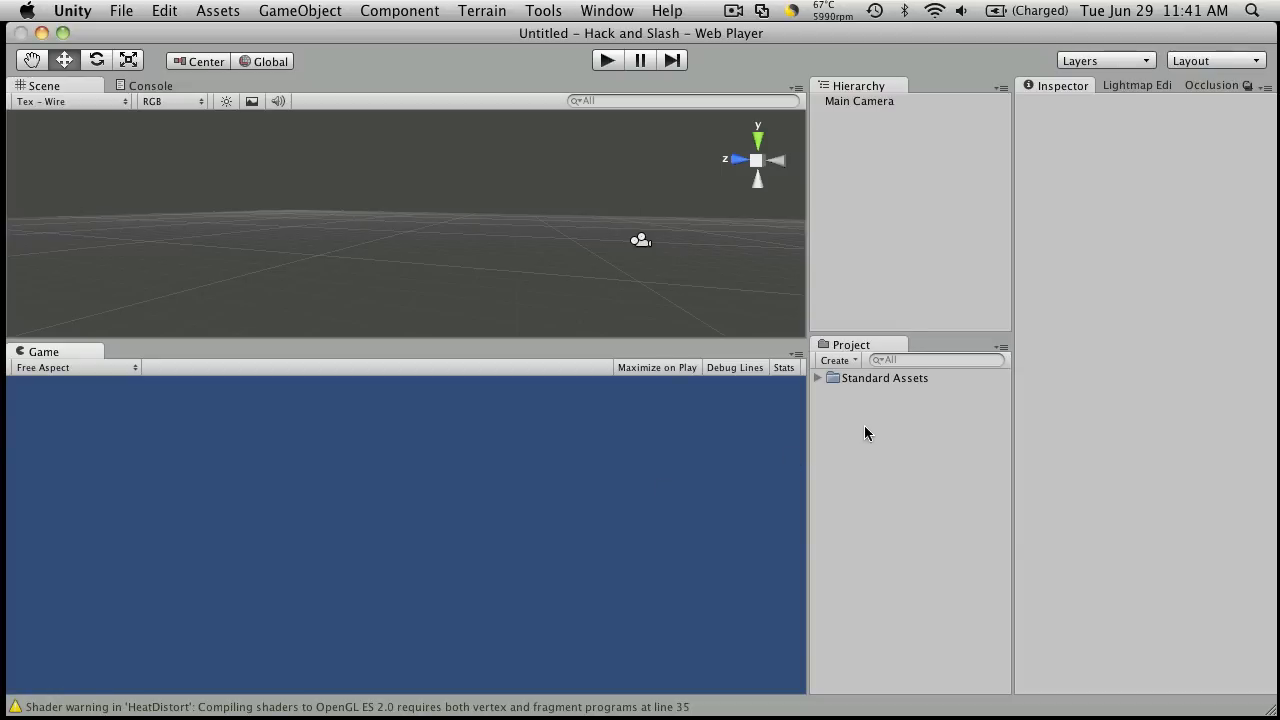
Step: Expand Standard Assets to look over Prefabs, Scripts and Terrain Assets, then collapse it
click(818, 378)
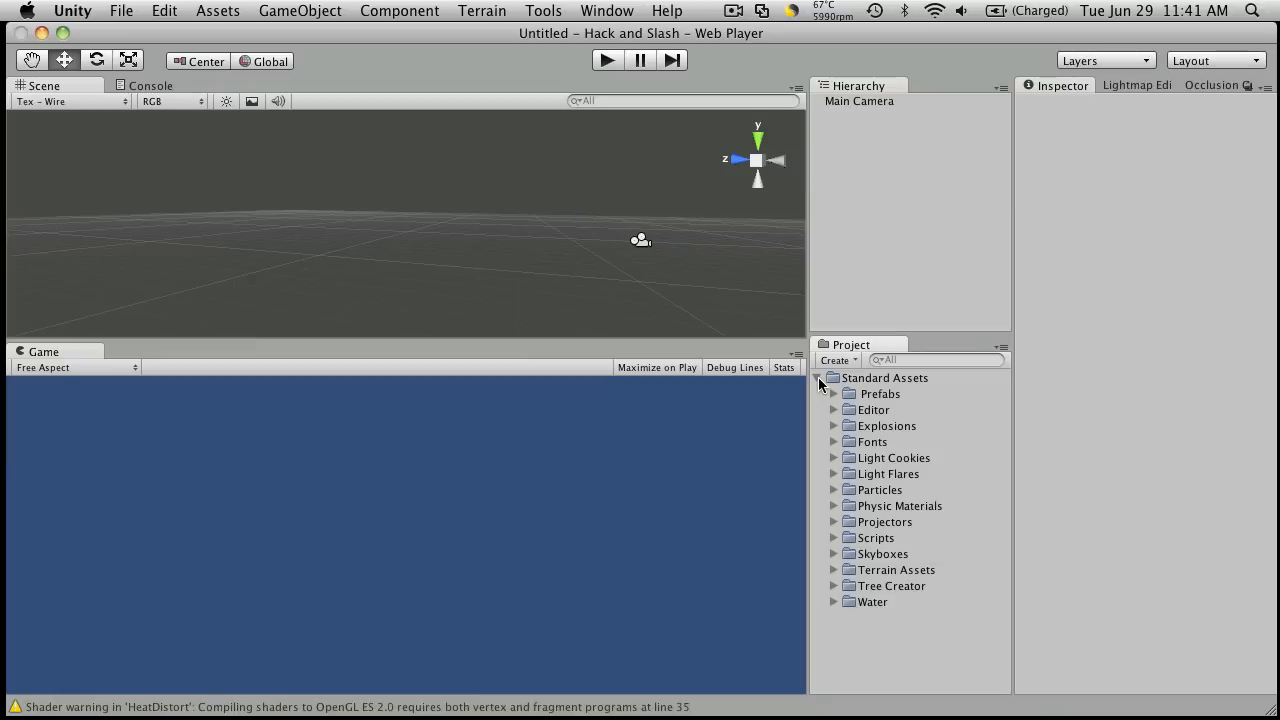
click(821, 378)
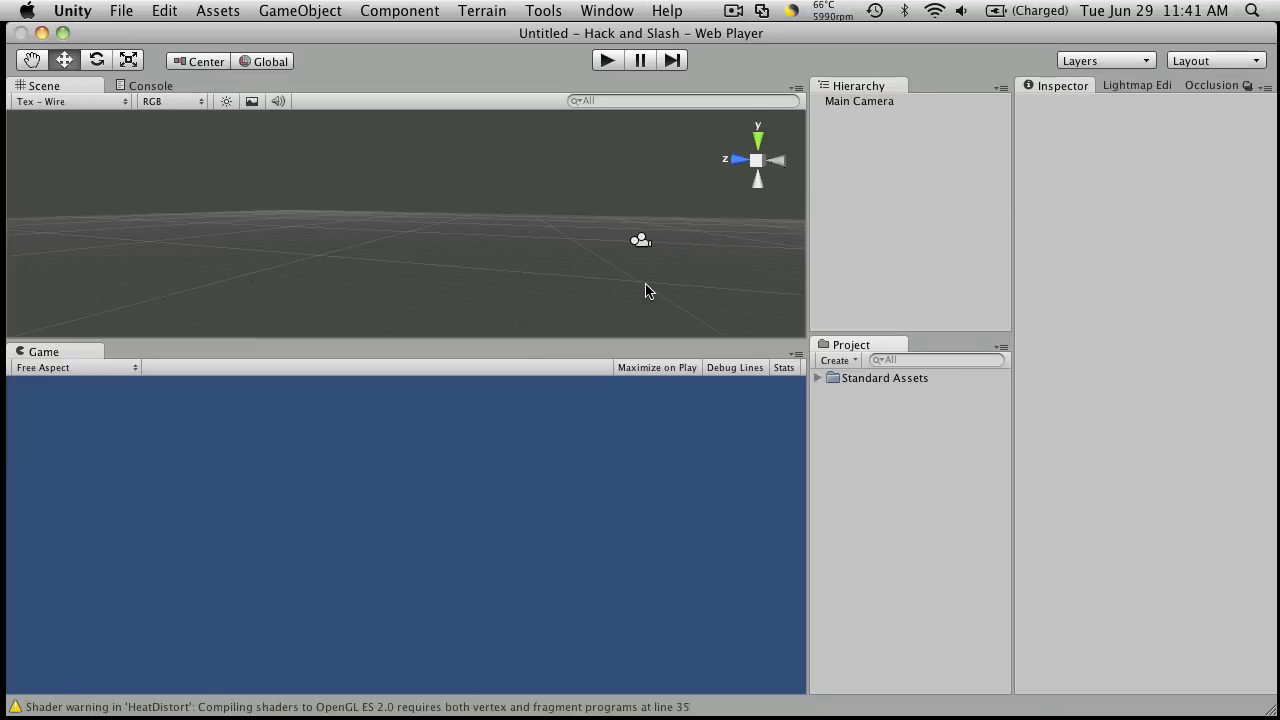
mouse_move(583, 188)
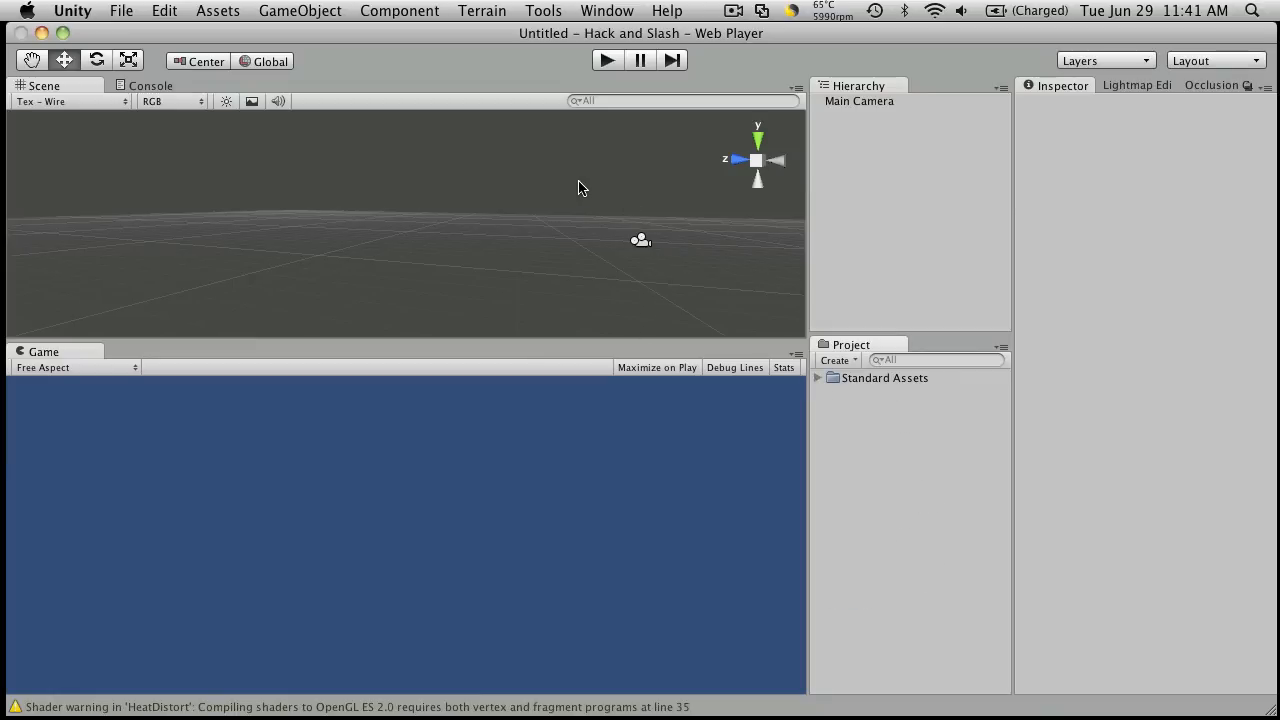
mouse_move(667, 152)
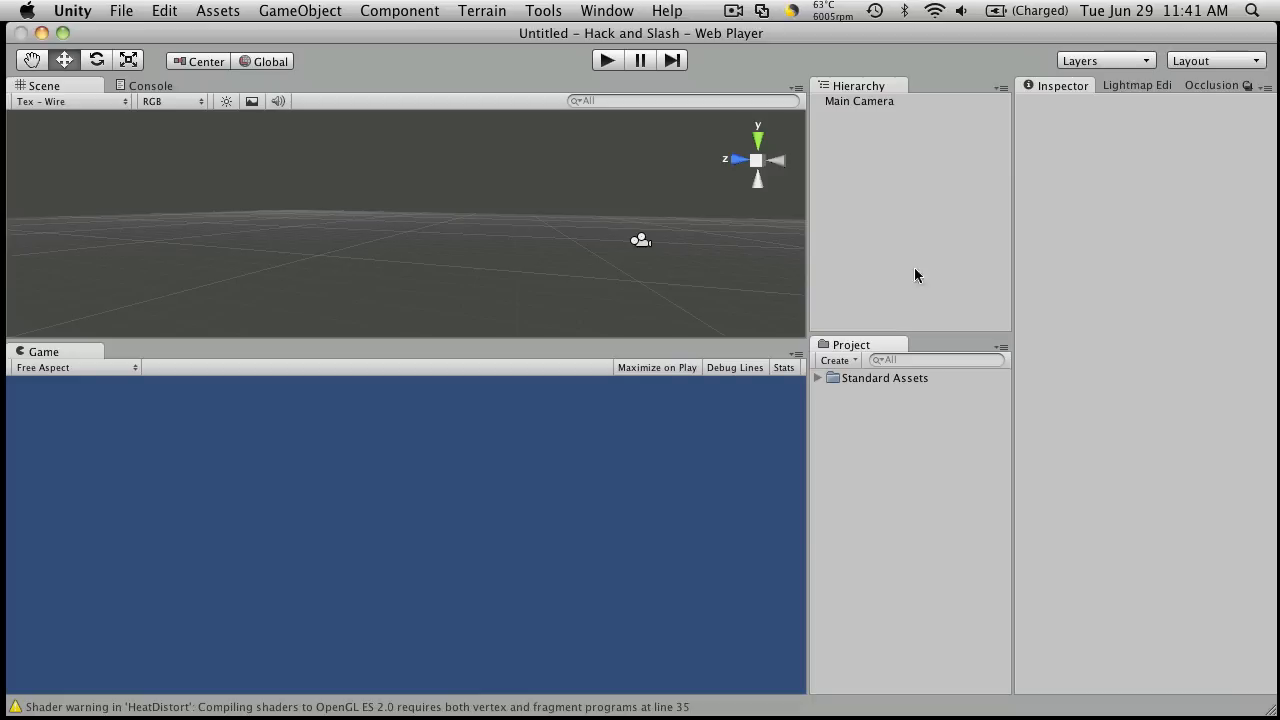
mouse_move(900, 300)
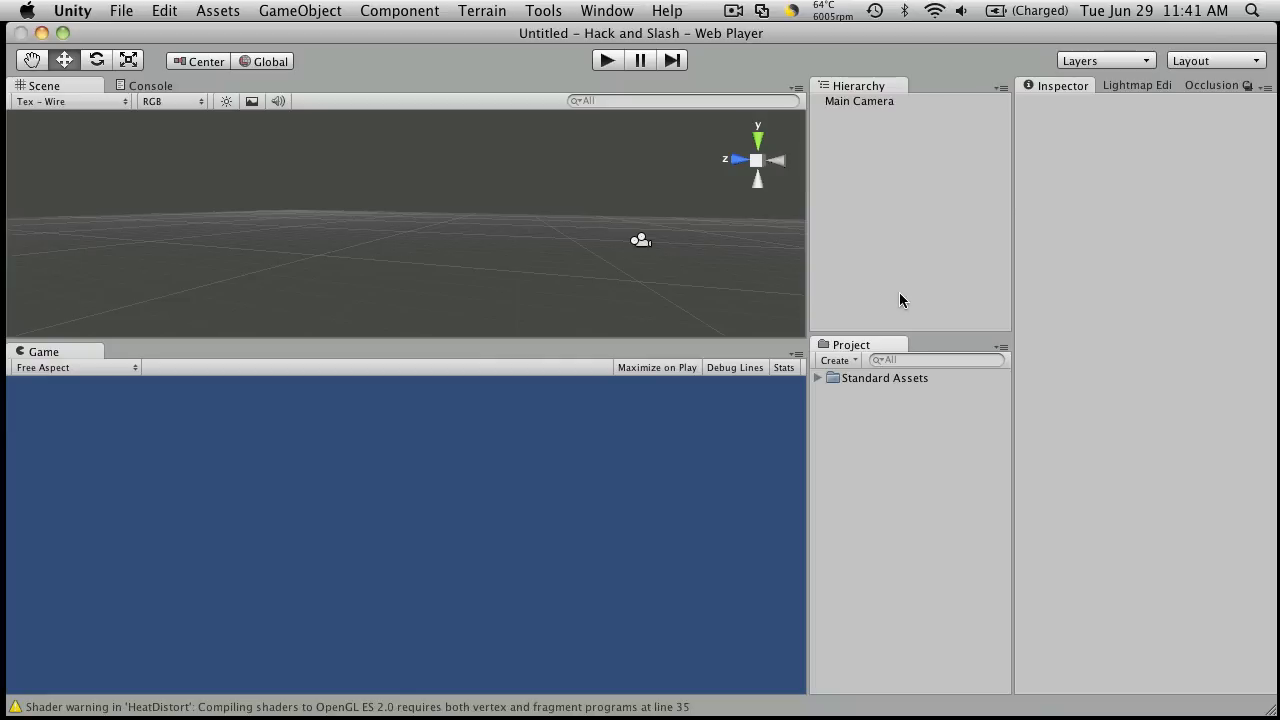
mouse_move(547, 390)
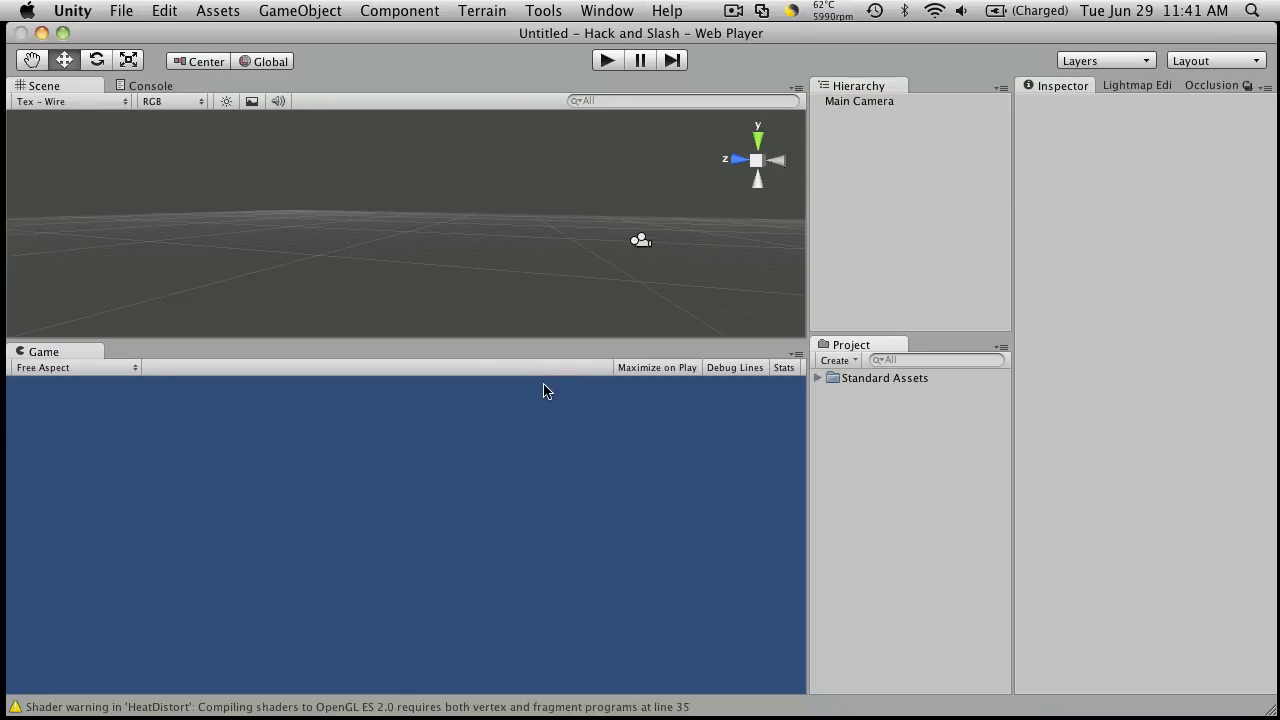
mouse_move(645, 304)
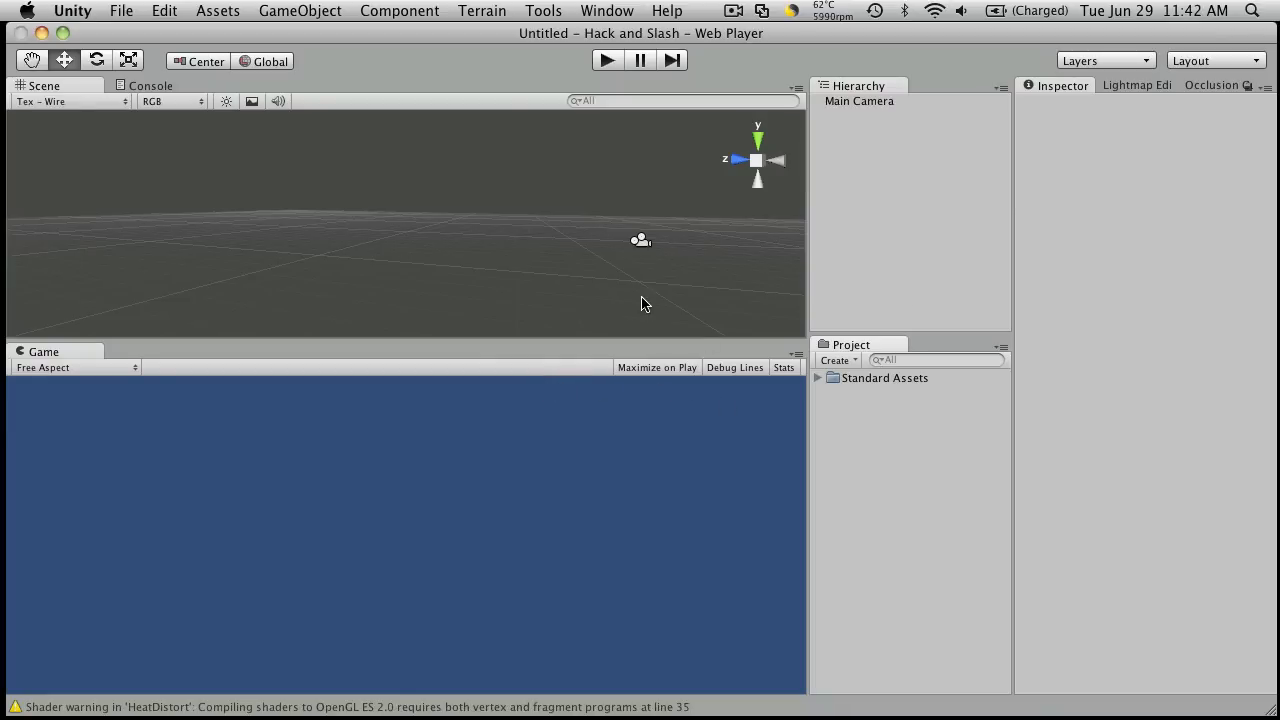
mouse_move(753, 299)
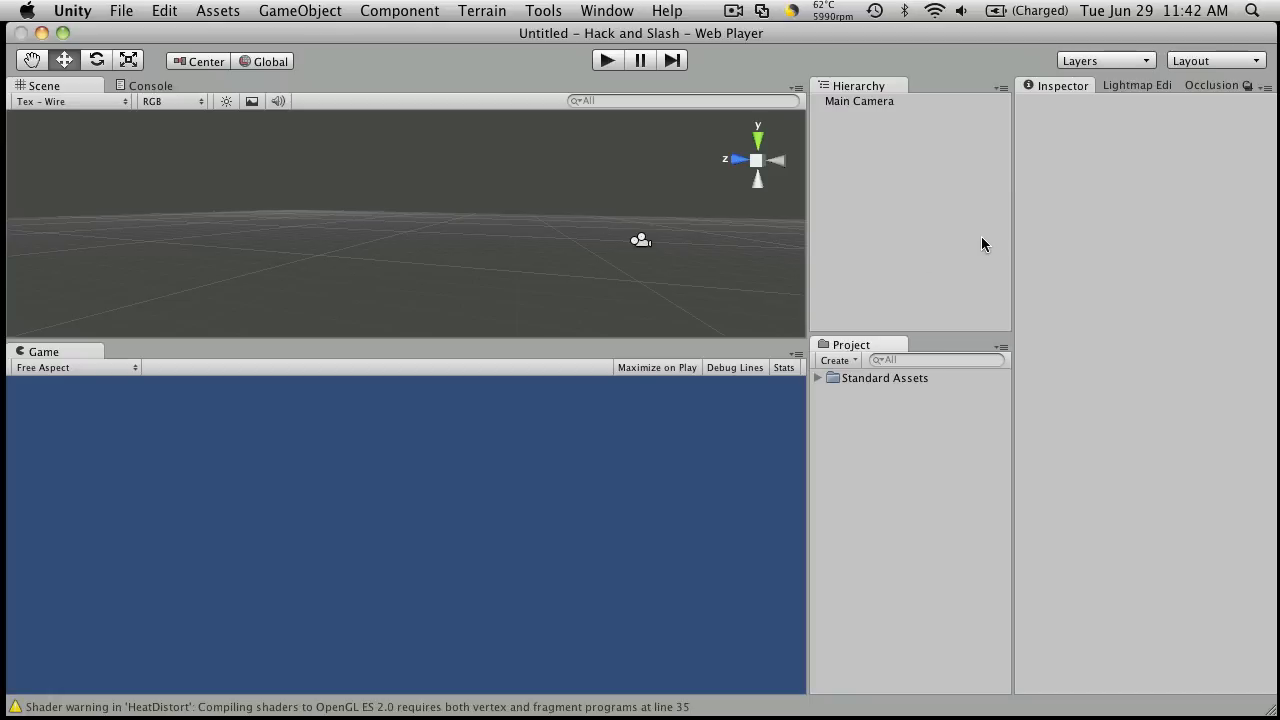
mouse_move(806, 78)
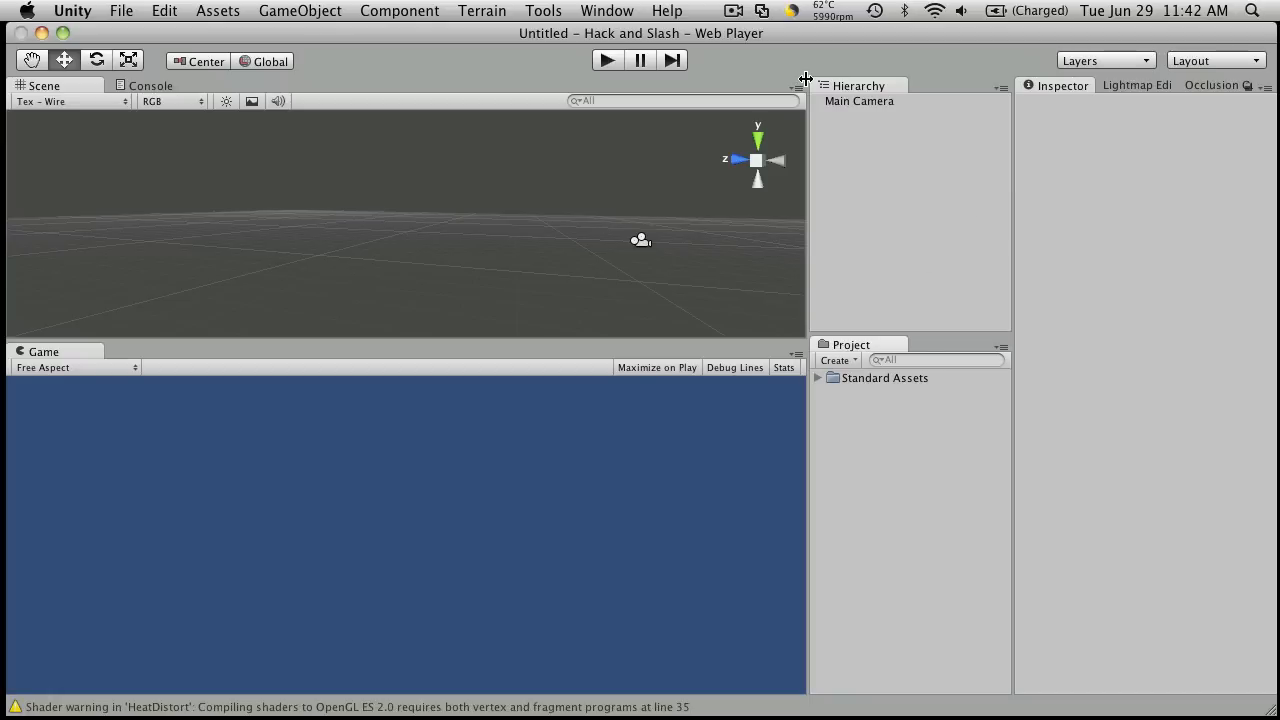
mouse_move(875, 218)
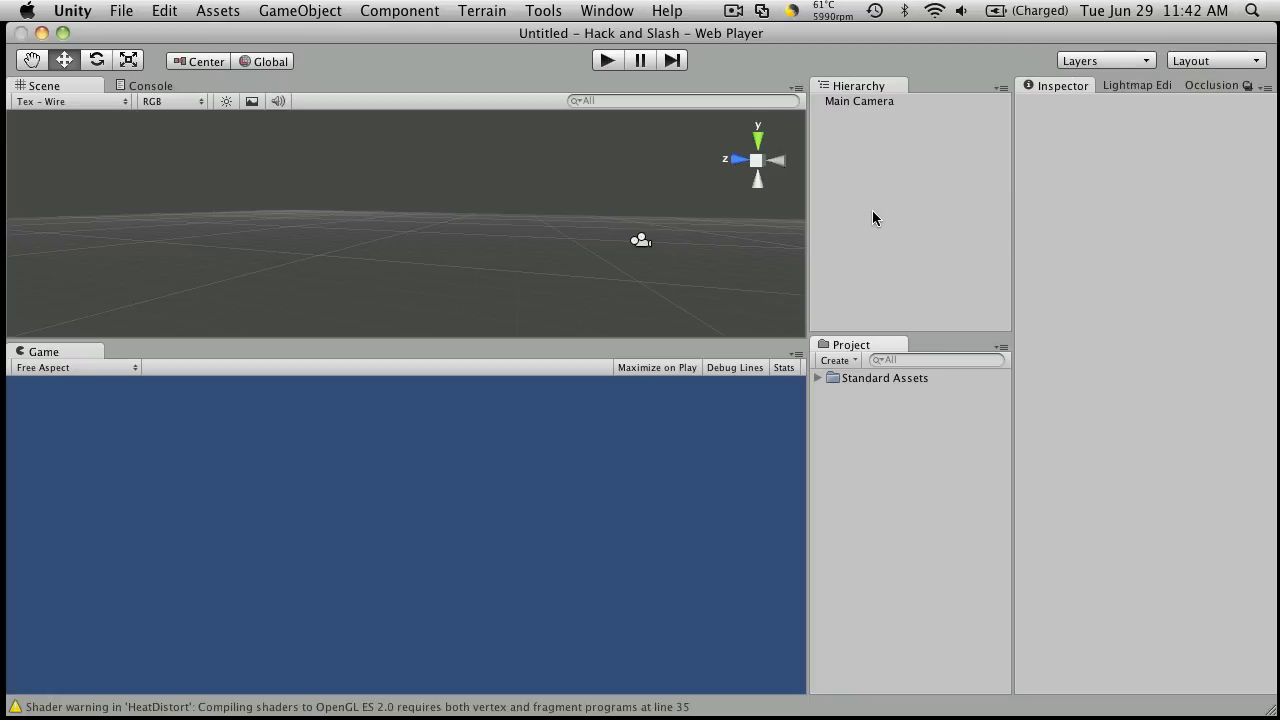
mouse_move(808, 307)
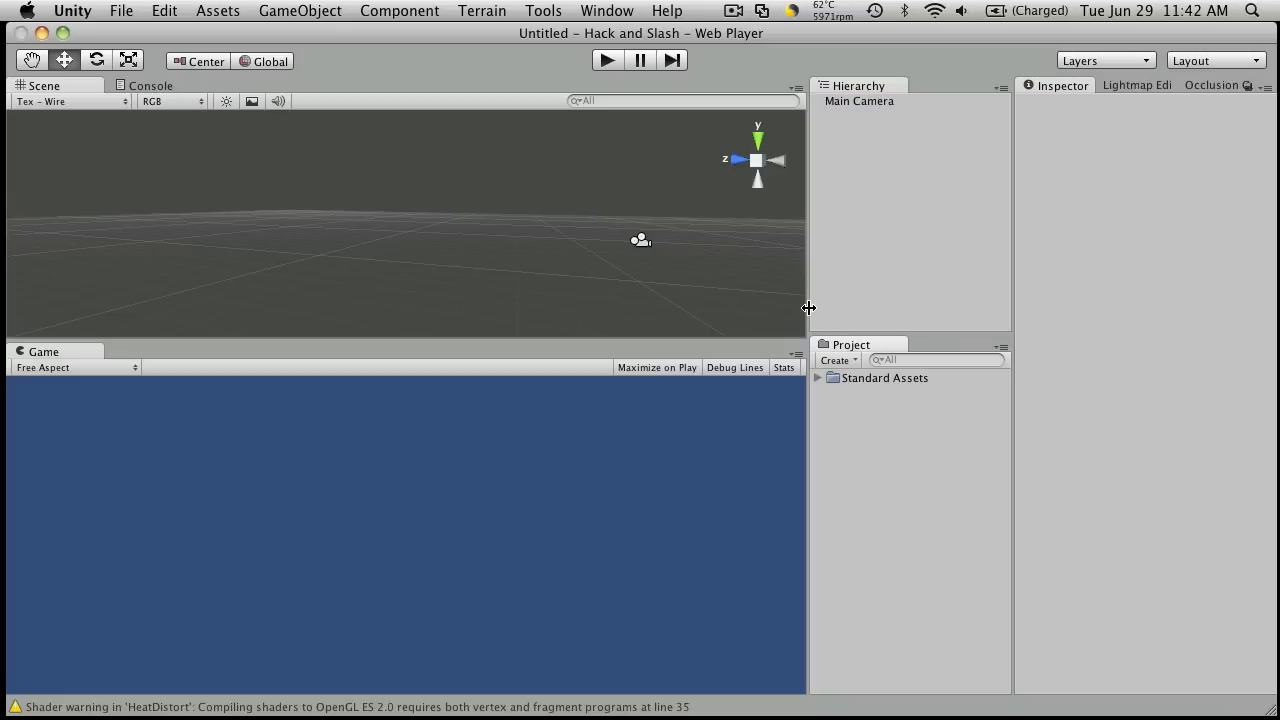
mouse_move(363, 334)
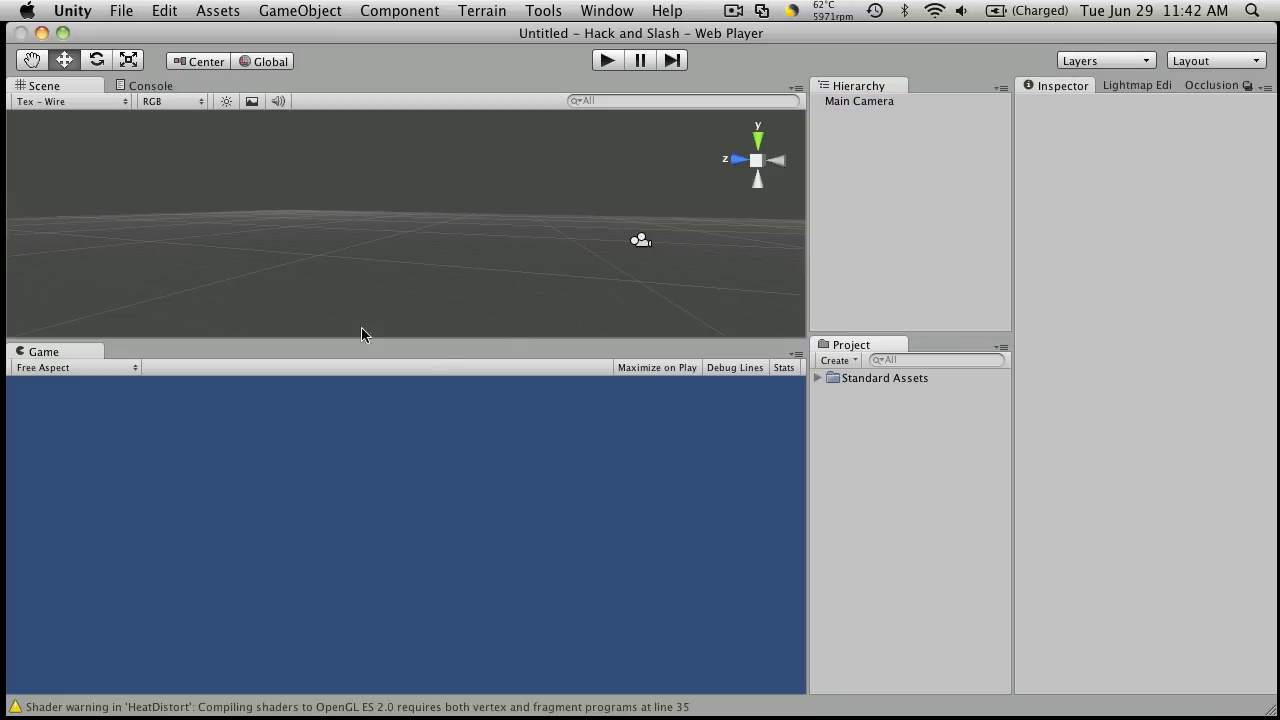
mouse_move(388, 111)
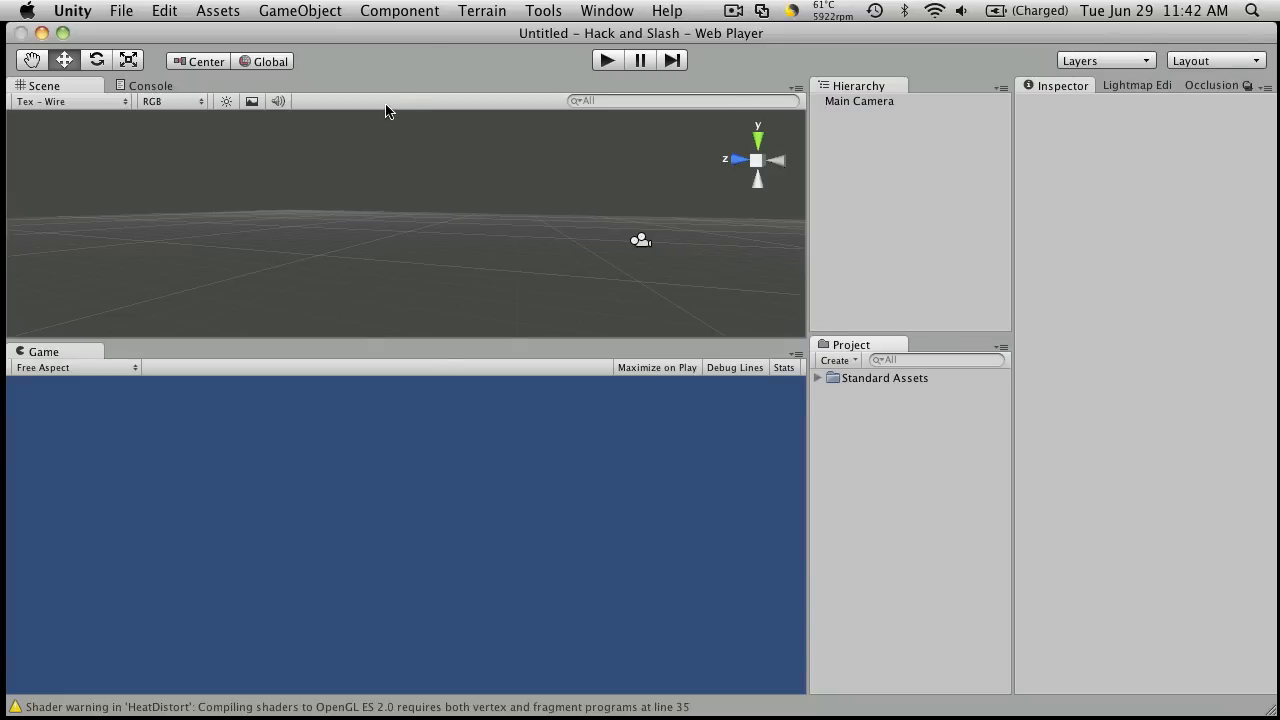
mouse_move(489, 27)
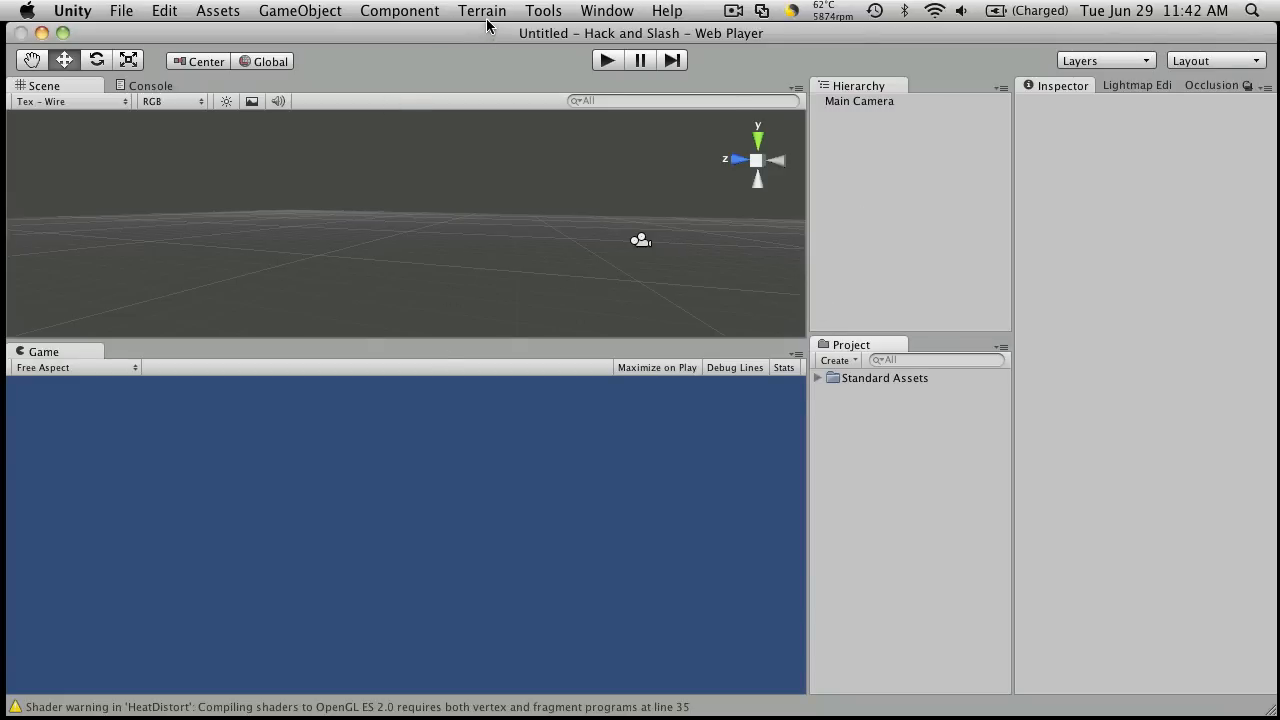
Step: Add a cube, reset its transform to the origin, and set Scale X to 100
click(300, 11)
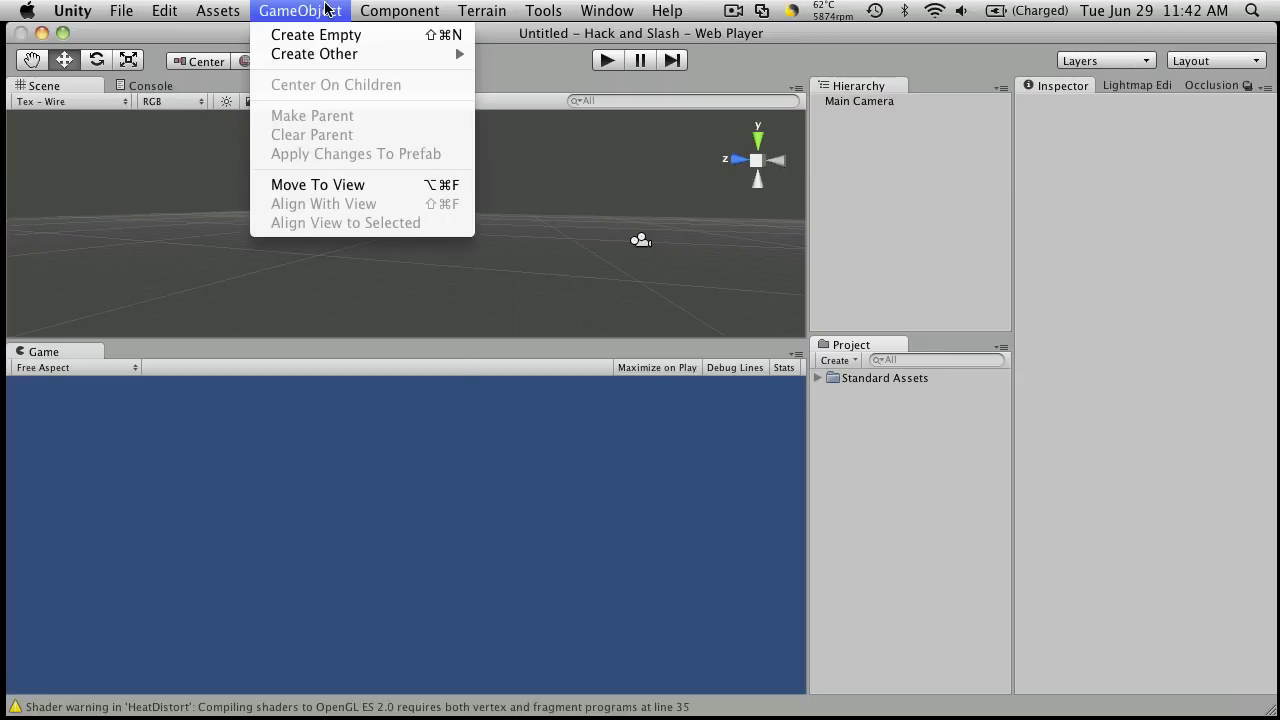
mouse_move(314, 54)
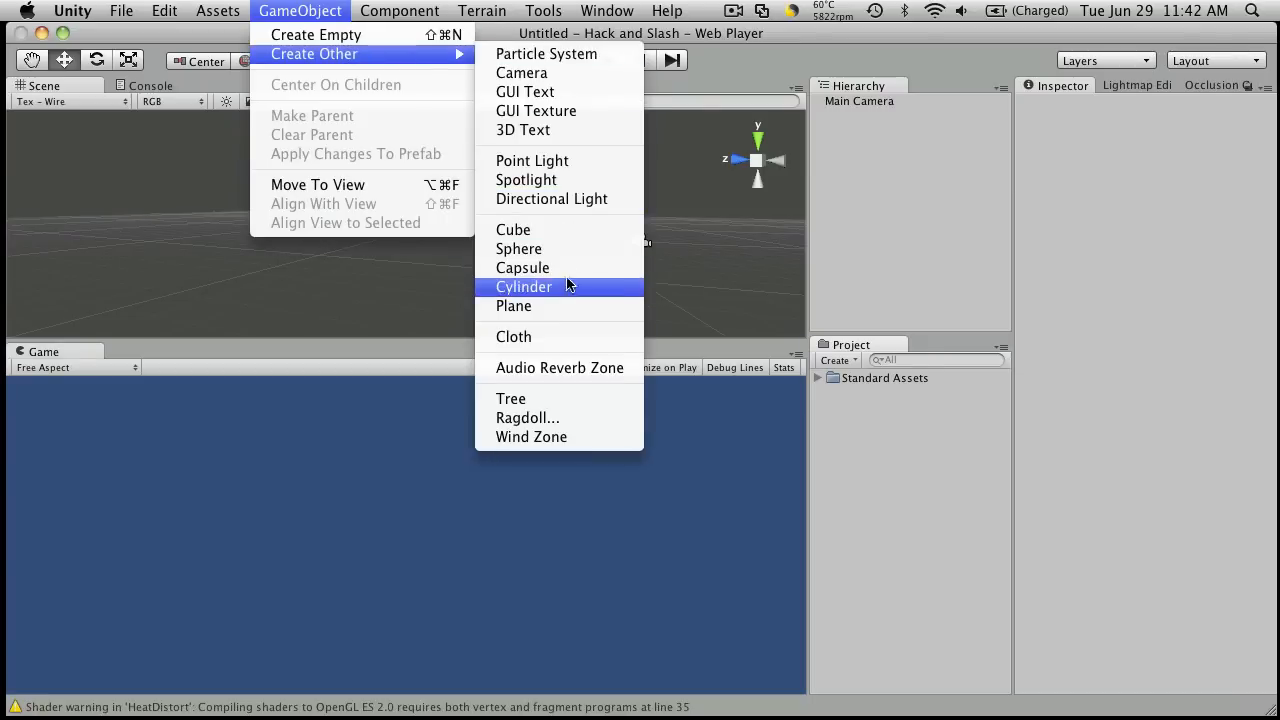
click(513, 229)
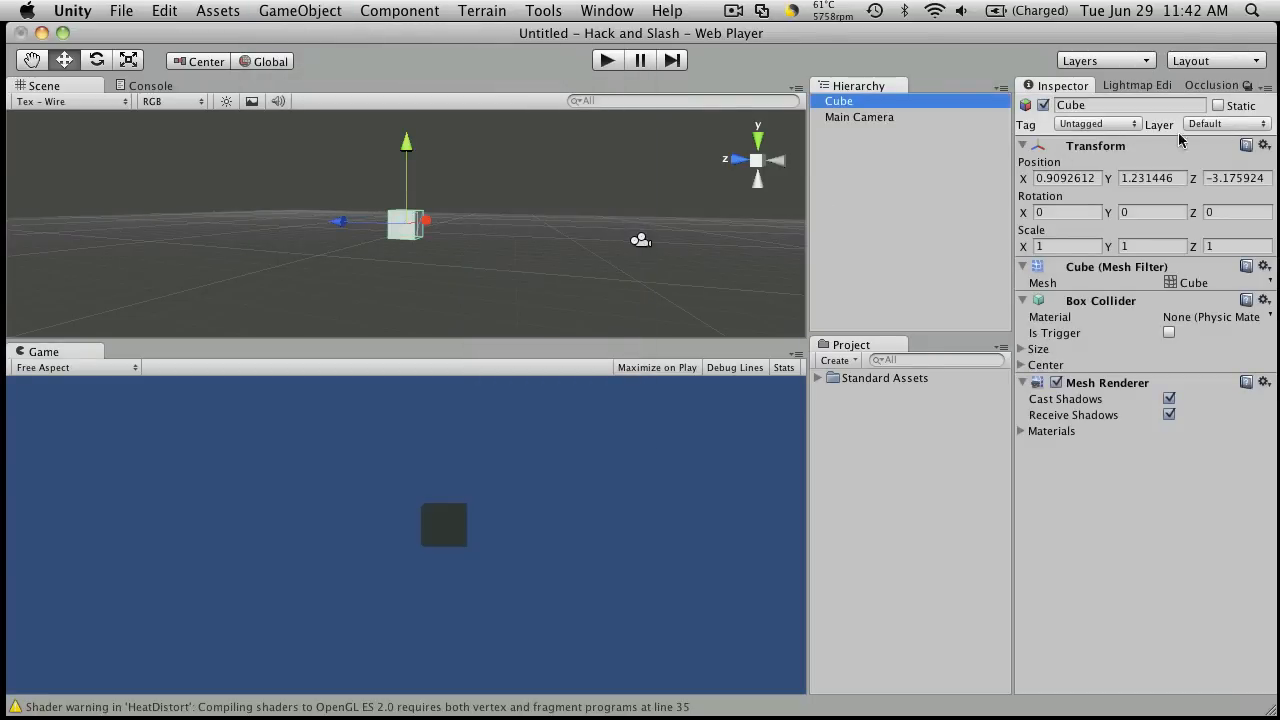
click(1247, 145)
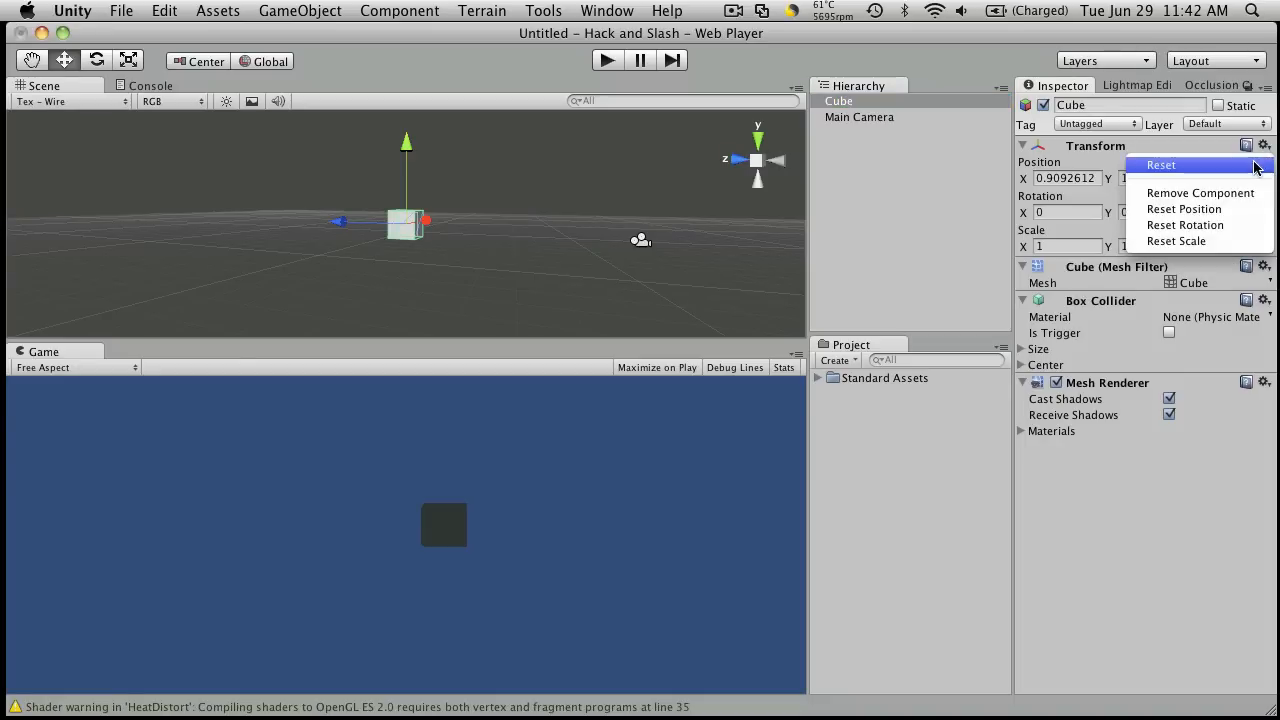
click(1159, 164)
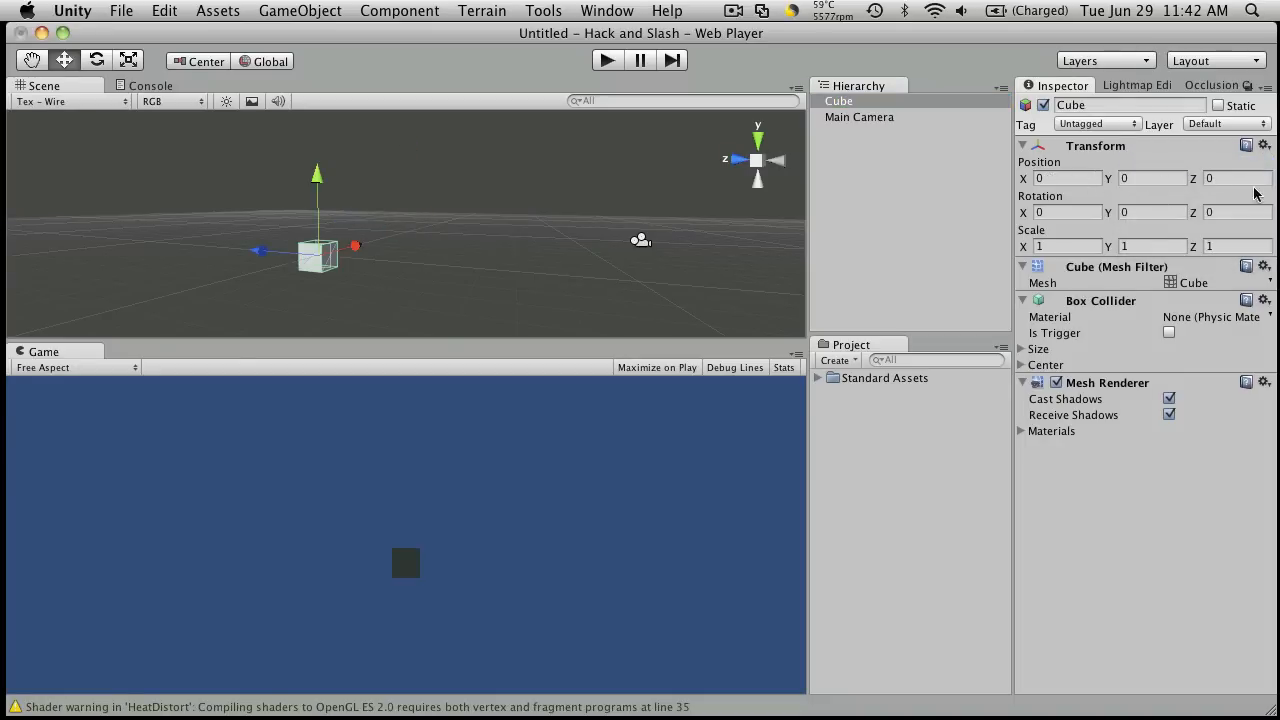
click(1060, 246)
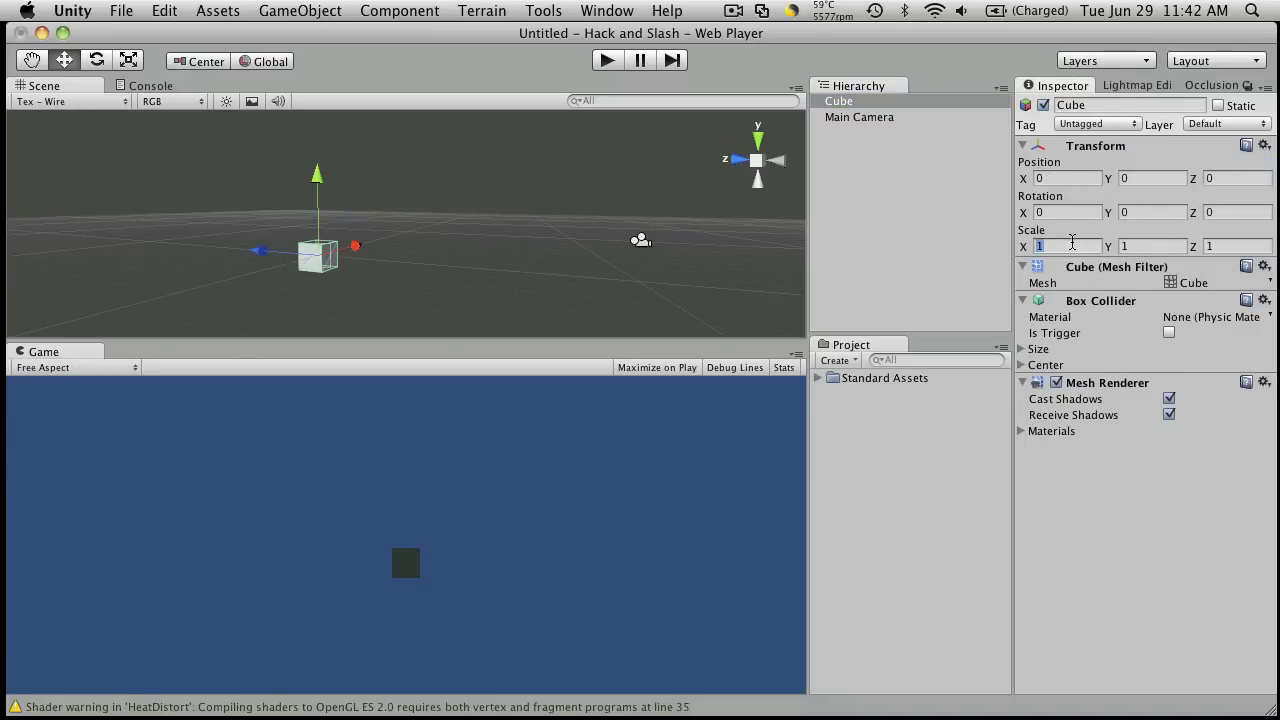
text(100)
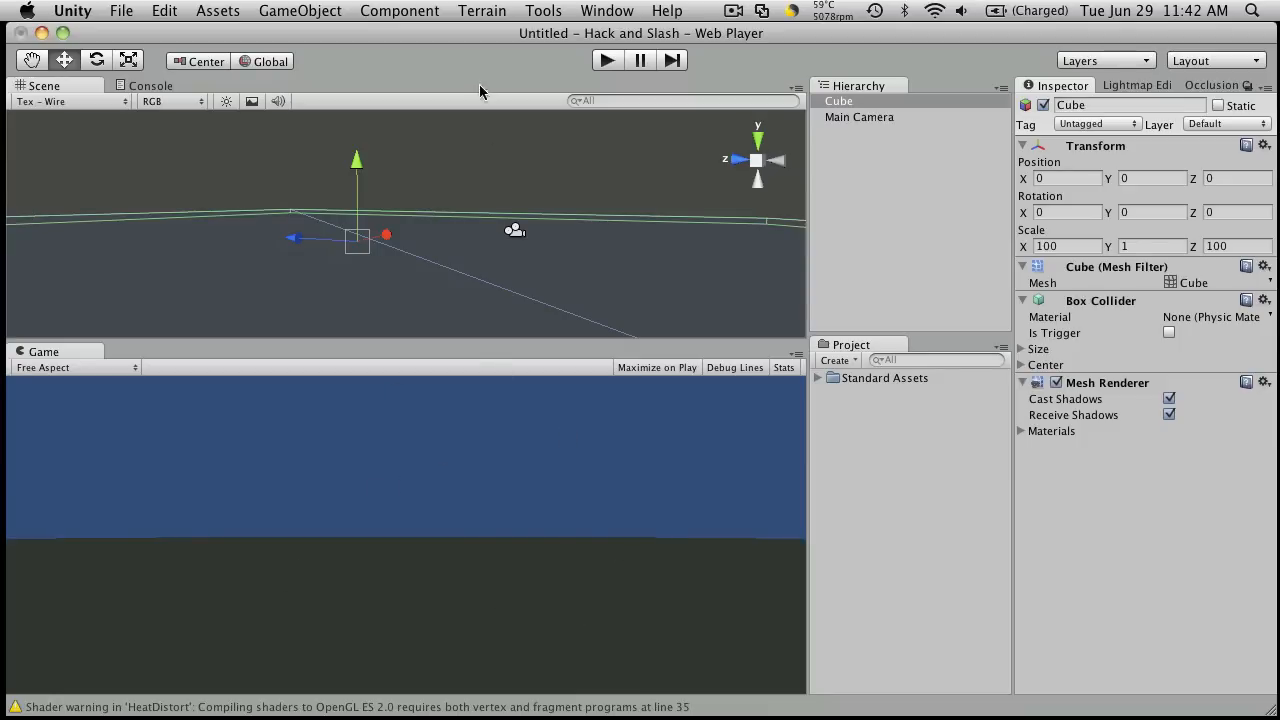
Step: Add a Directional Light to the scene from the GameObject menu
click(300, 11)
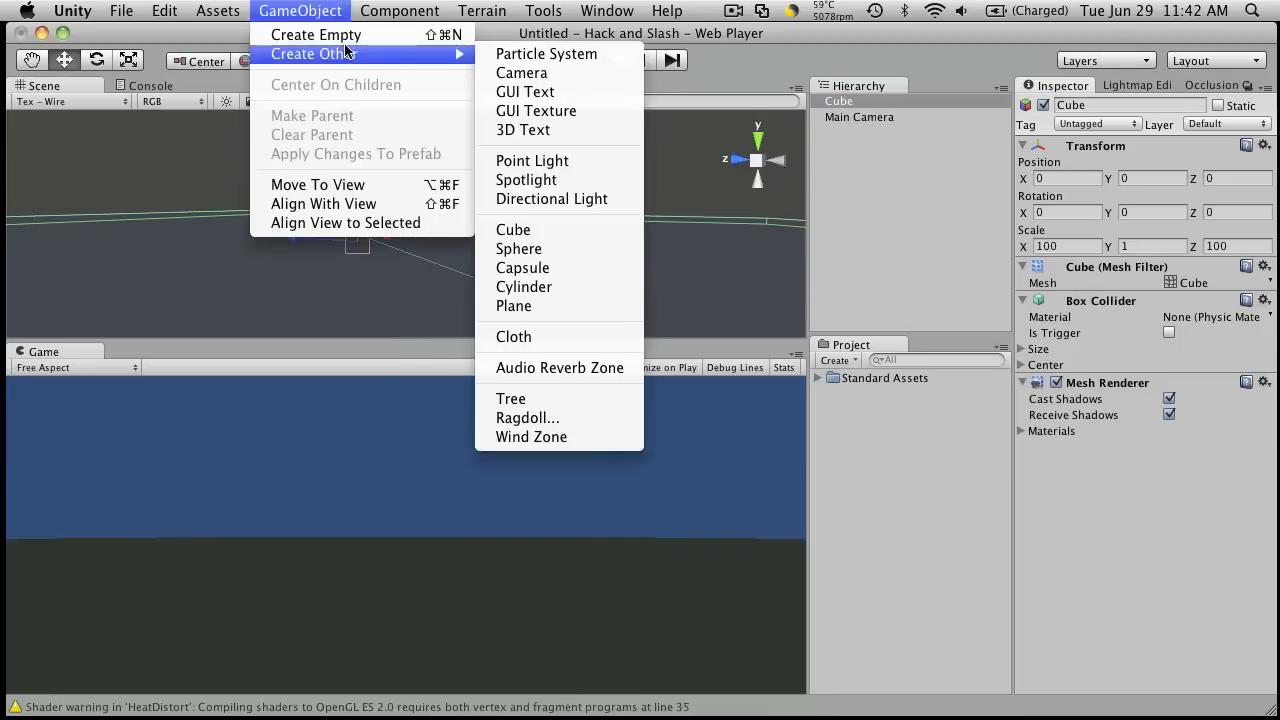
mouse_move(518, 248)
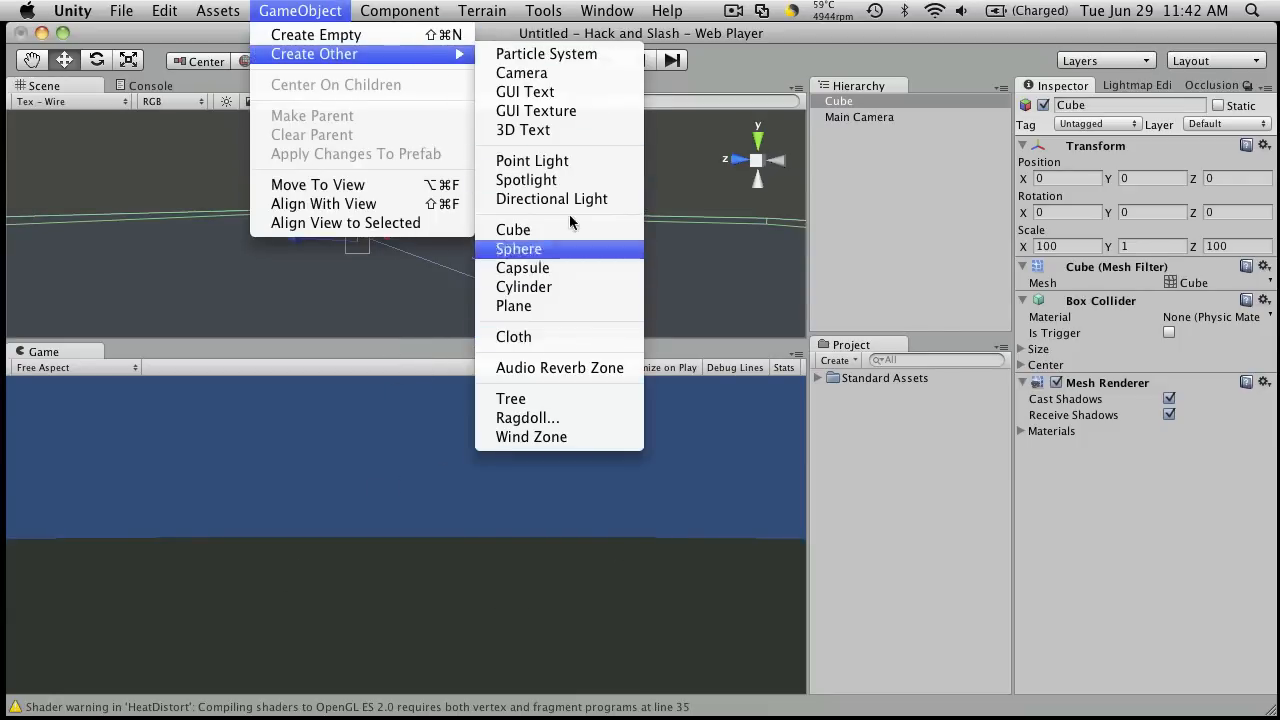
click(551, 198)
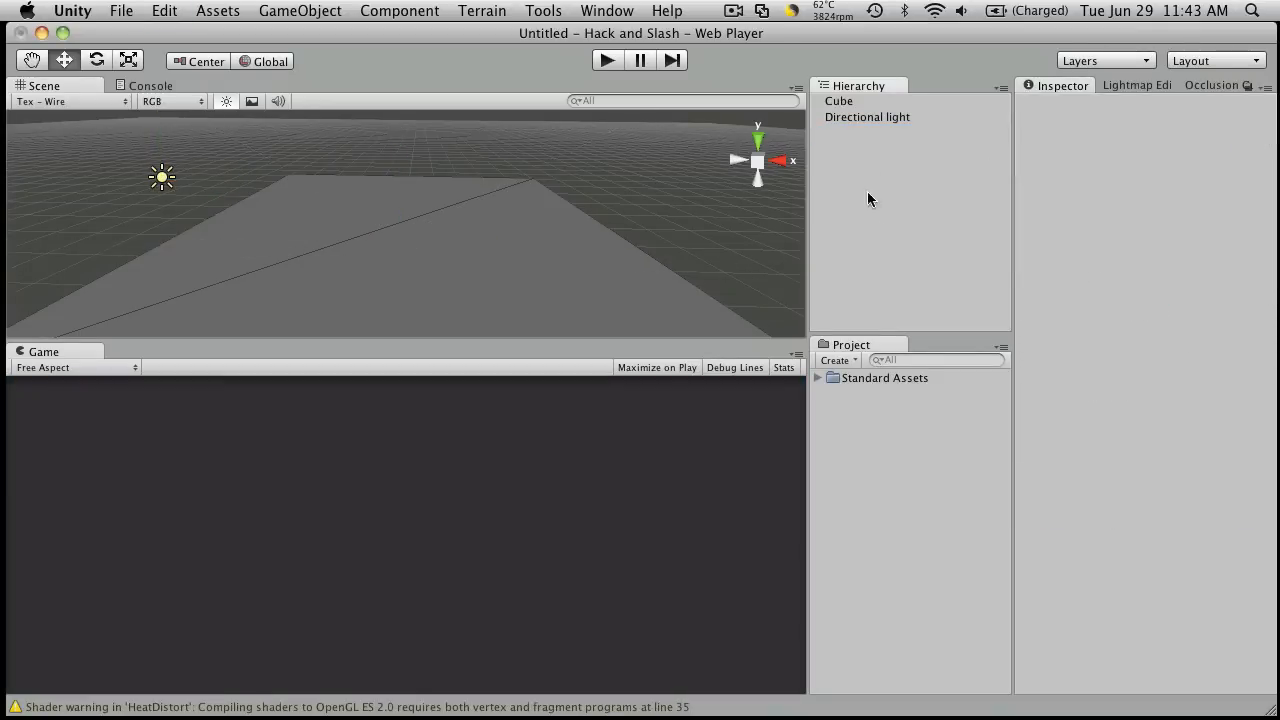
Step: Drag the First Person Controller prefab onto the floor and set Position X and Z to 0
click(818, 378)
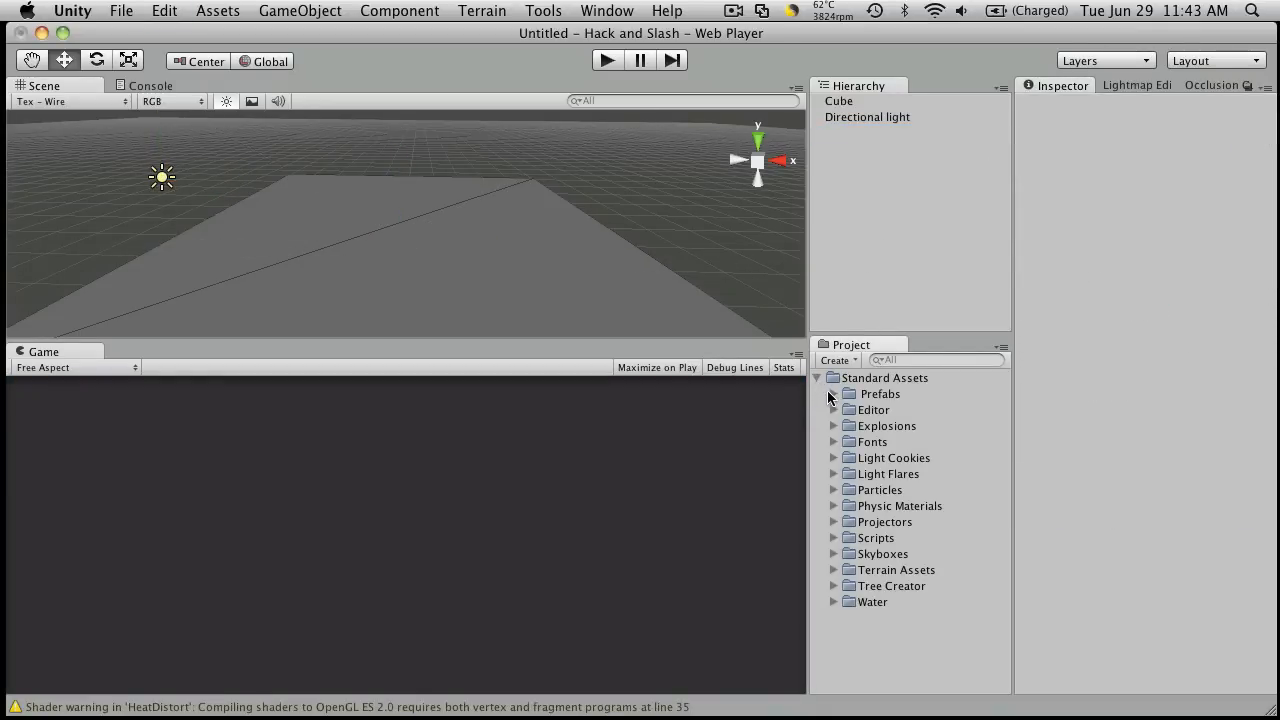
click(834, 393)
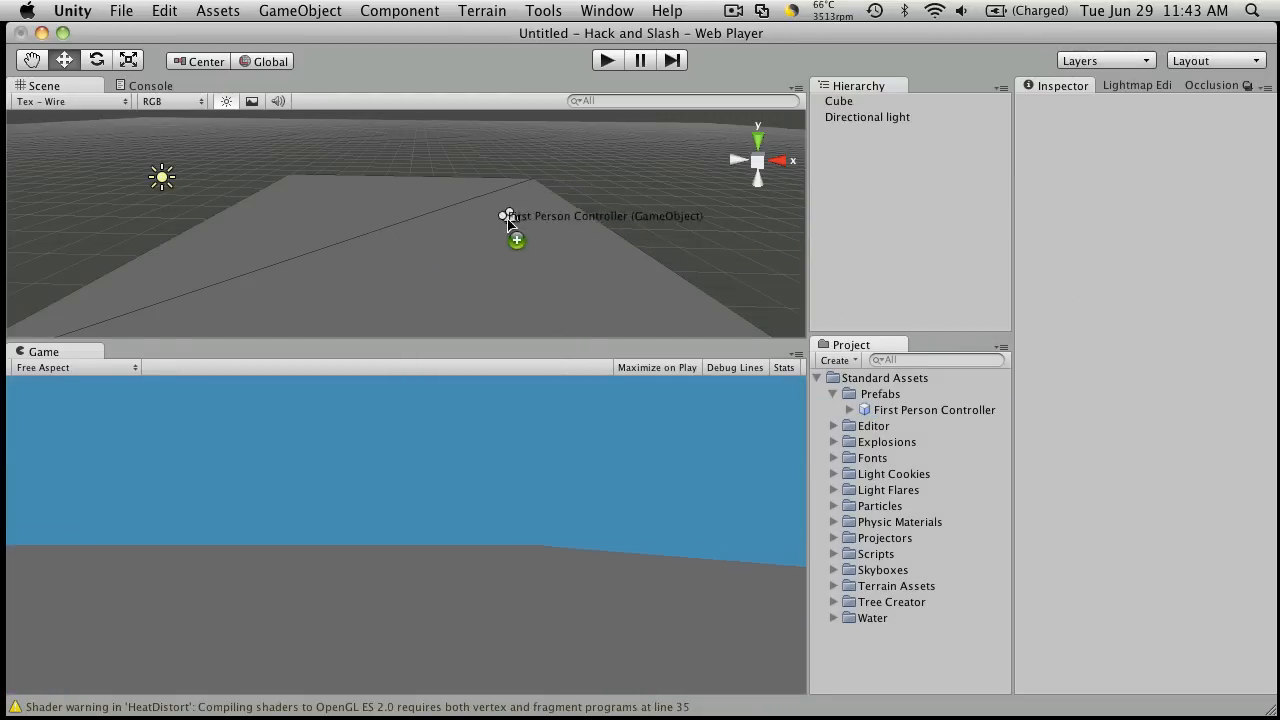
drag(509, 216, 580, 250)
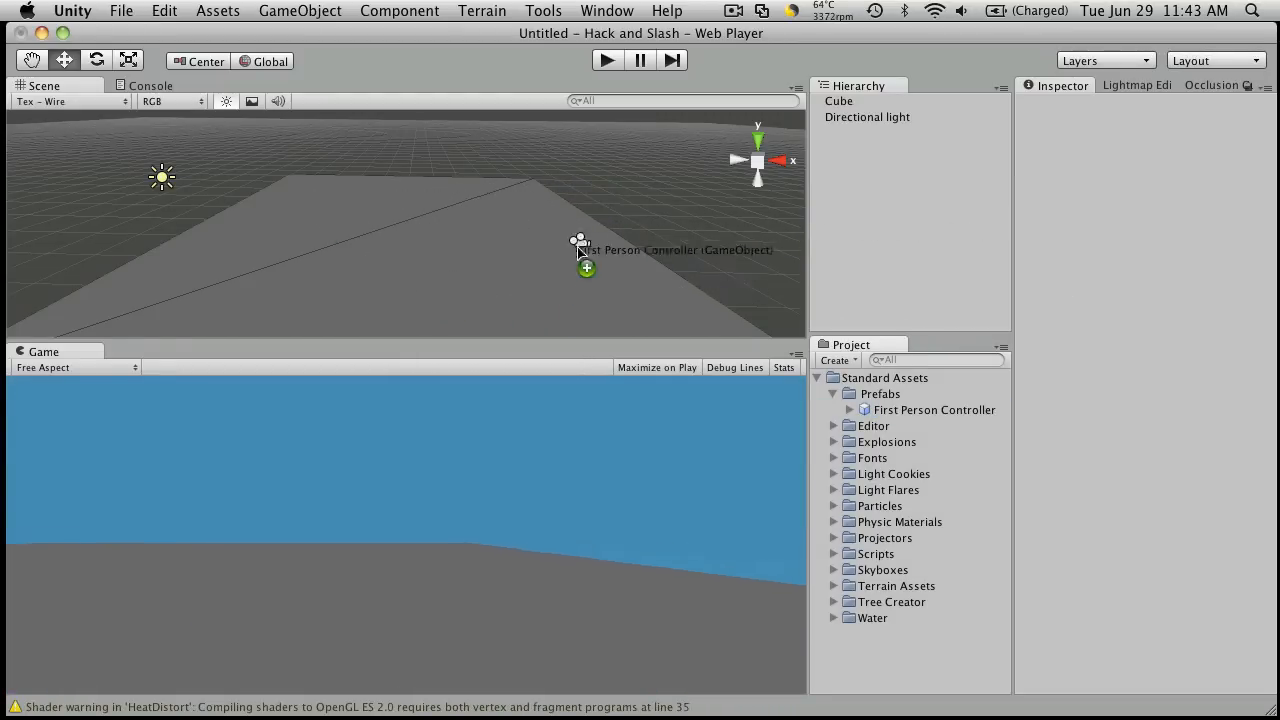
drag(580, 250, 220, 250)
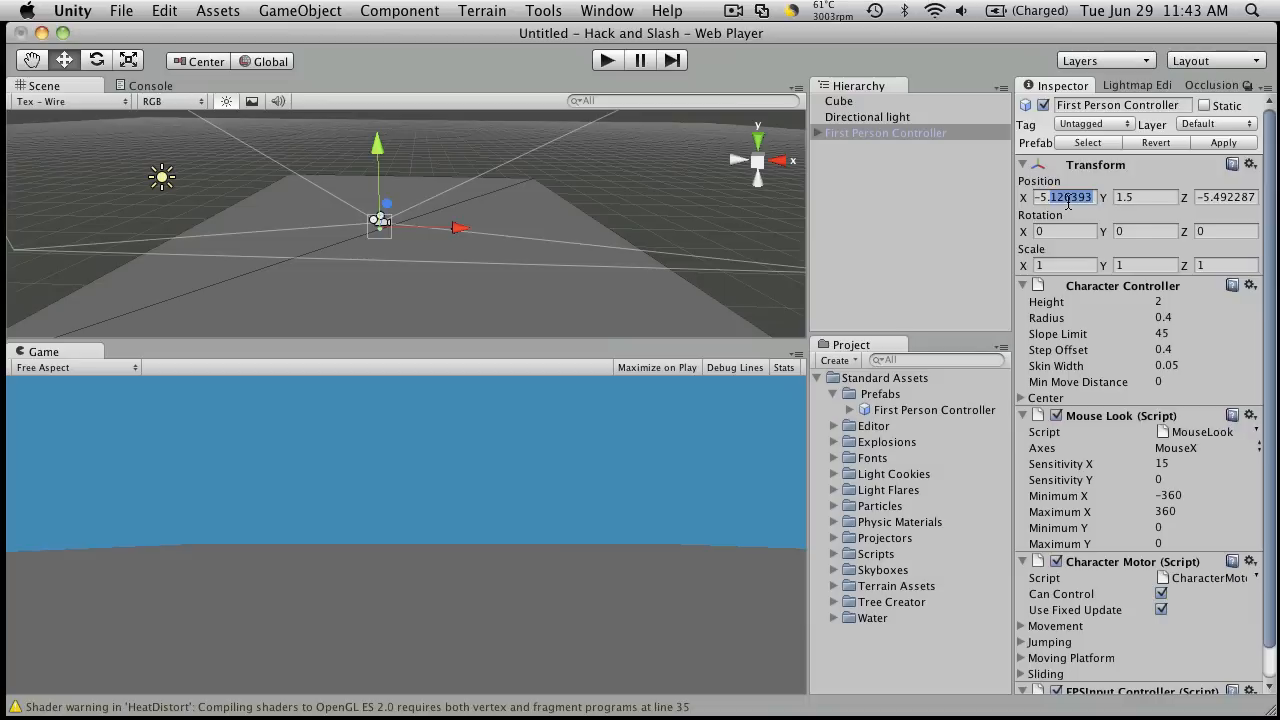
text(0)
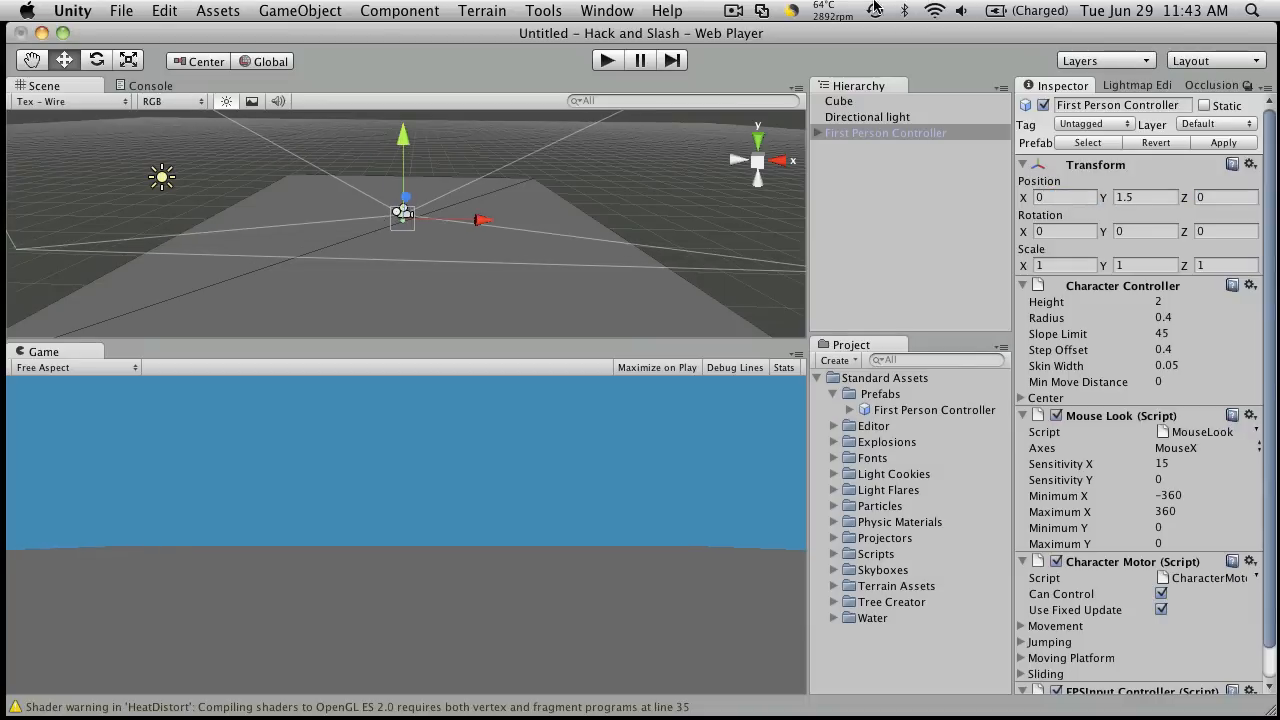
click(884, 132)
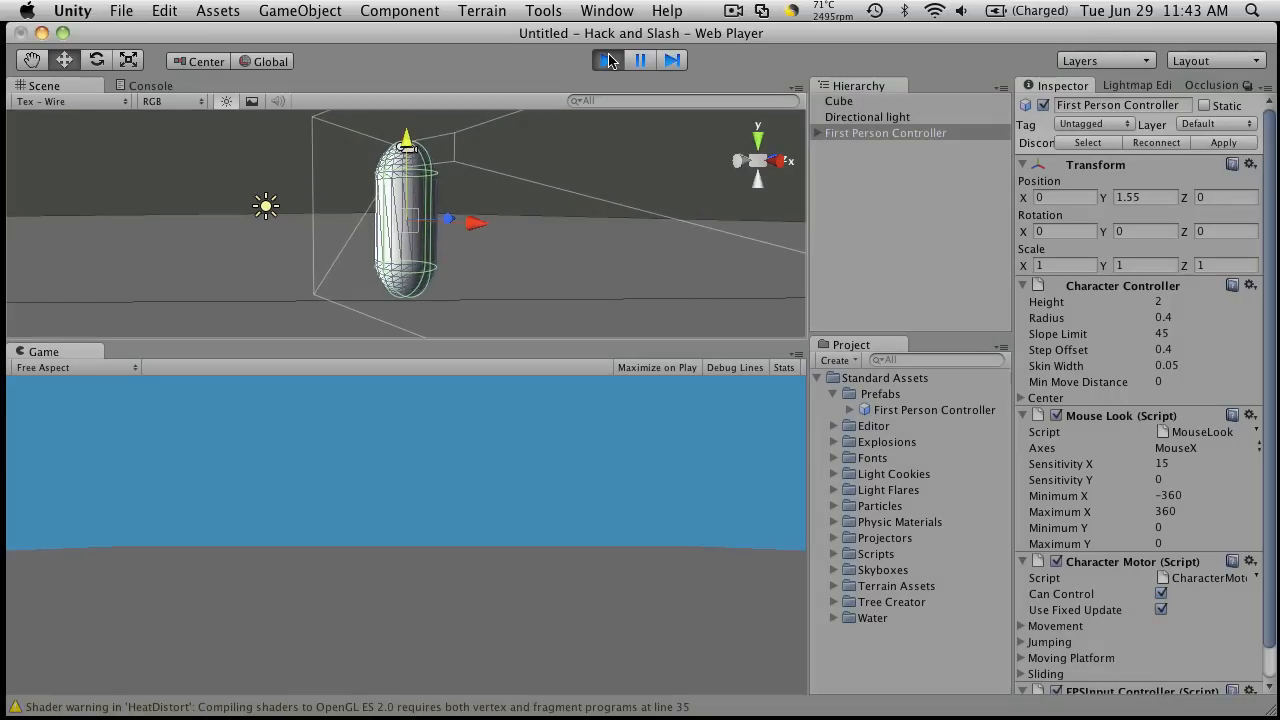
click(607, 60)
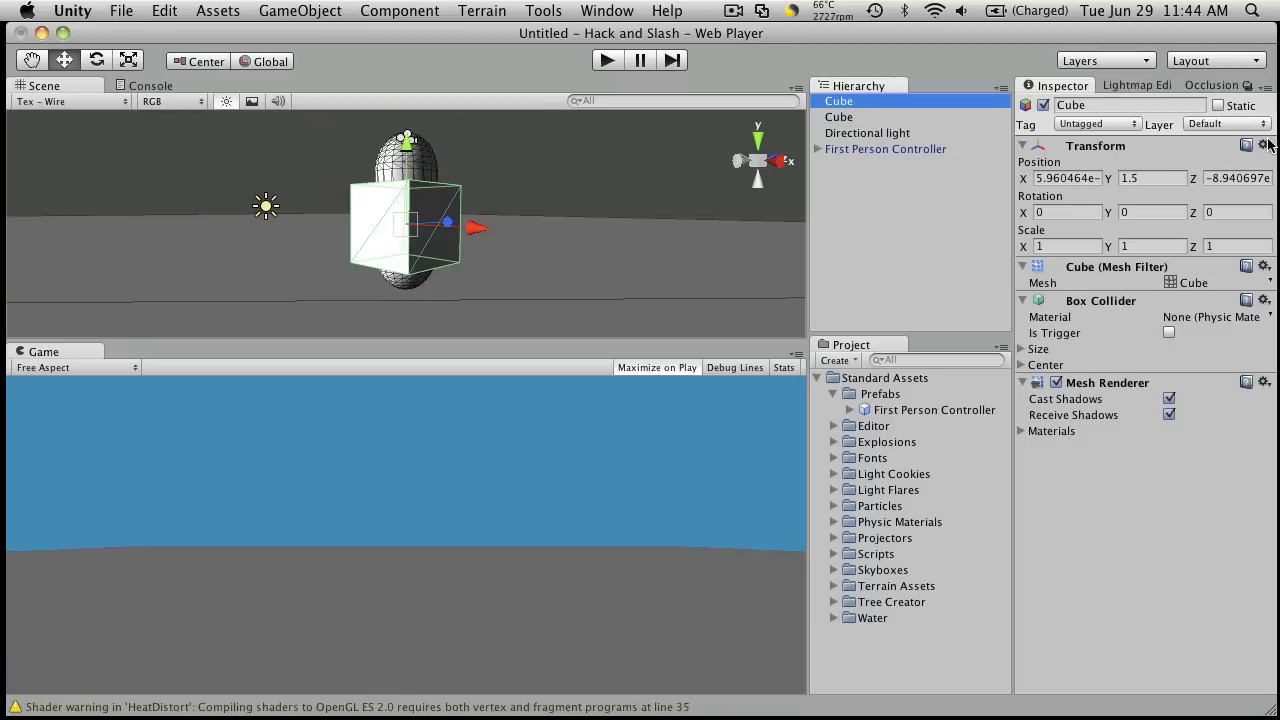
Step: Reset the second cube's transform, name it 'Evil Cubie', and move it forward along Z
click(1263, 145)
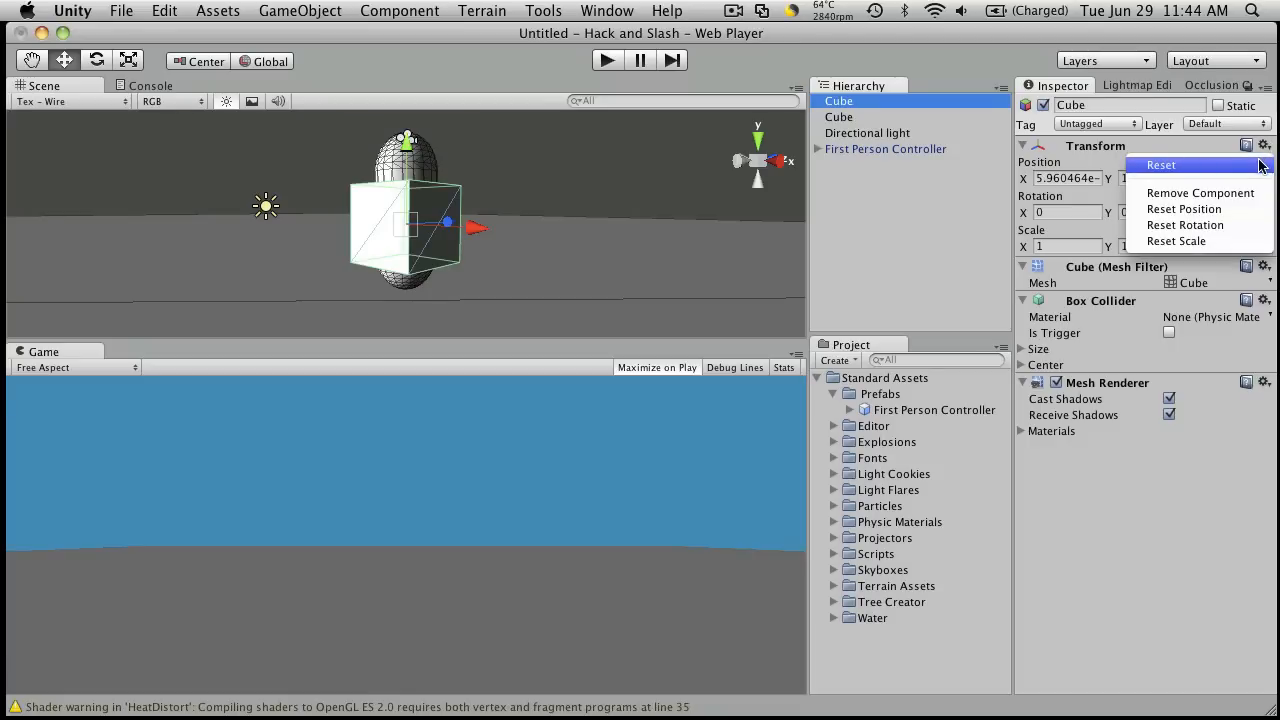
click(1160, 165)
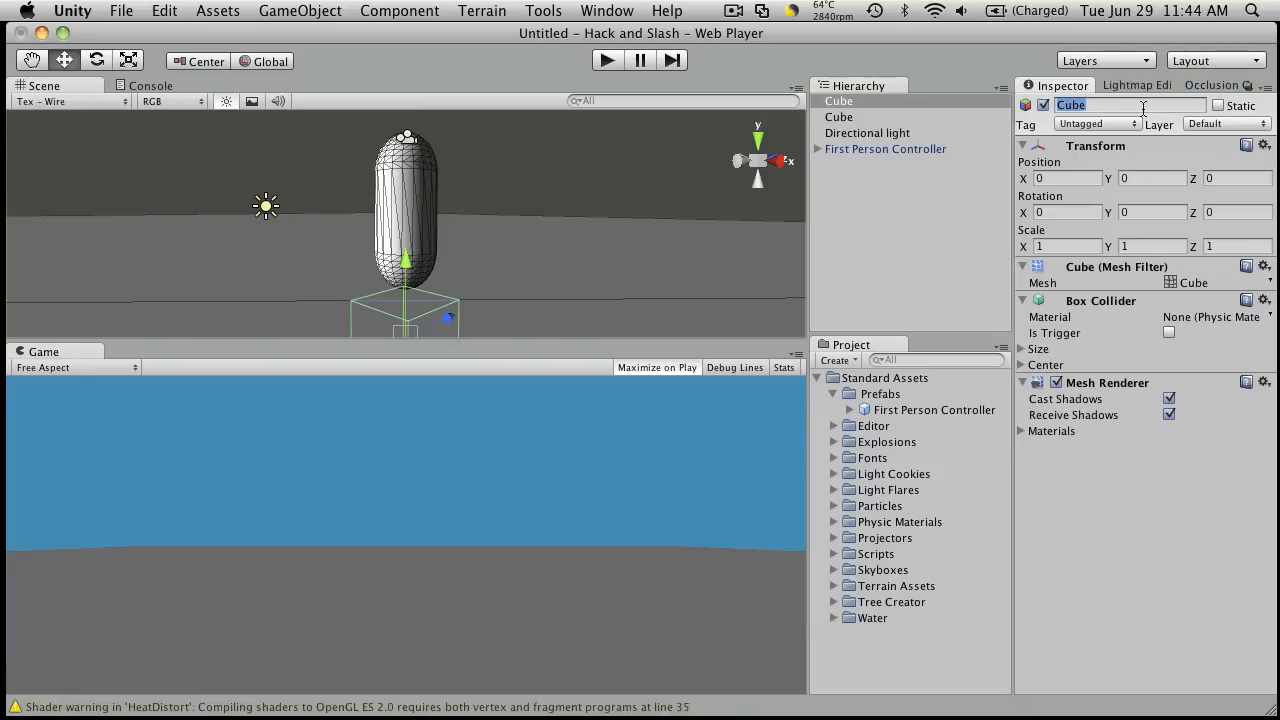
text(Evil Cu)
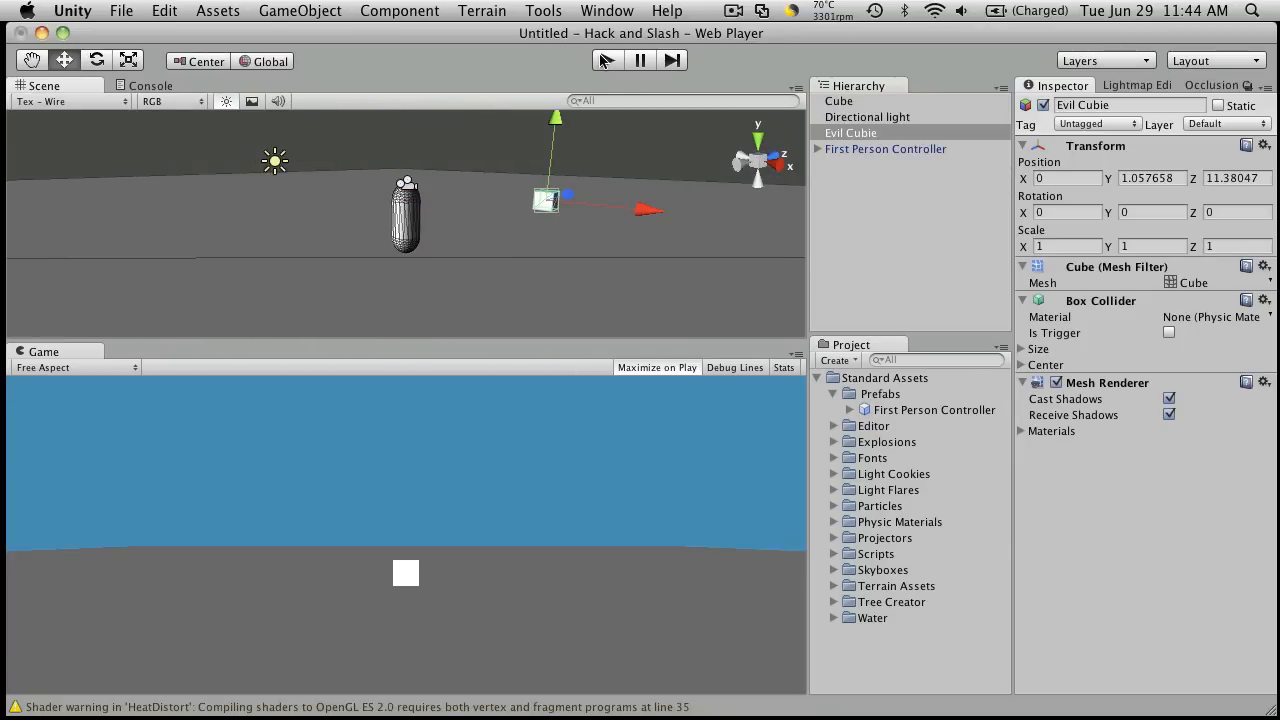
click(607, 60)
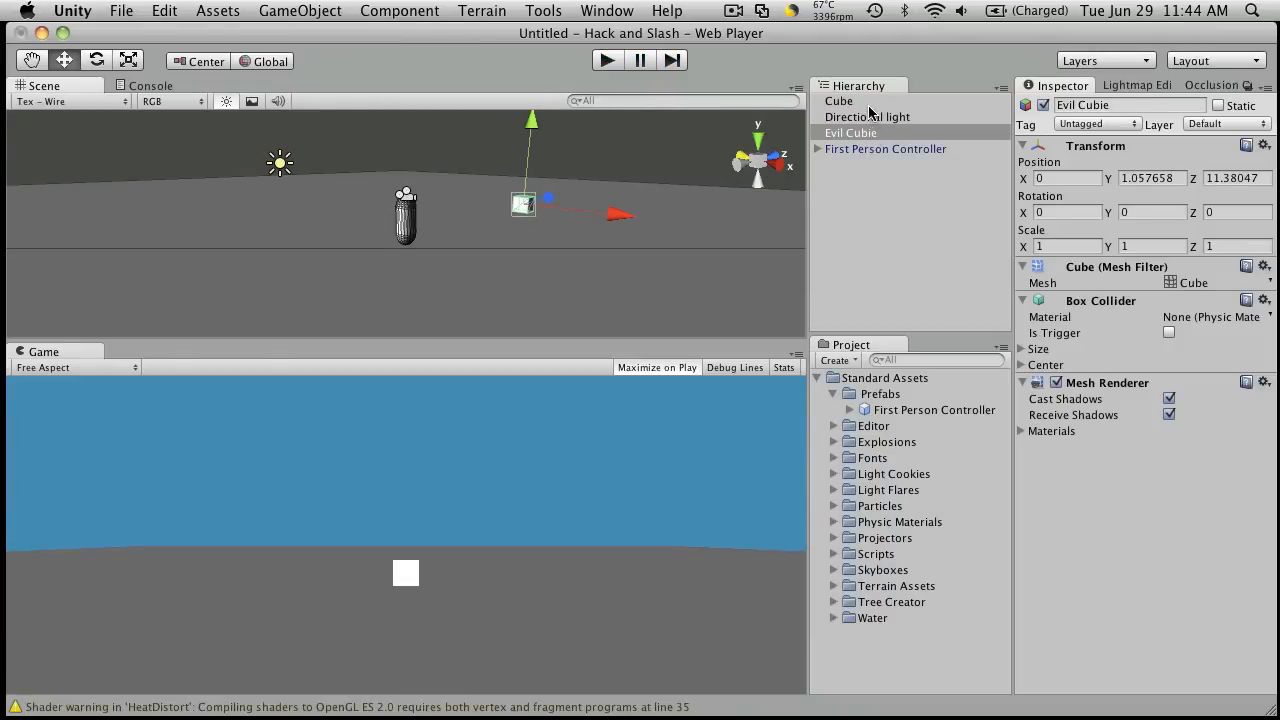
Step: Rename the big cube to Floor and move Evil Cubie sideways to about X 3.1
click(867, 117)
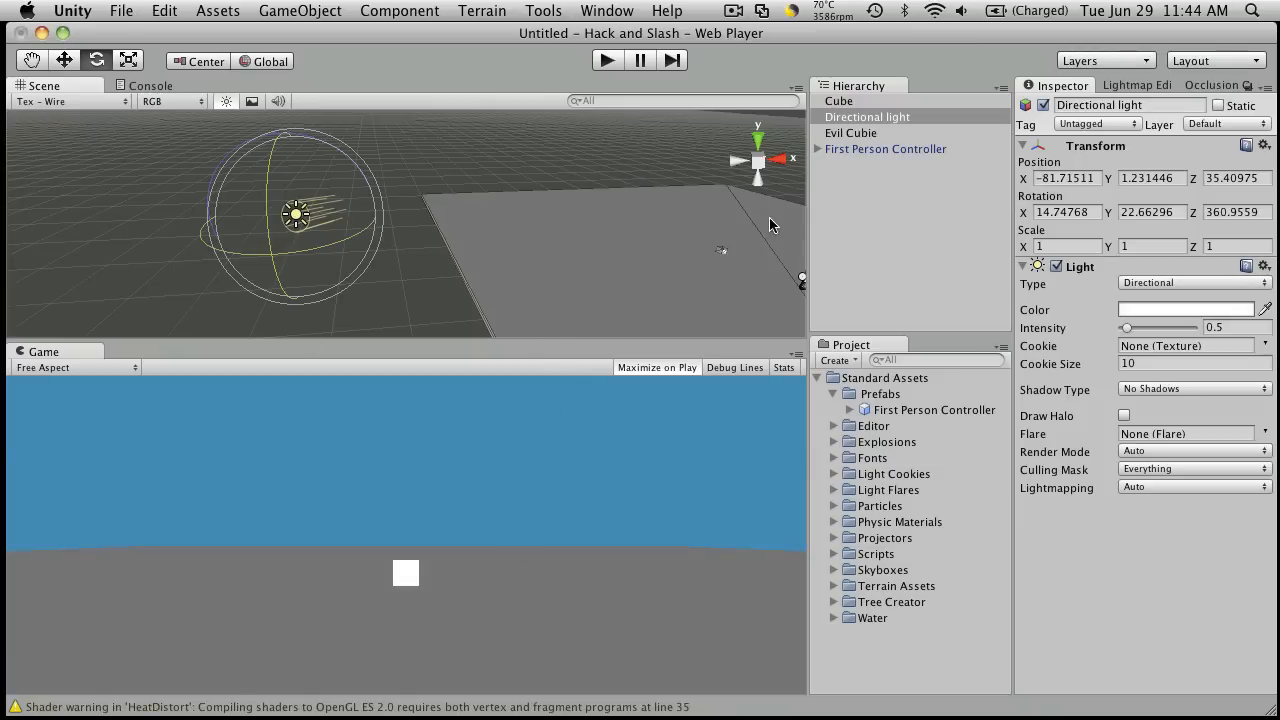
click(839, 101)
text(Floor)
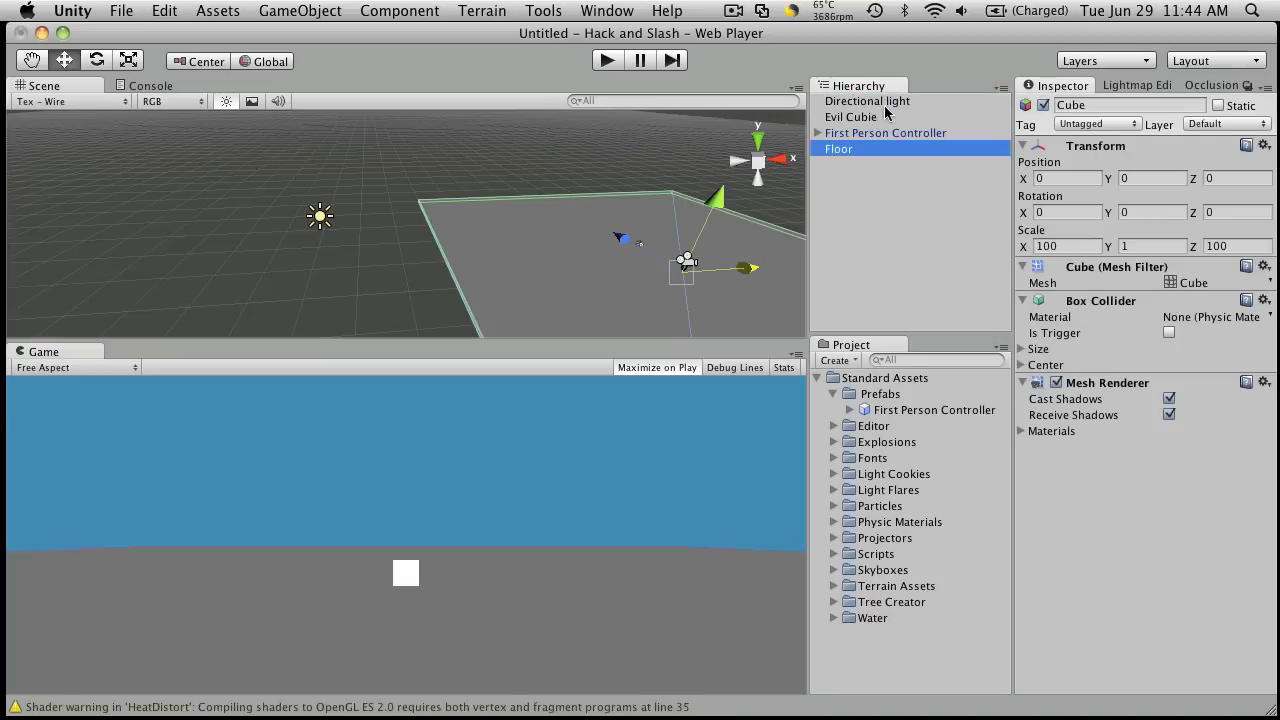
click(850, 117)
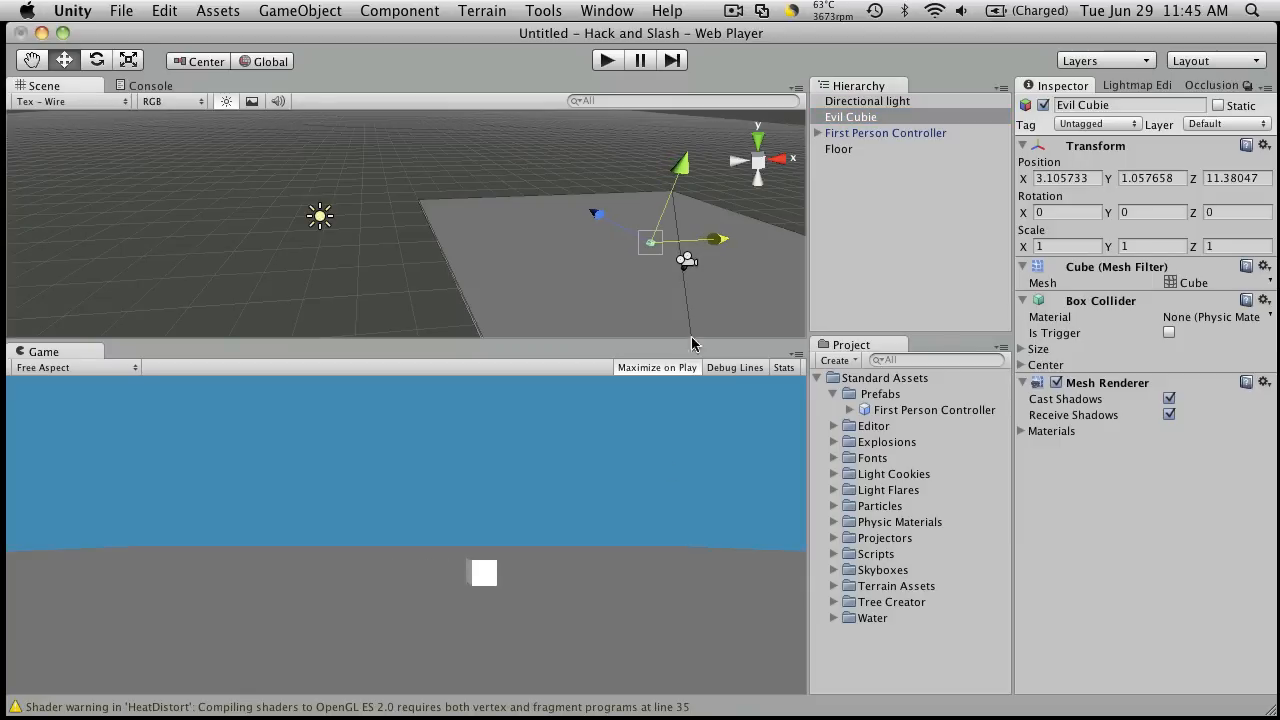
mouse_move(775, 135)
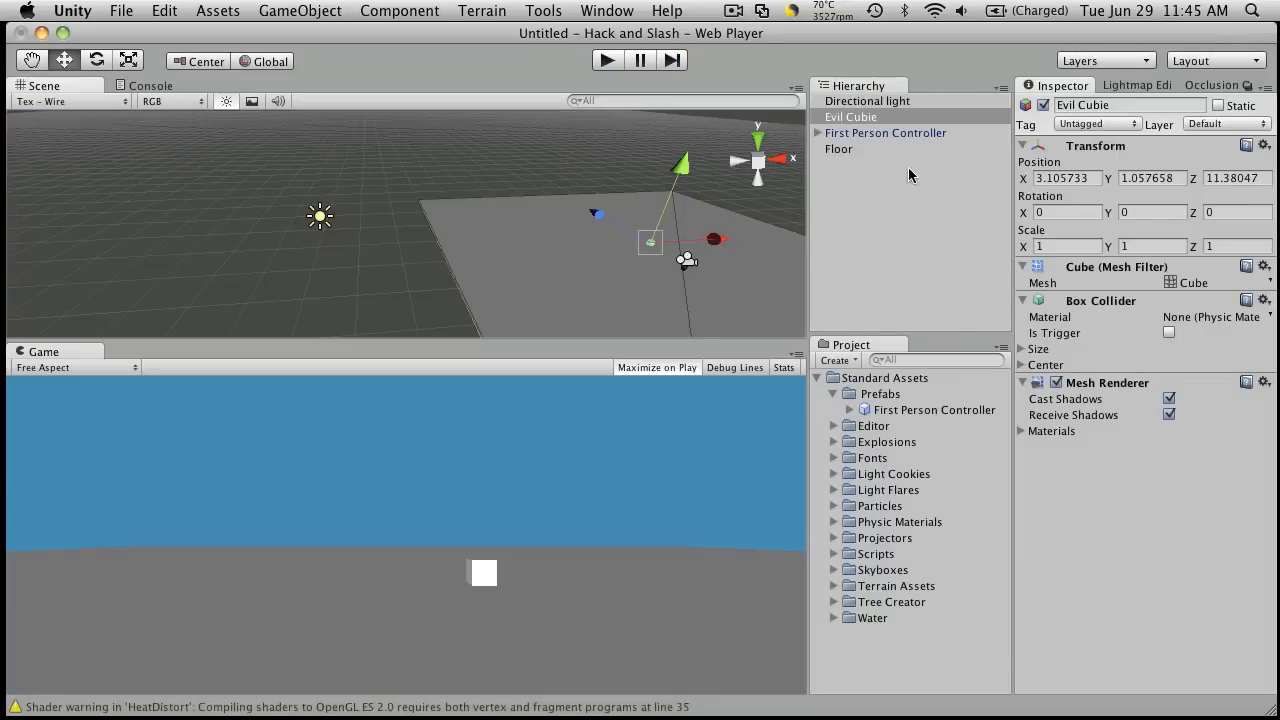
Step: Select the Player (First Person Controller) in the Hierarchy to inspect it
click(885, 132)
text(Player)
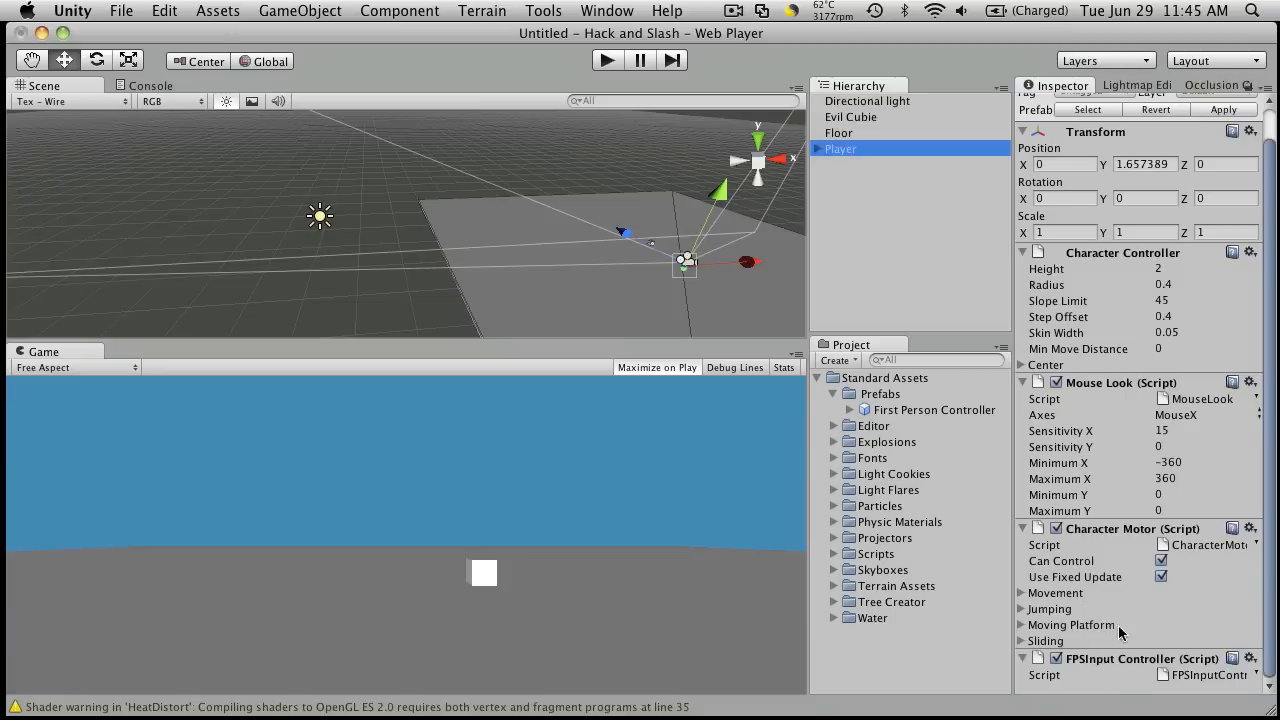
mouse_move(1100, 634)
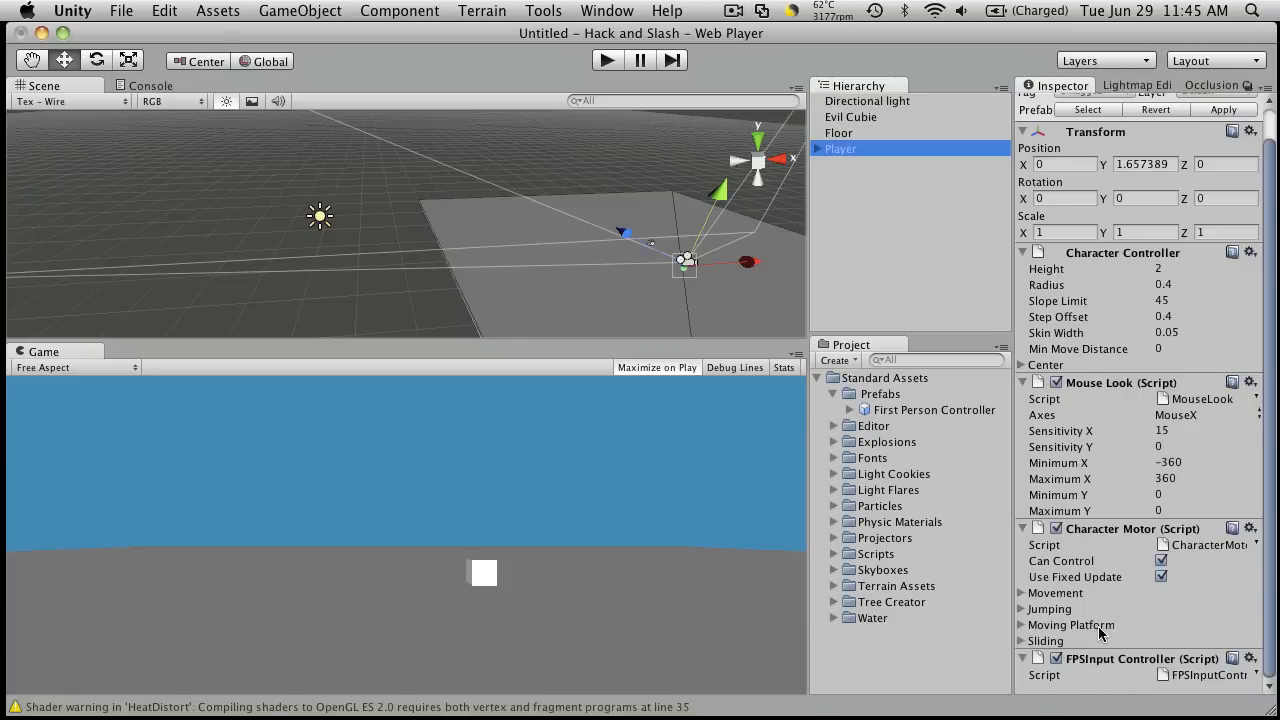
mouse_move(1108, 587)
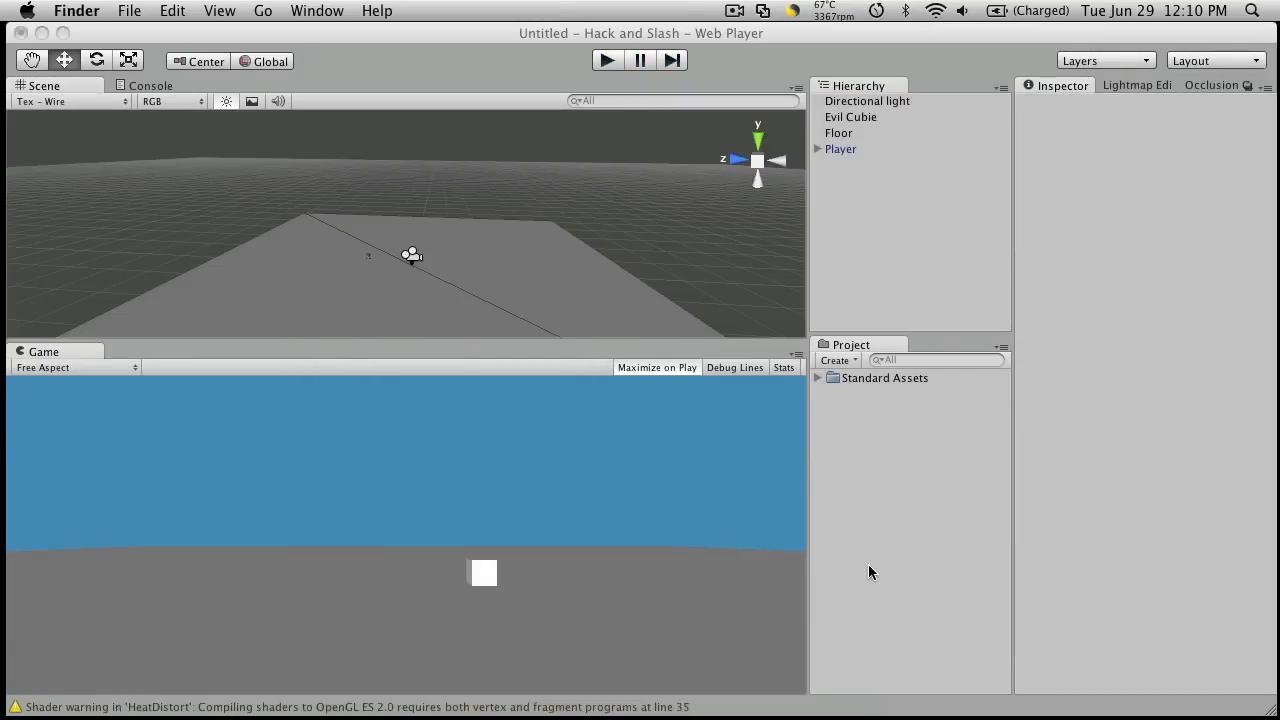
mouse_move(256, 401)
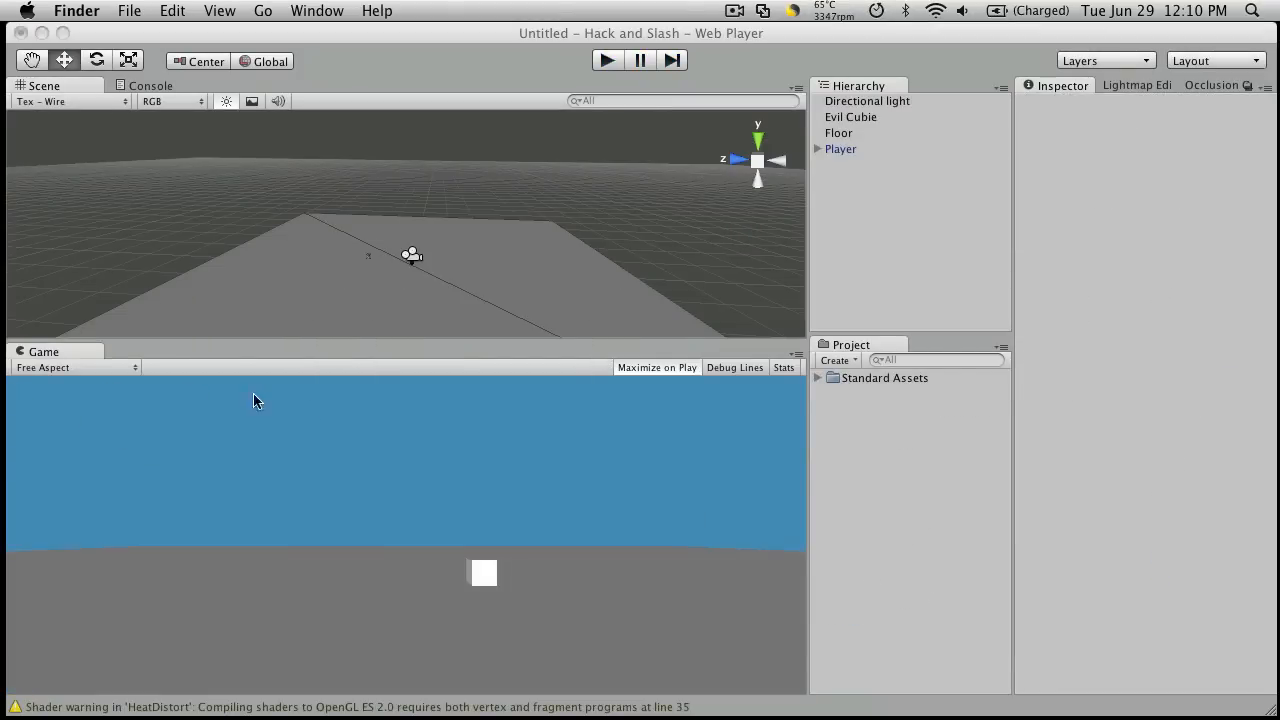
mouse_move(540, 590)
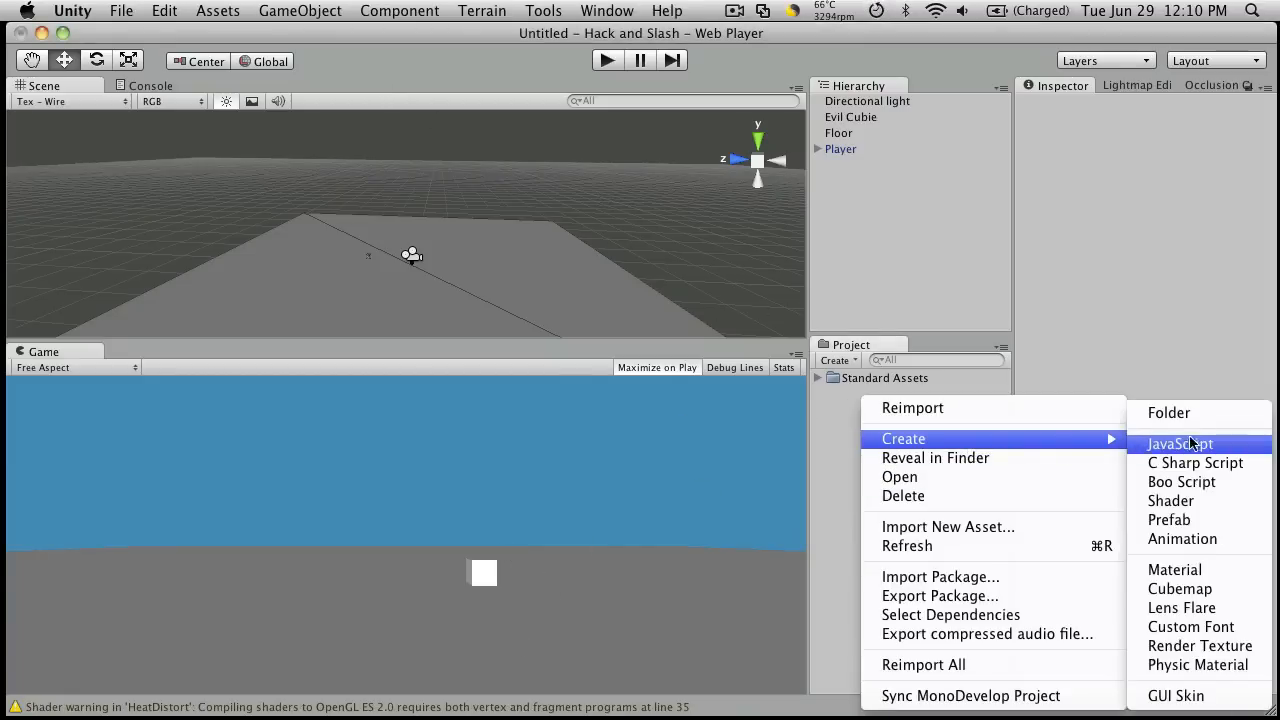
Step: Create a Scripts folder, then add a C# script named PlayerHealth inside it
click(1169, 412)
text(Scripts)
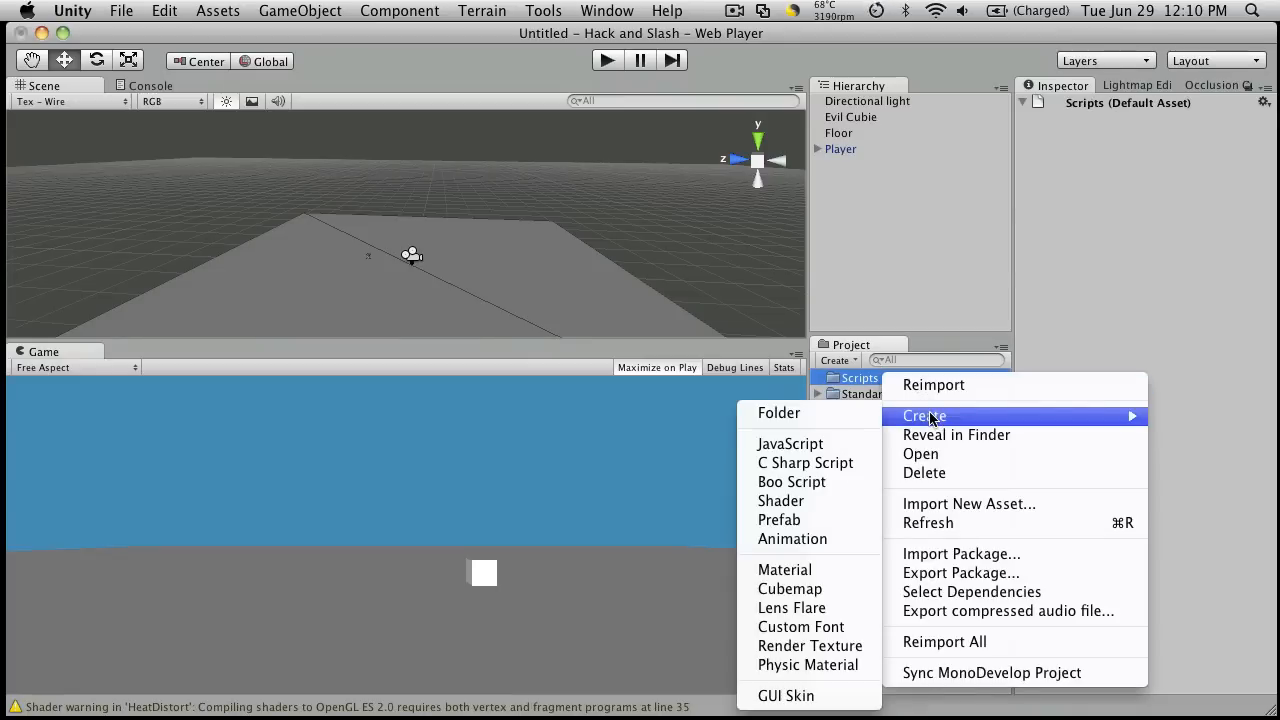
mouse_move(790, 443)
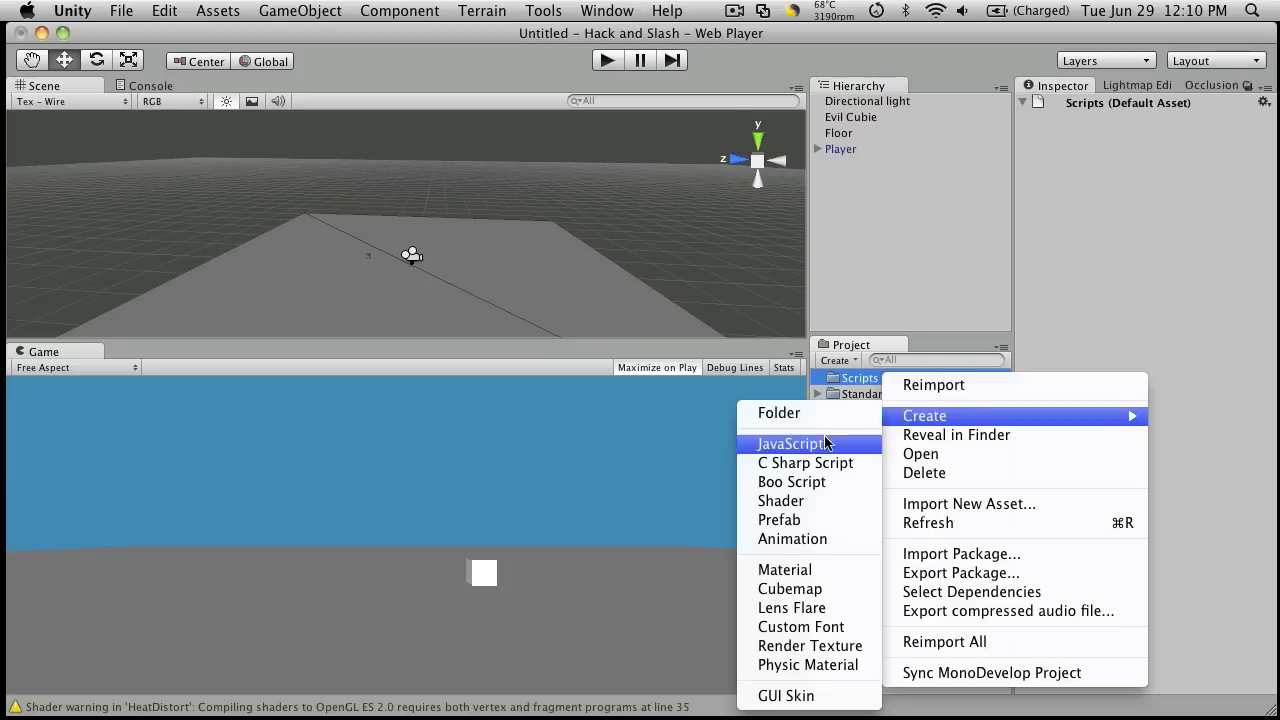
click(795, 443)
text(PlayerHealth)
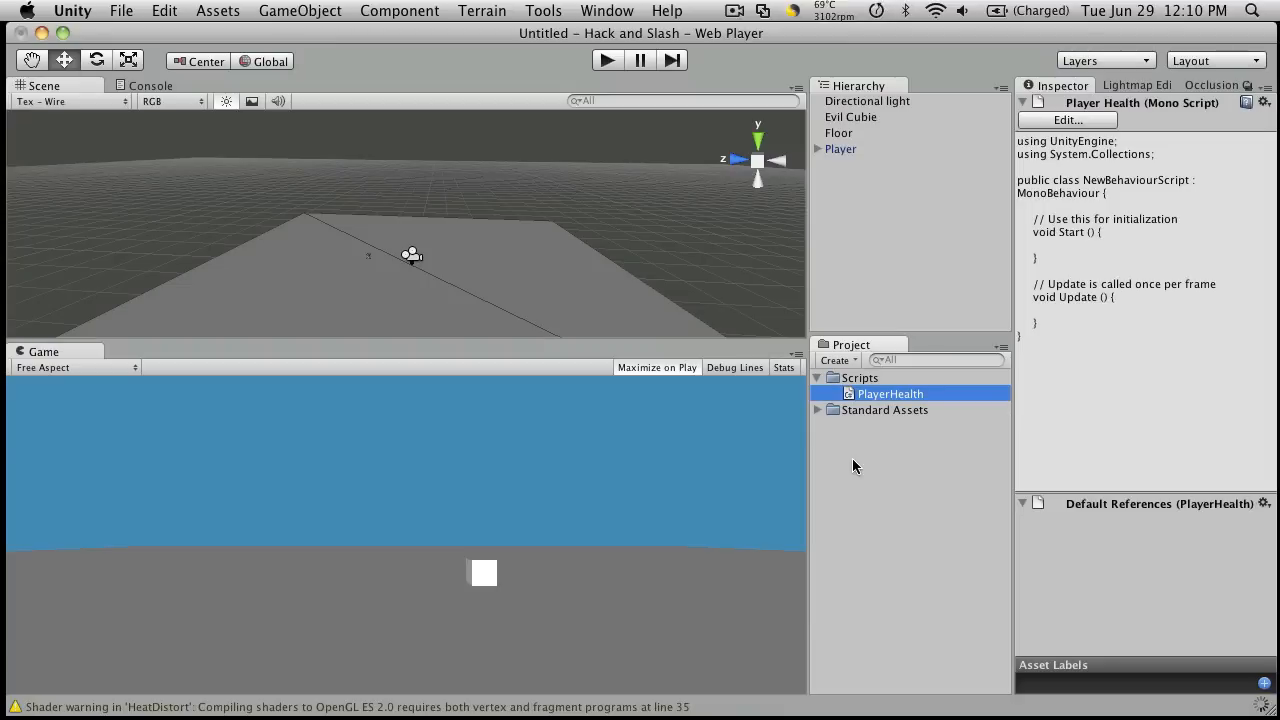
mouse_move(888, 338)
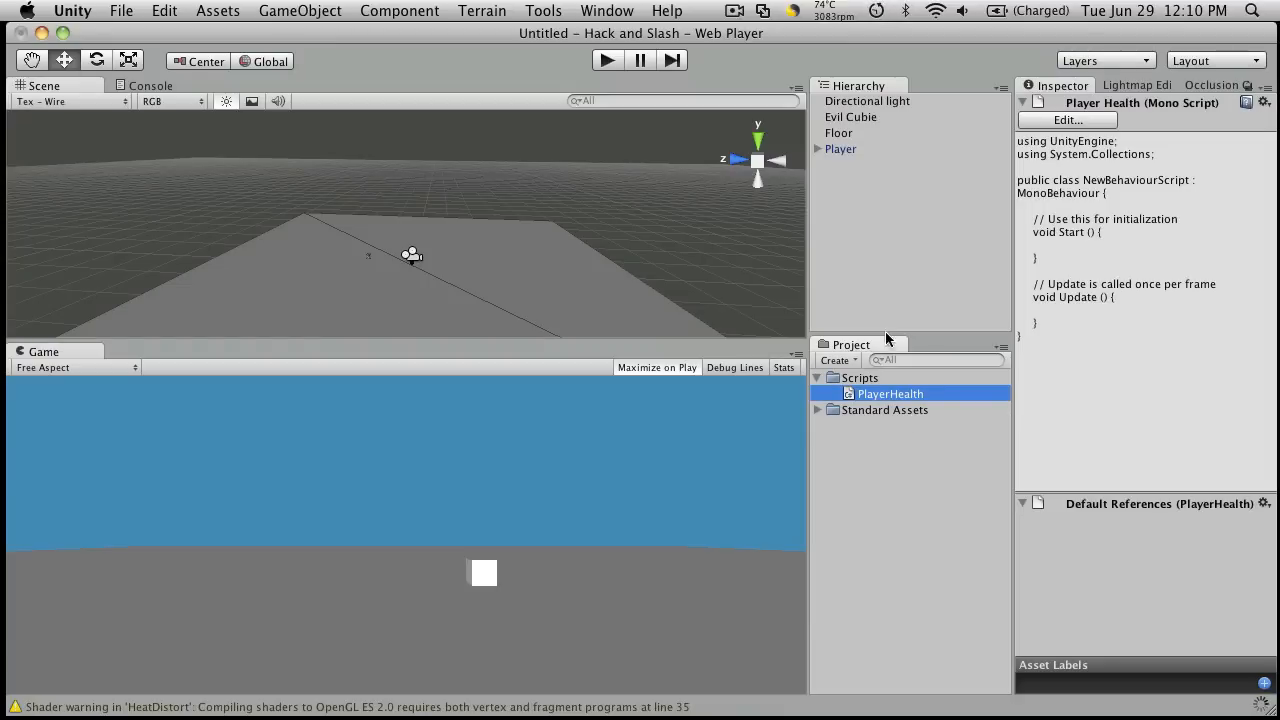
mouse_move(950, 443)
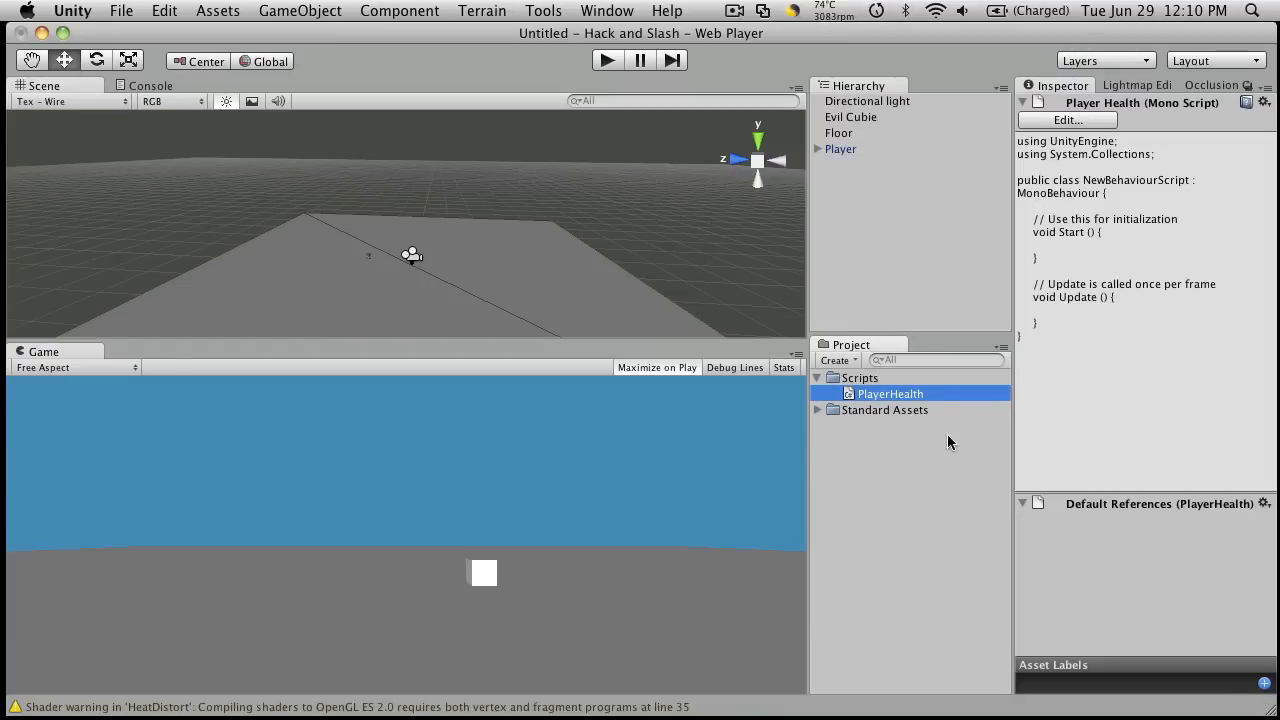
mouse_move(303, 466)
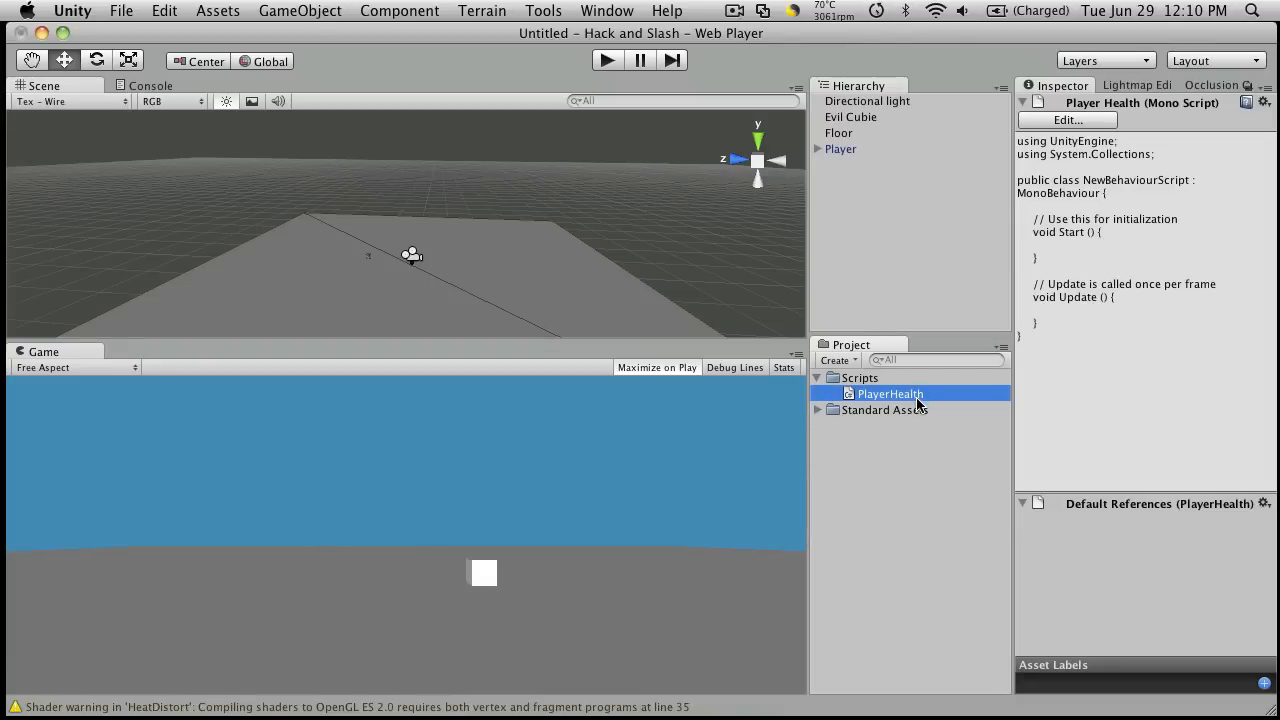
mouse_move(1008, 281)
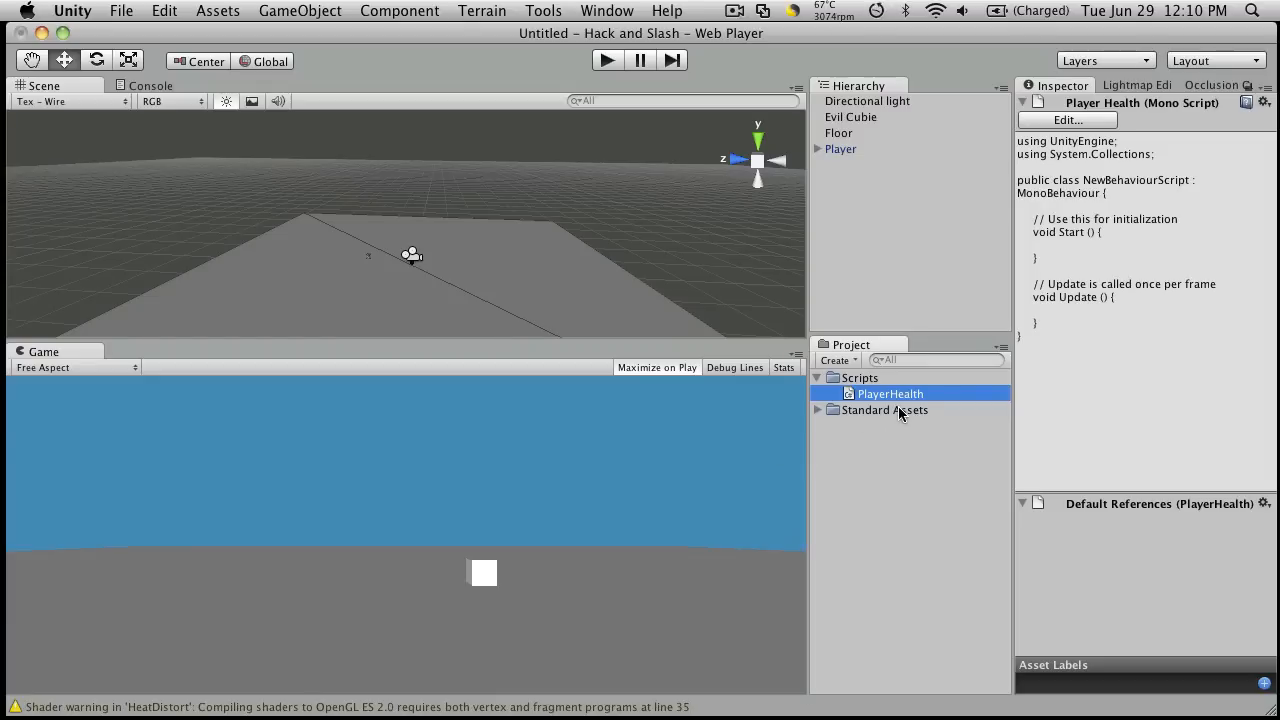
mouse_move(661, 342)
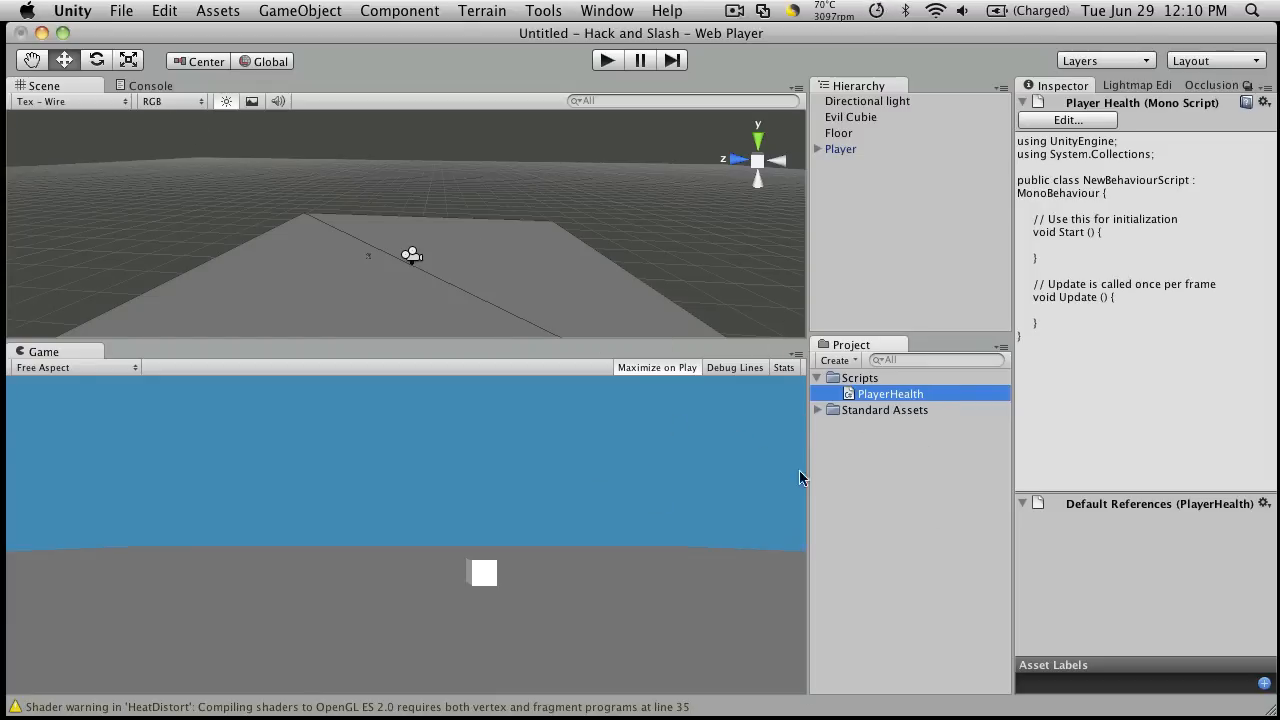
click(72, 11)
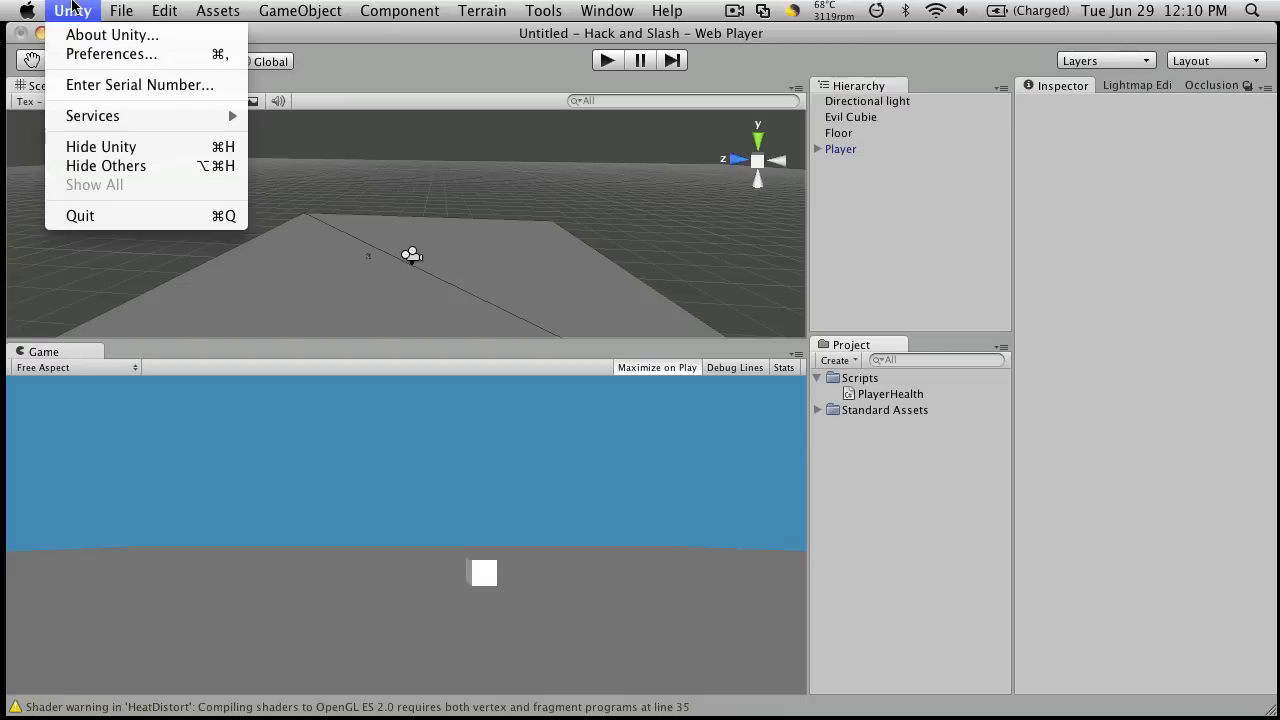
click(111, 54)
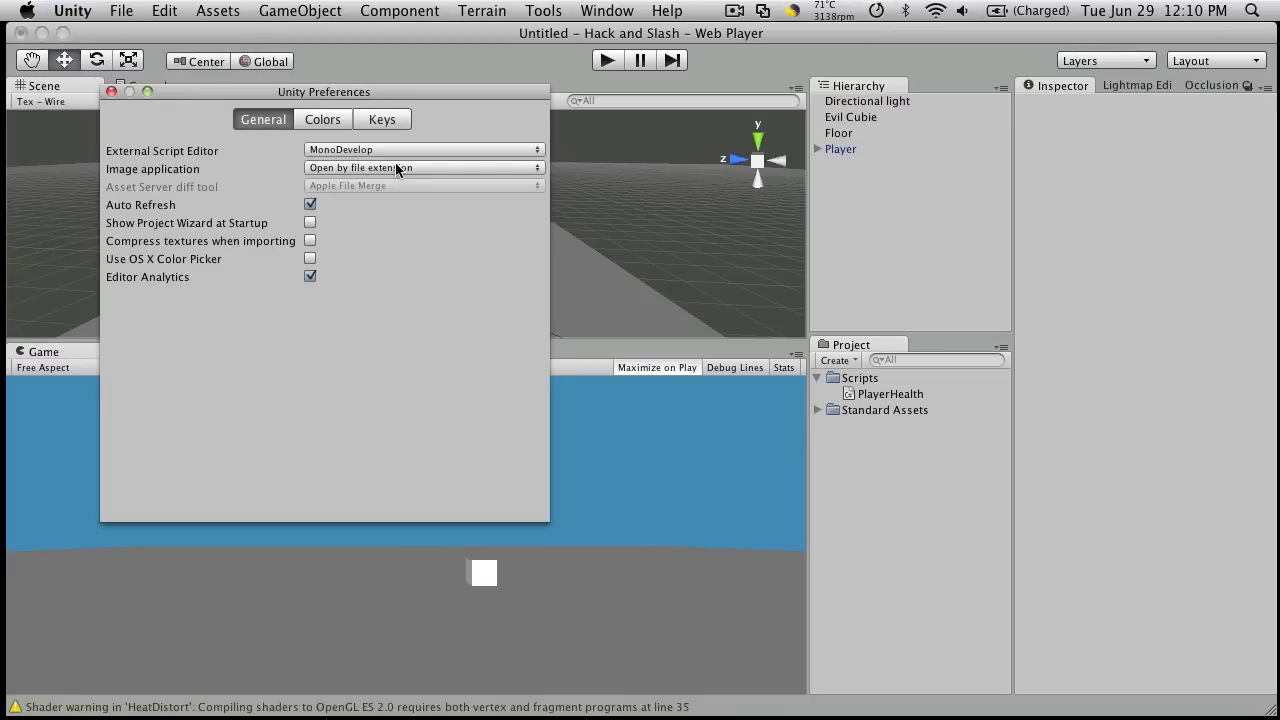
click(423, 149)
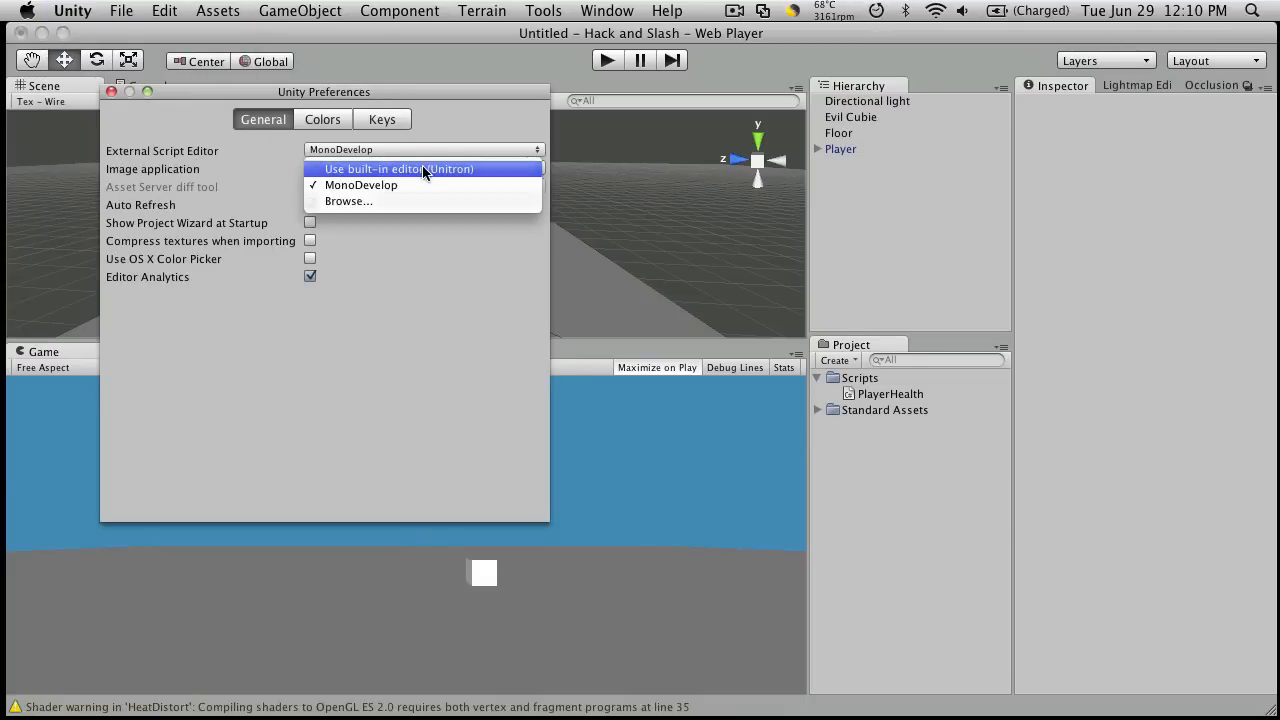
click(398, 168)
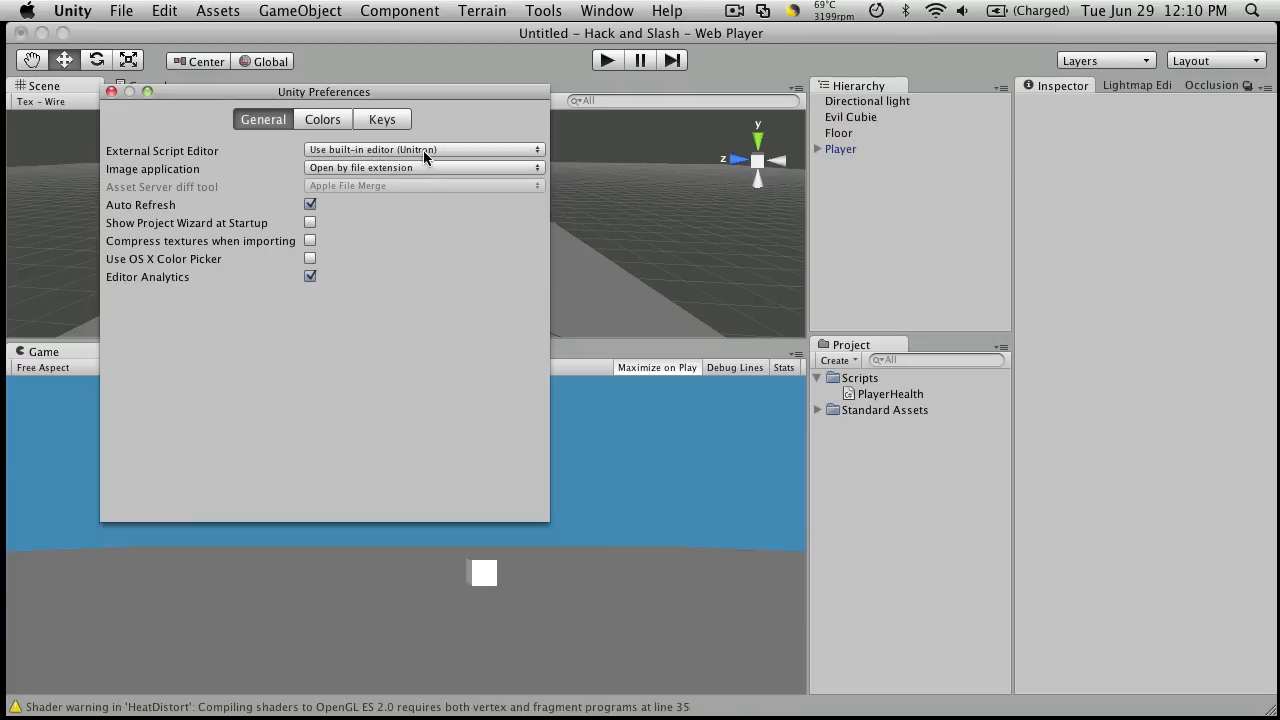
mouse_move(350, 195)
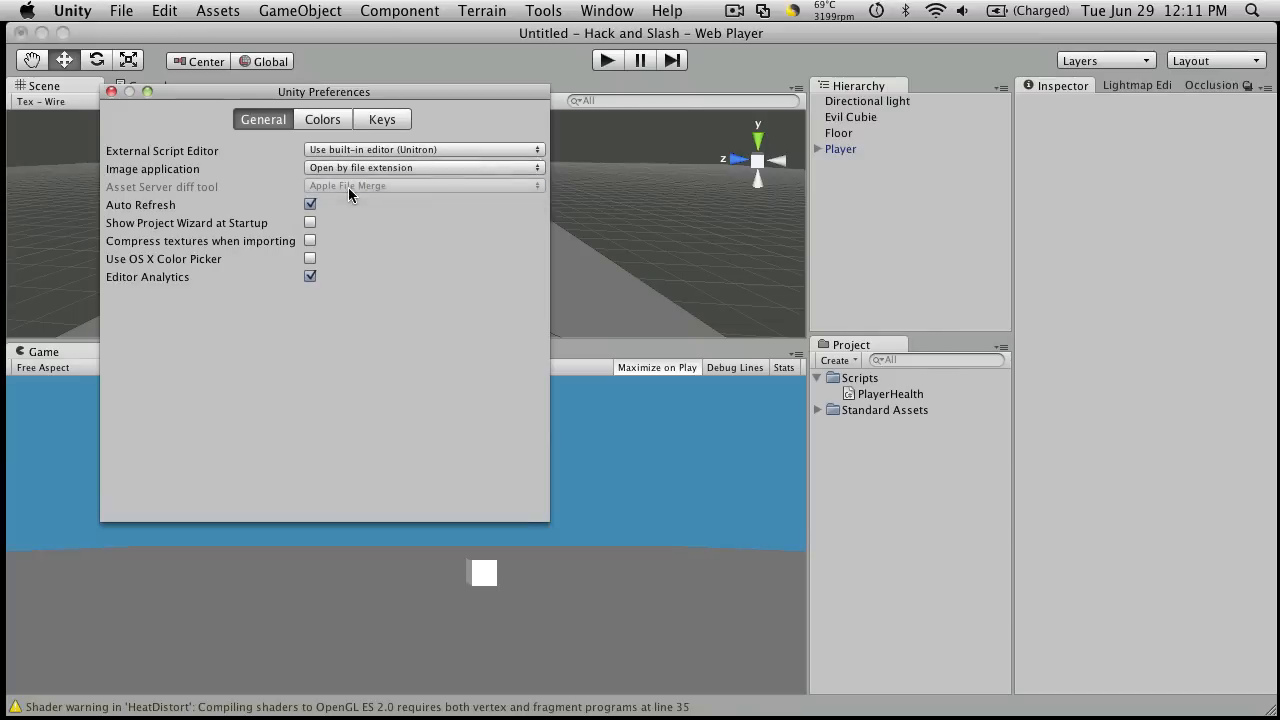
click(424, 167)
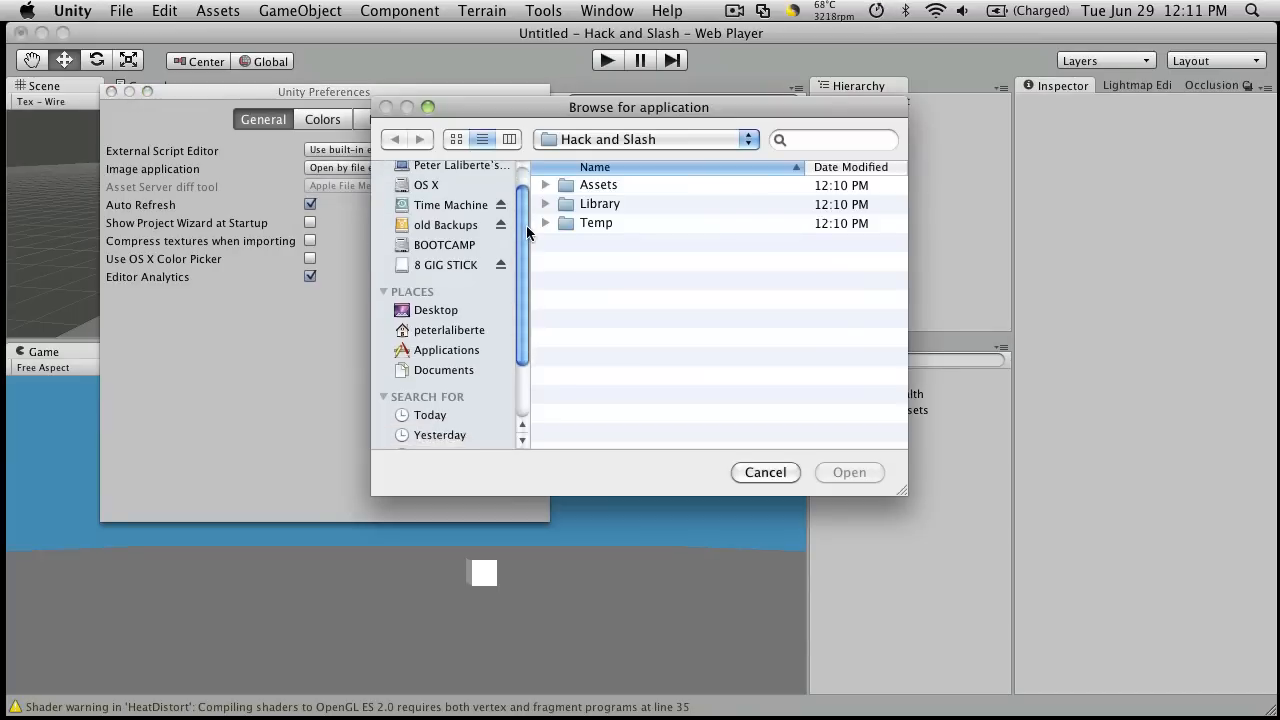
click(448, 332)
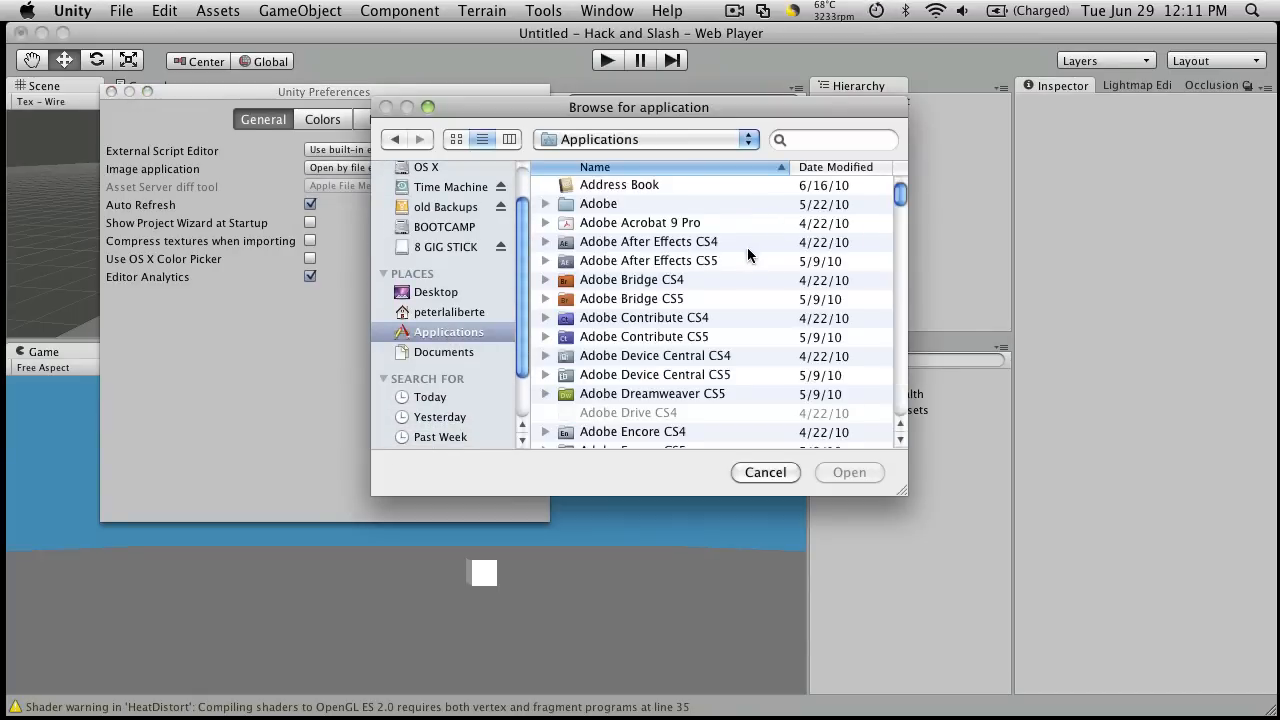
scroll(down, 3)
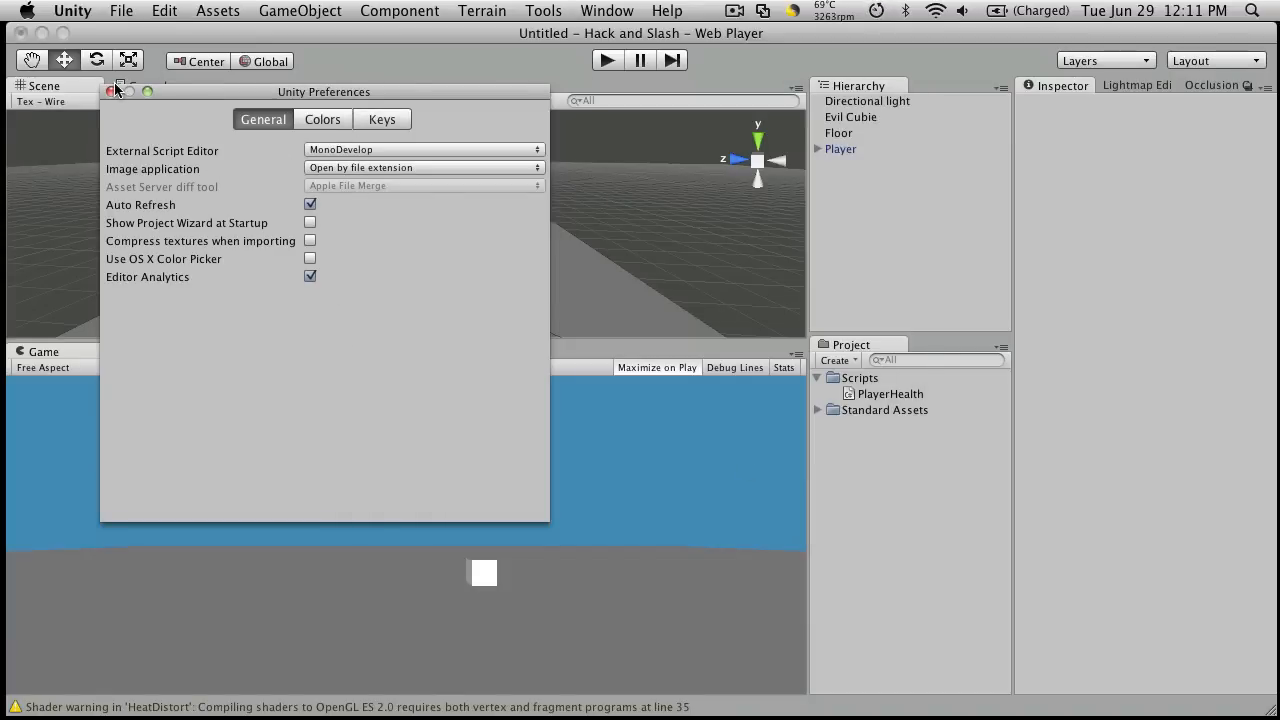
click(217, 11)
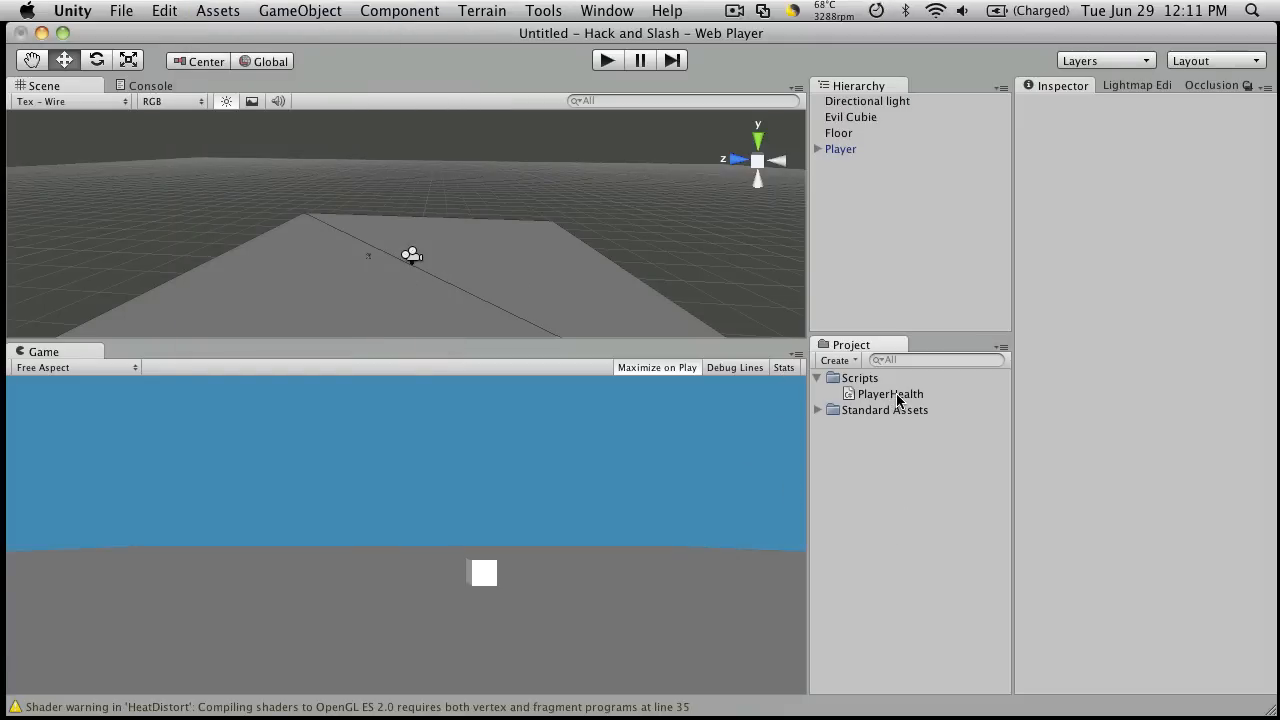
Step: Open PlayerHealth in MonoDevelop and expand Hack and Slash > Assets in the Solution pad
click(889, 393)
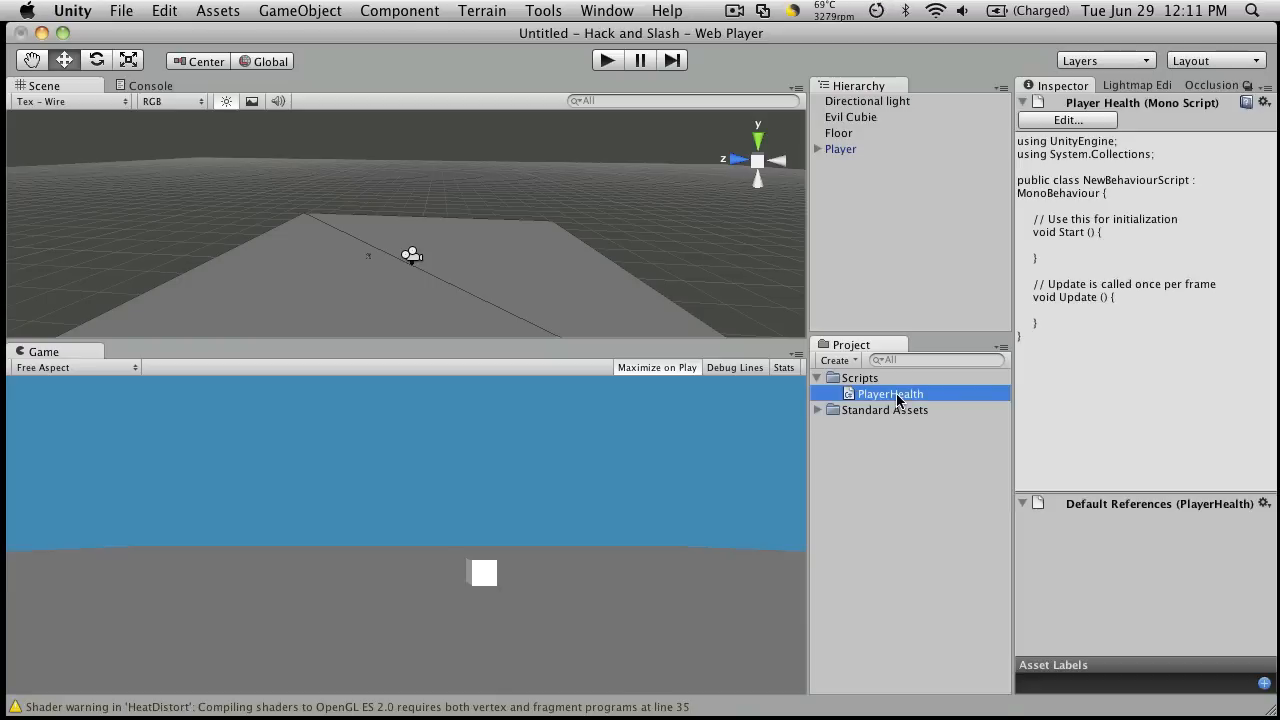
double_click(890, 393)
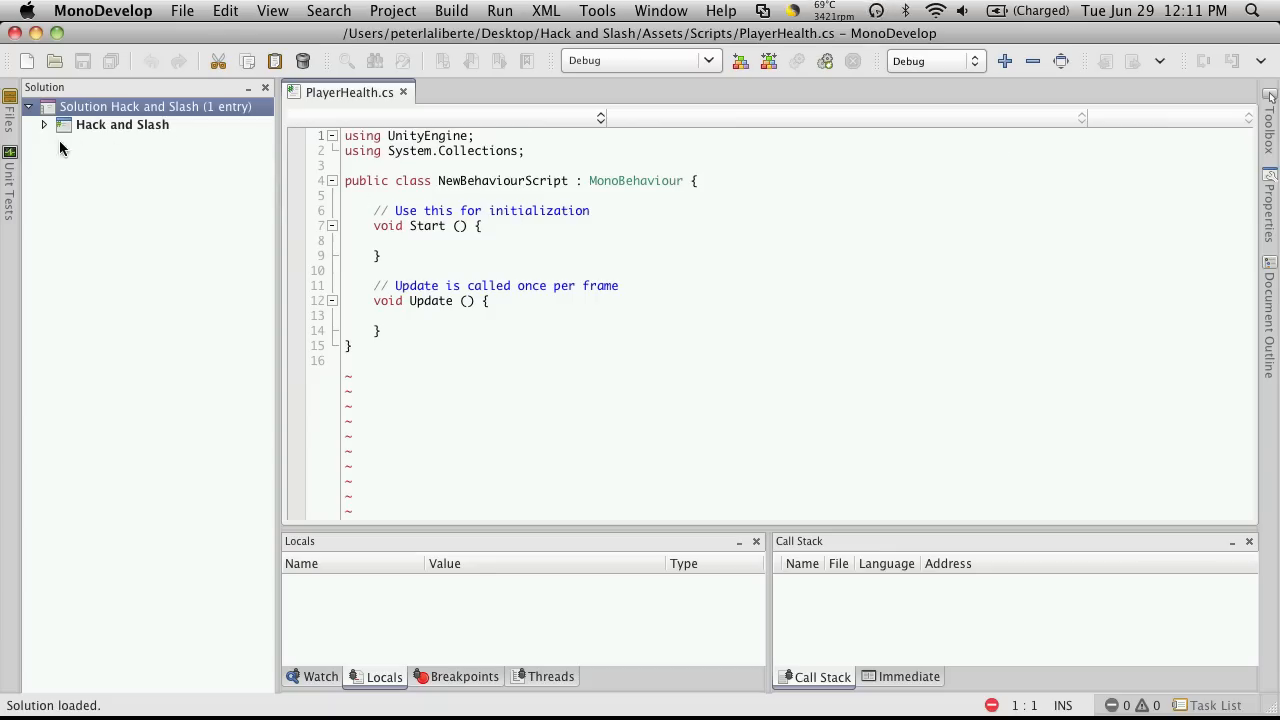
click(44, 124)
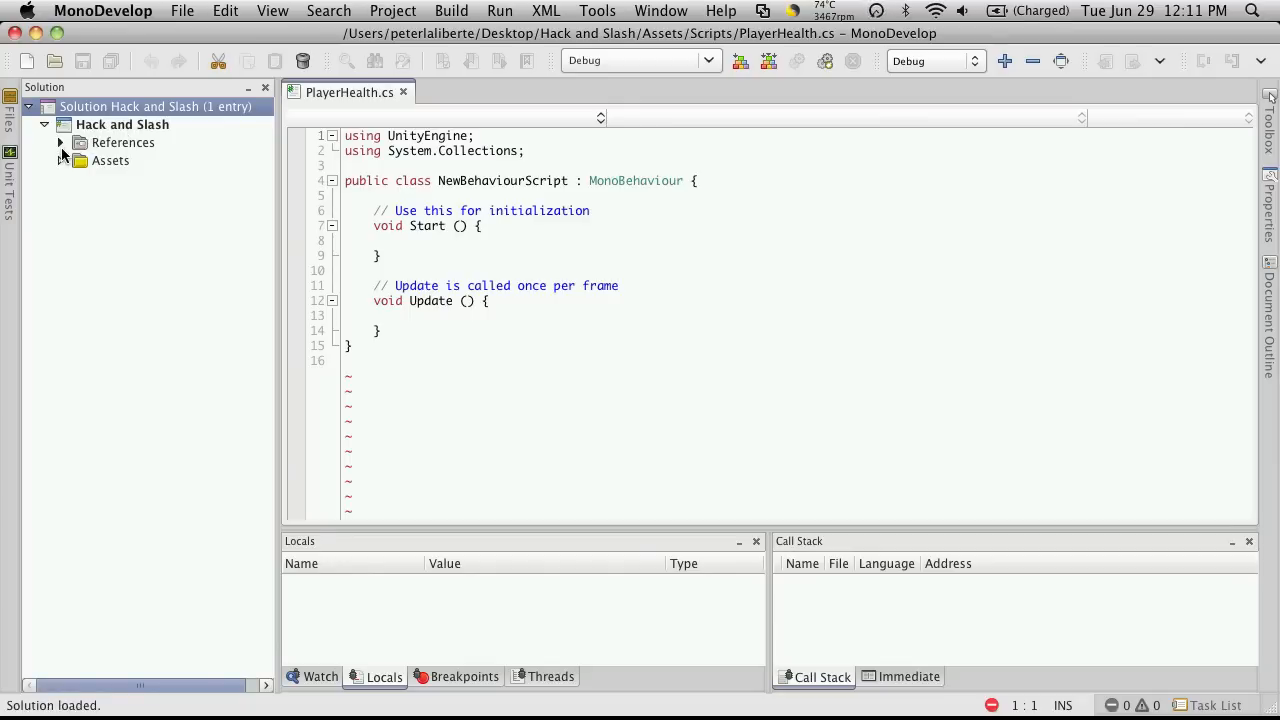
click(61, 161)
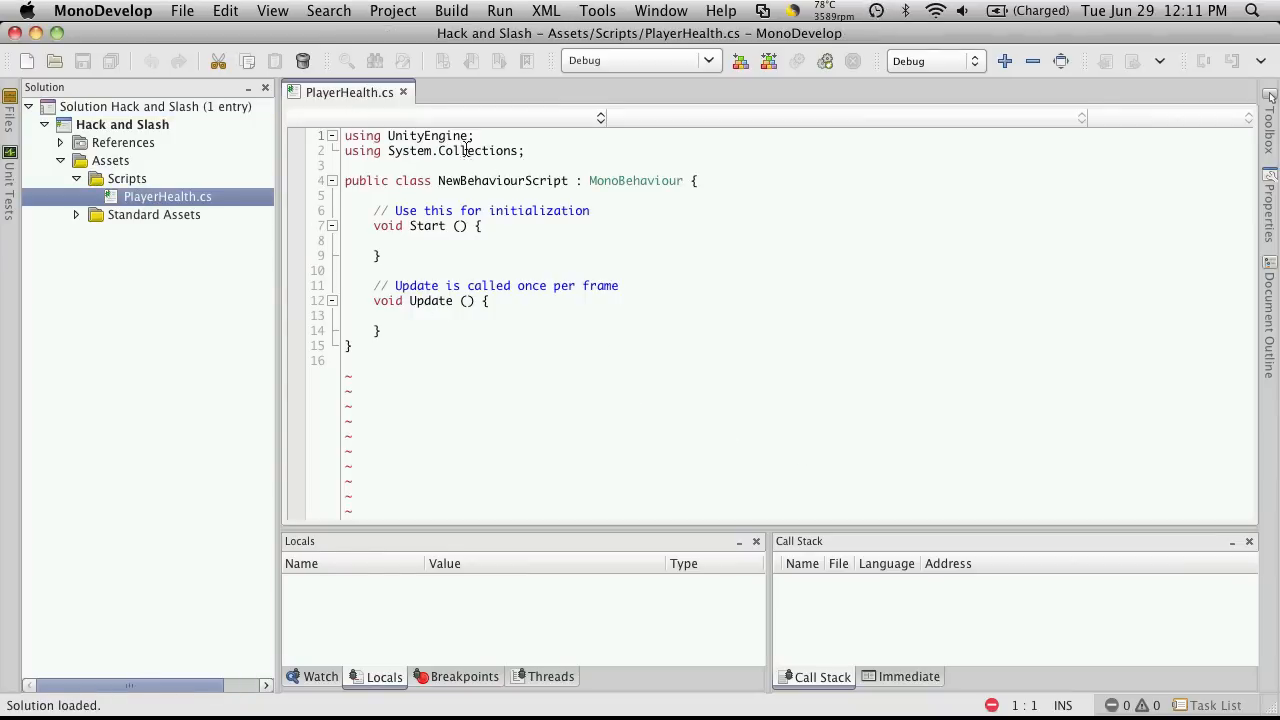
Step: Rename the class to PlayerHealth and declare public int maxHealth = 100
double_click(502, 180)
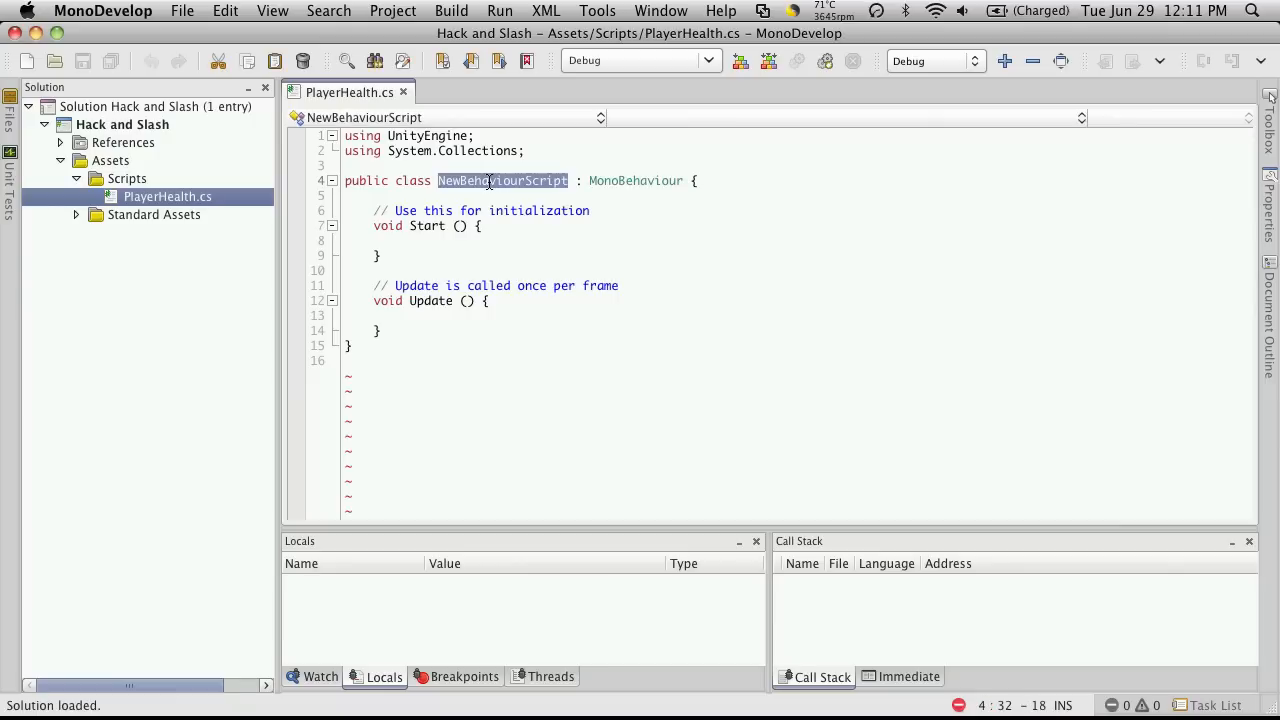
text(PplayerHealt)
text(public)
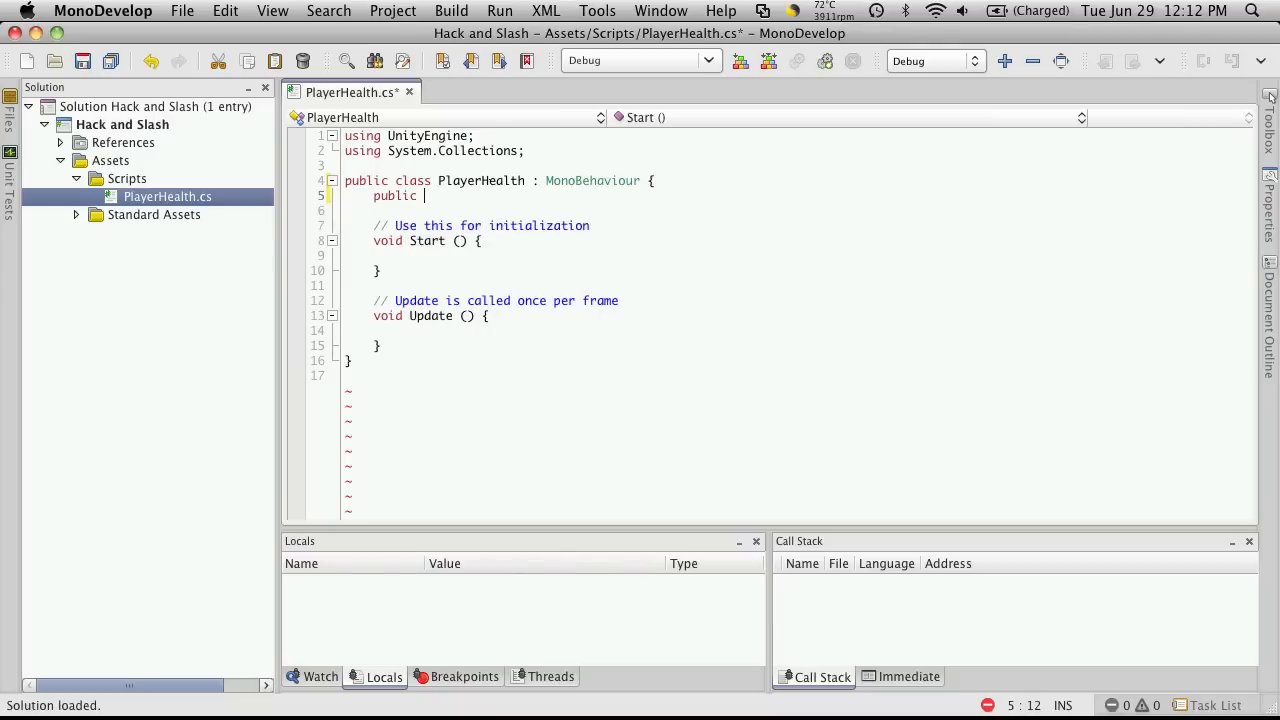
text(int)
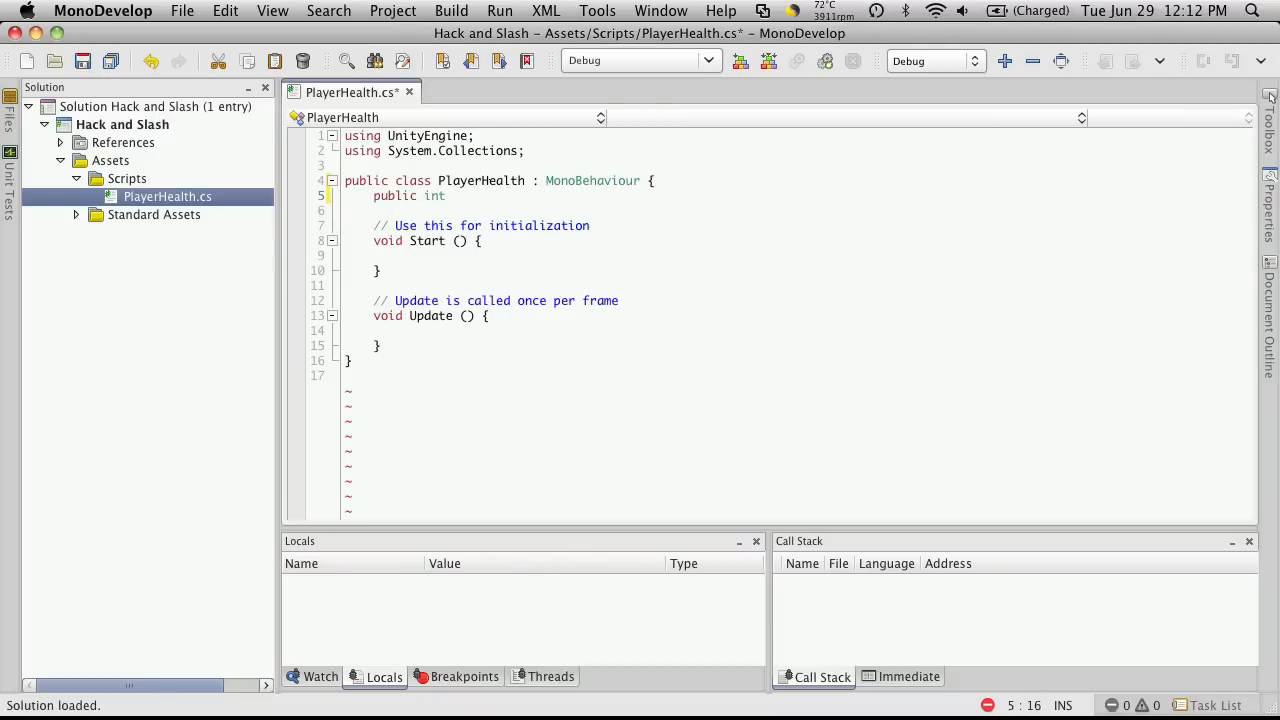
text(maxH)
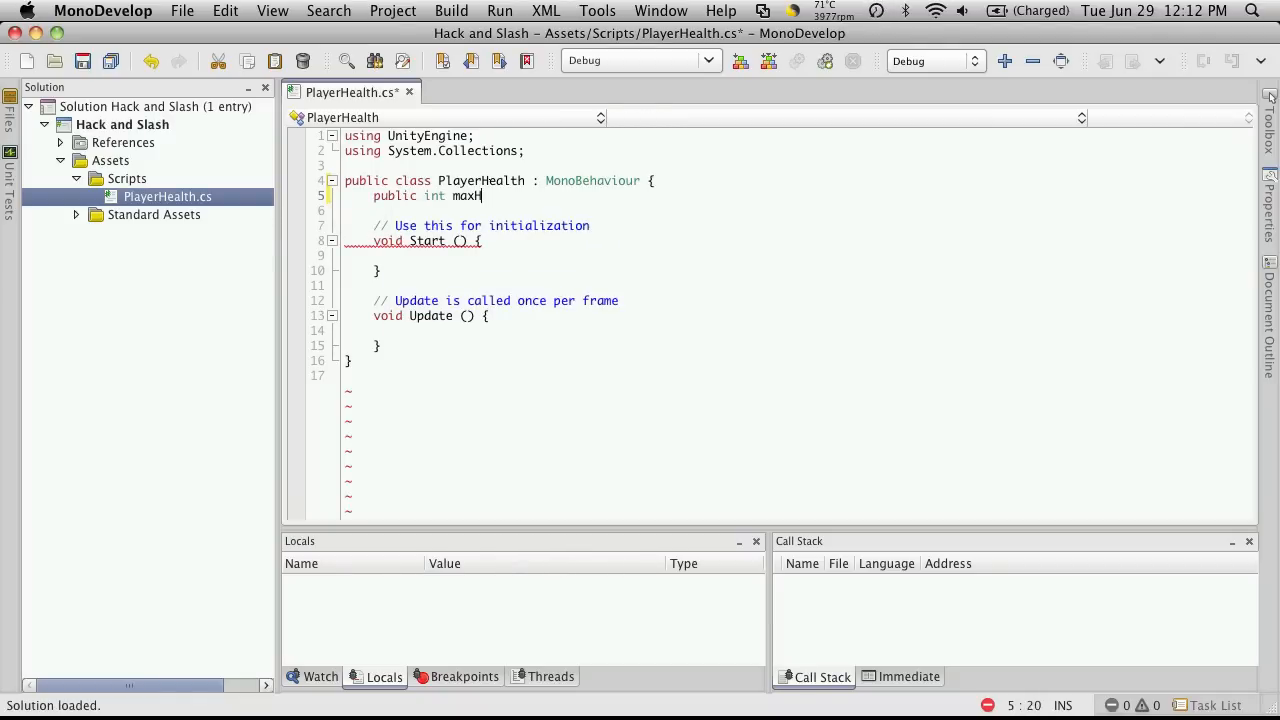
text(ealth)
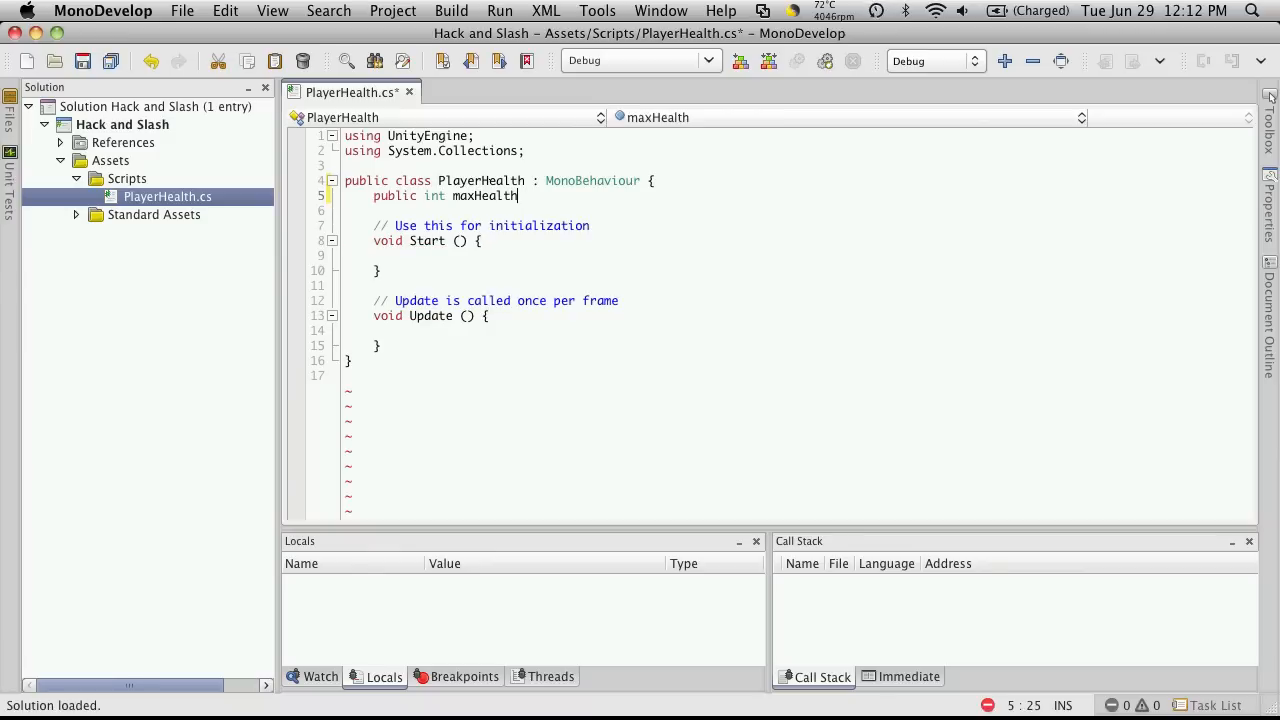
text(= 1)
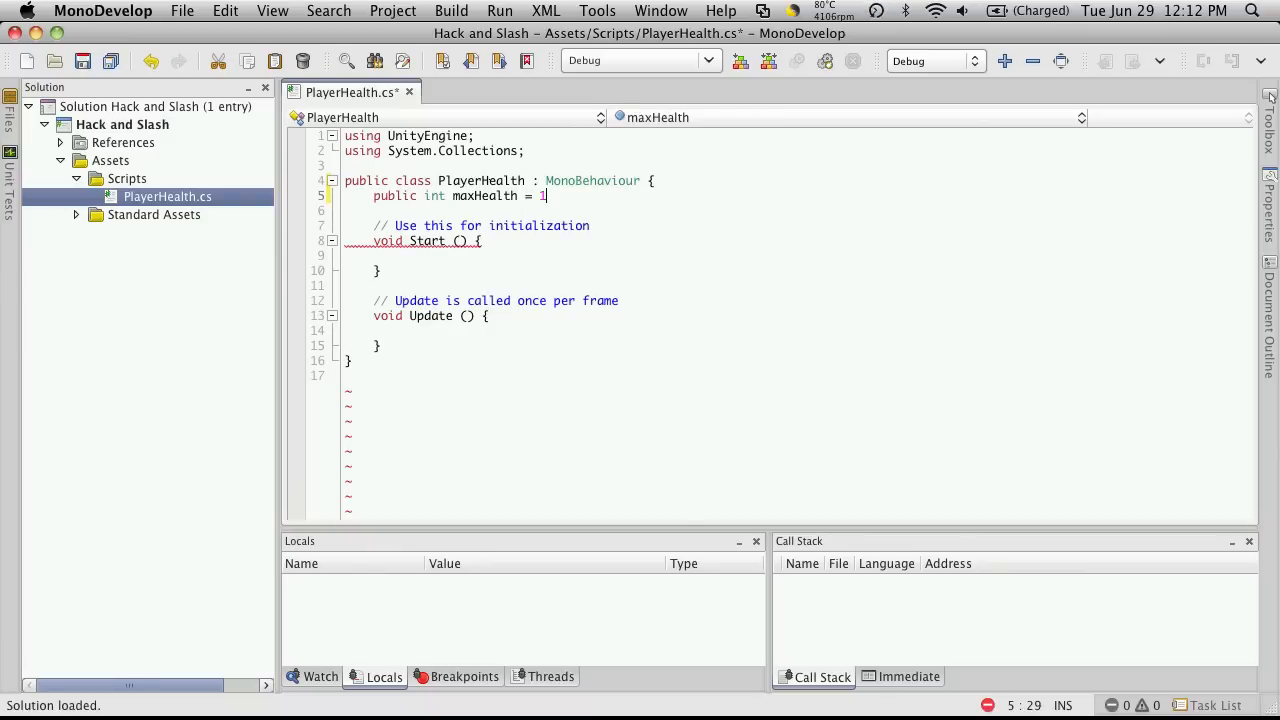
text(00;)
click(795, 210)
text(public)
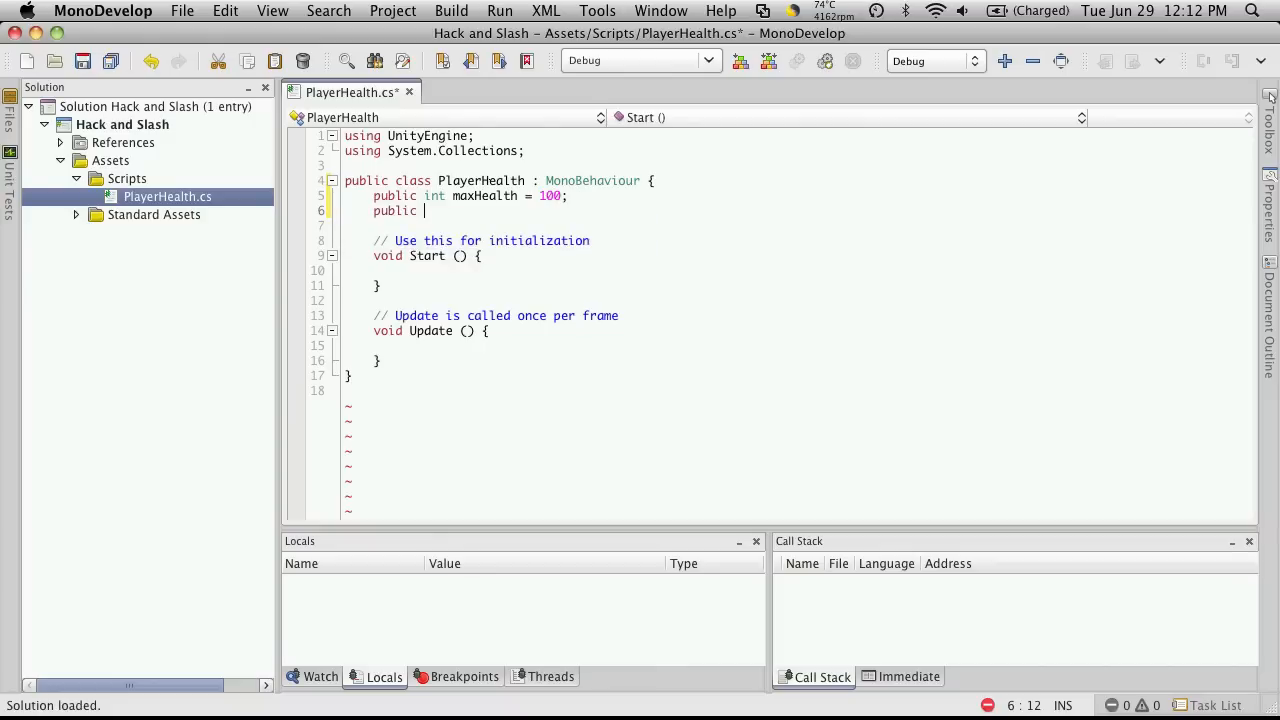
Step: Declare public int curHealth = 100 below maxHealth
text(int cir)
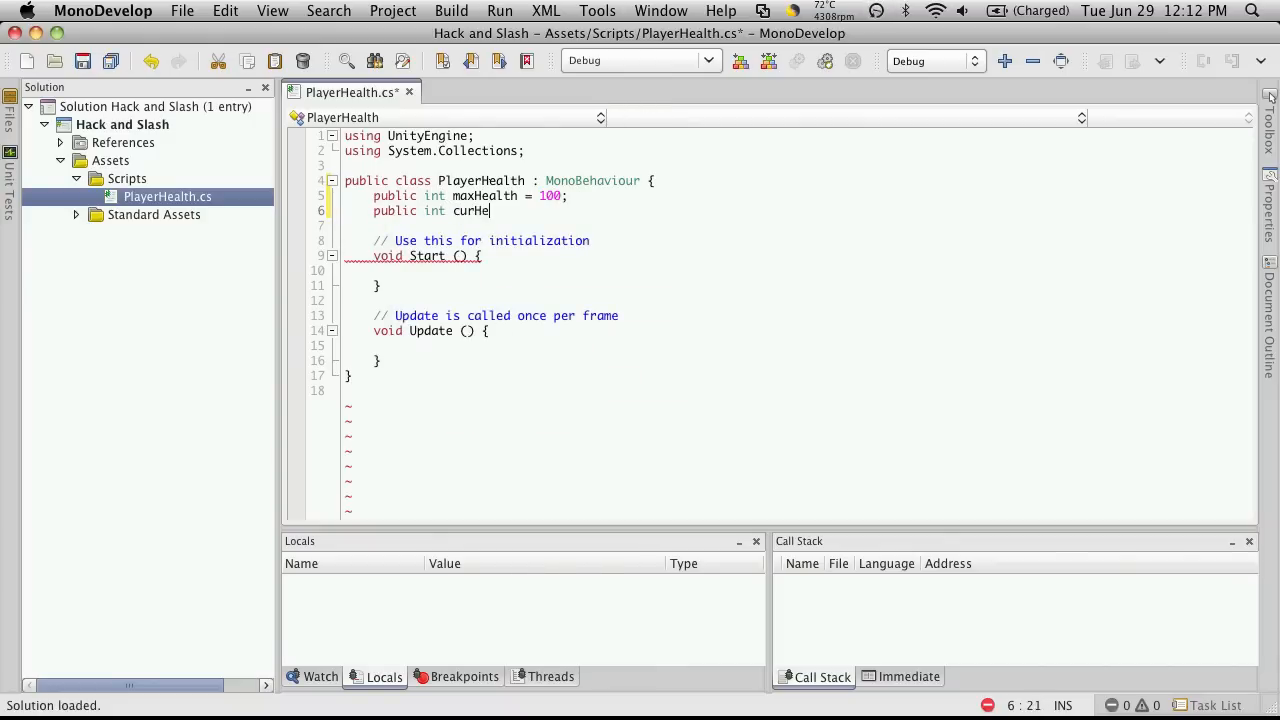
text(alth)
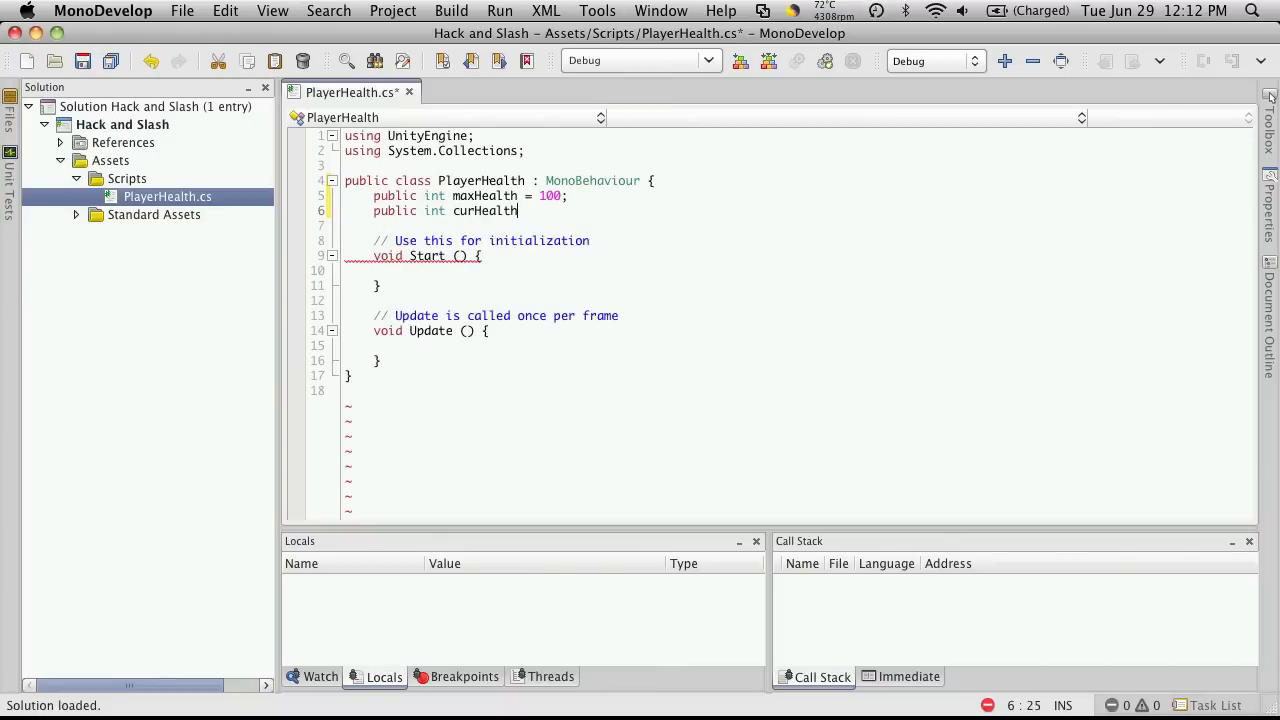
text(= 10)
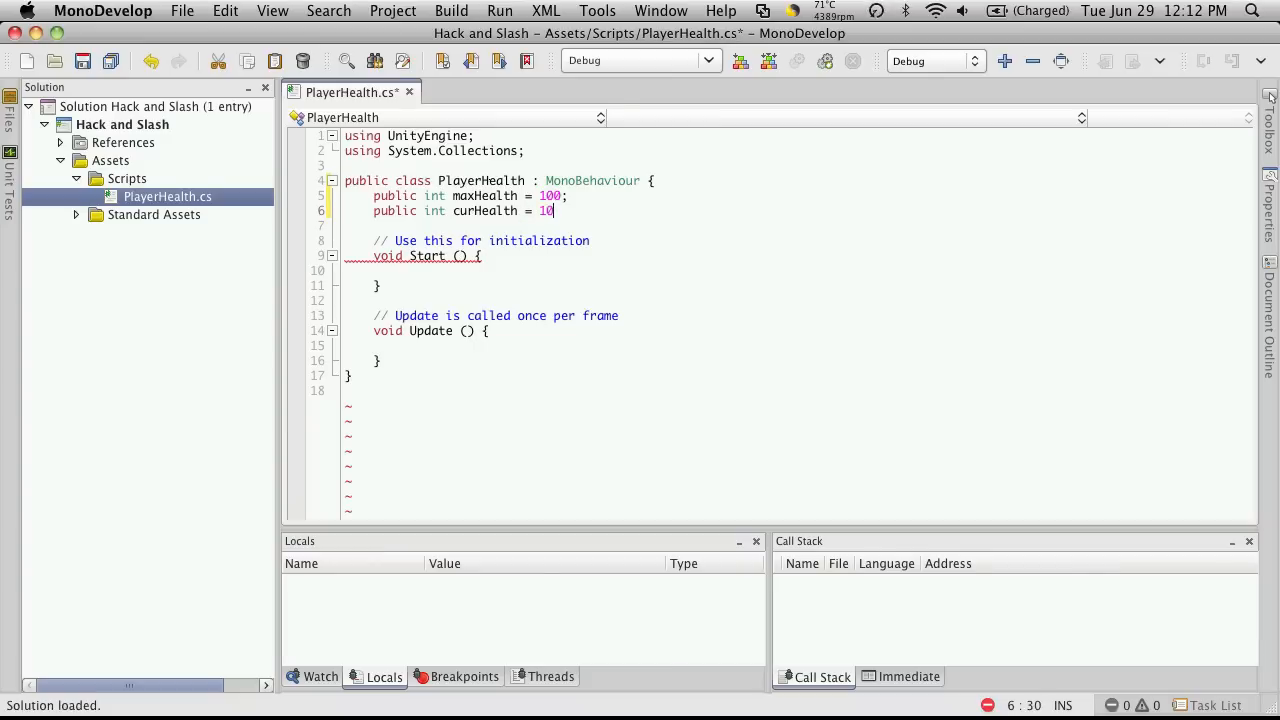
text(0;)
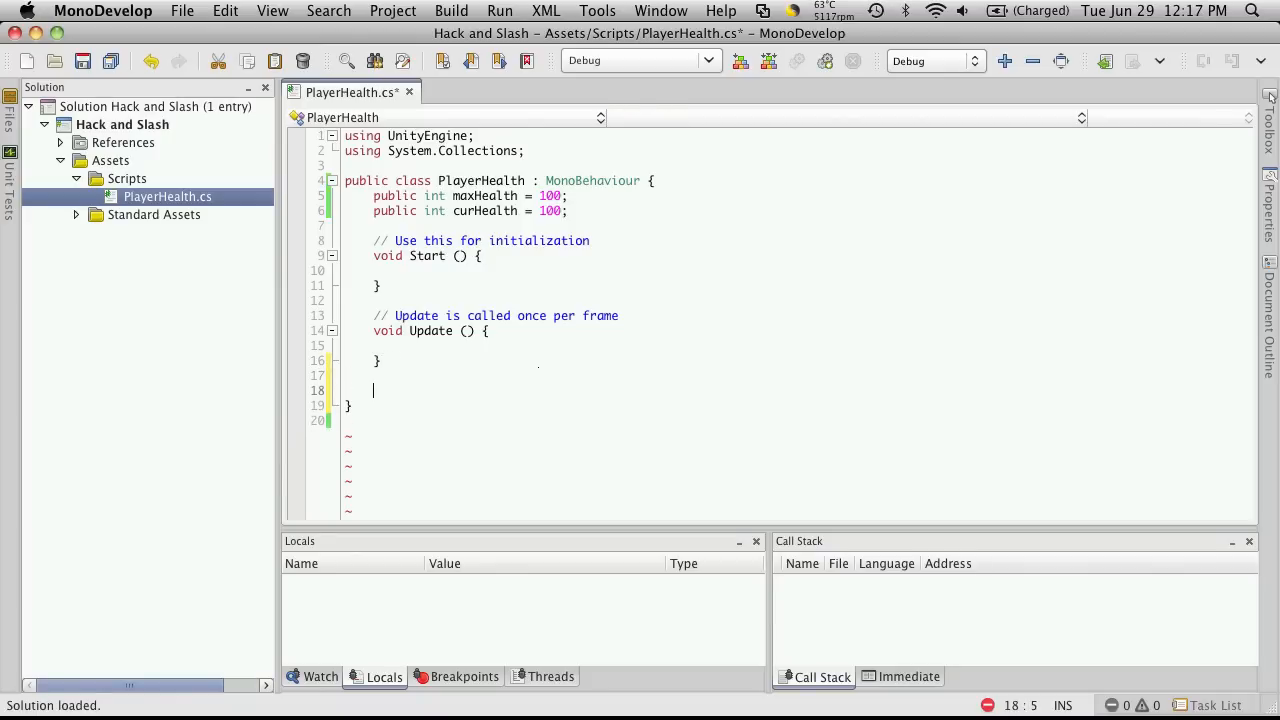
Step: Add an empty void OnGUI() method with its braces below Update
text(void)
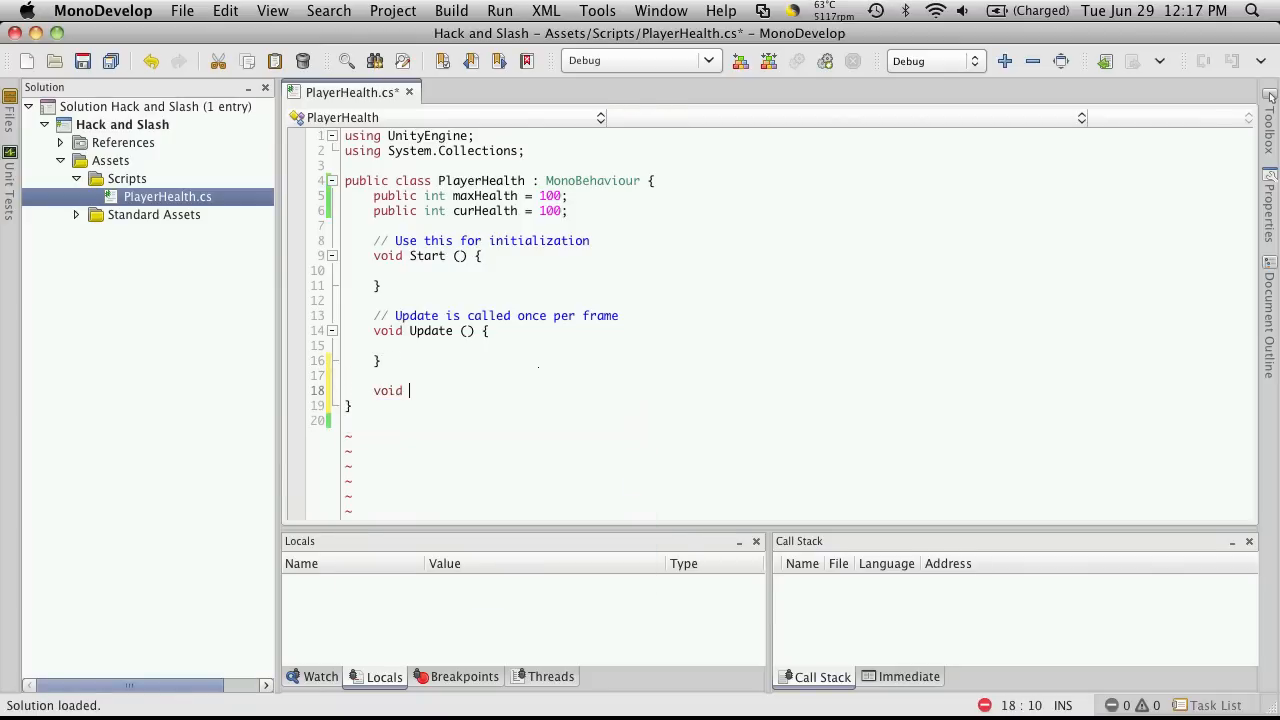
text(OnGUI() {)
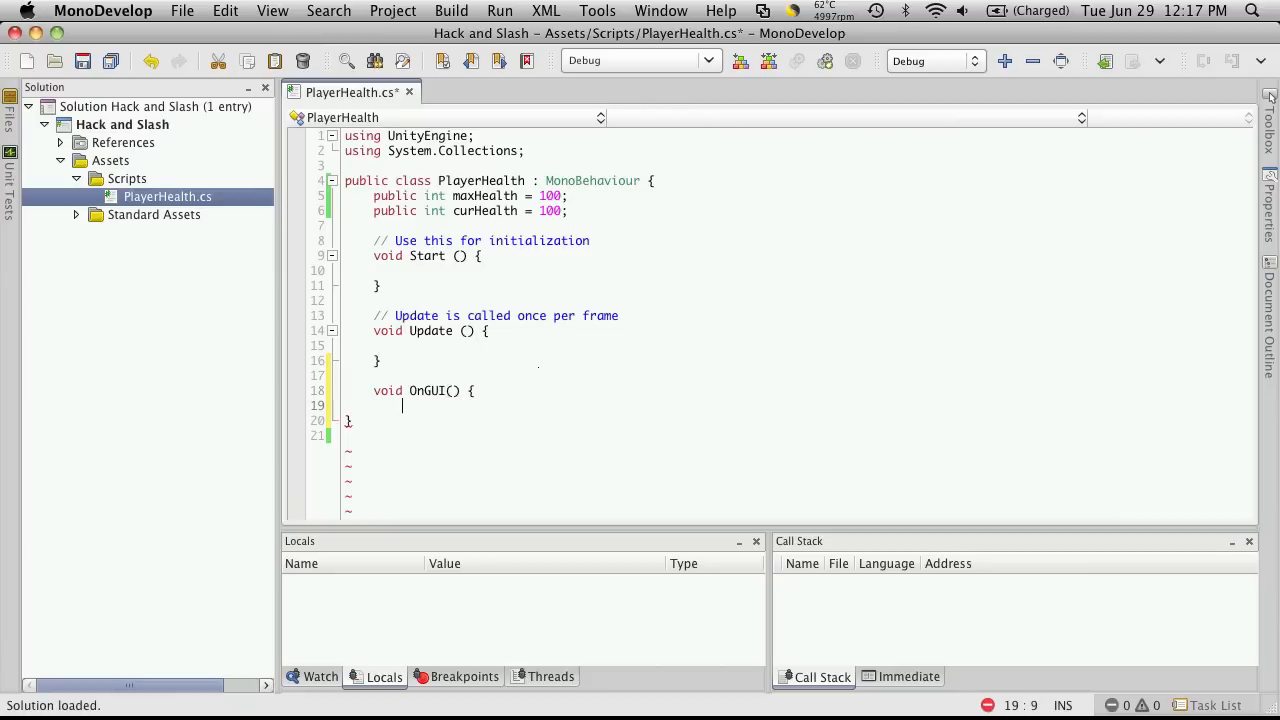
key(Return)
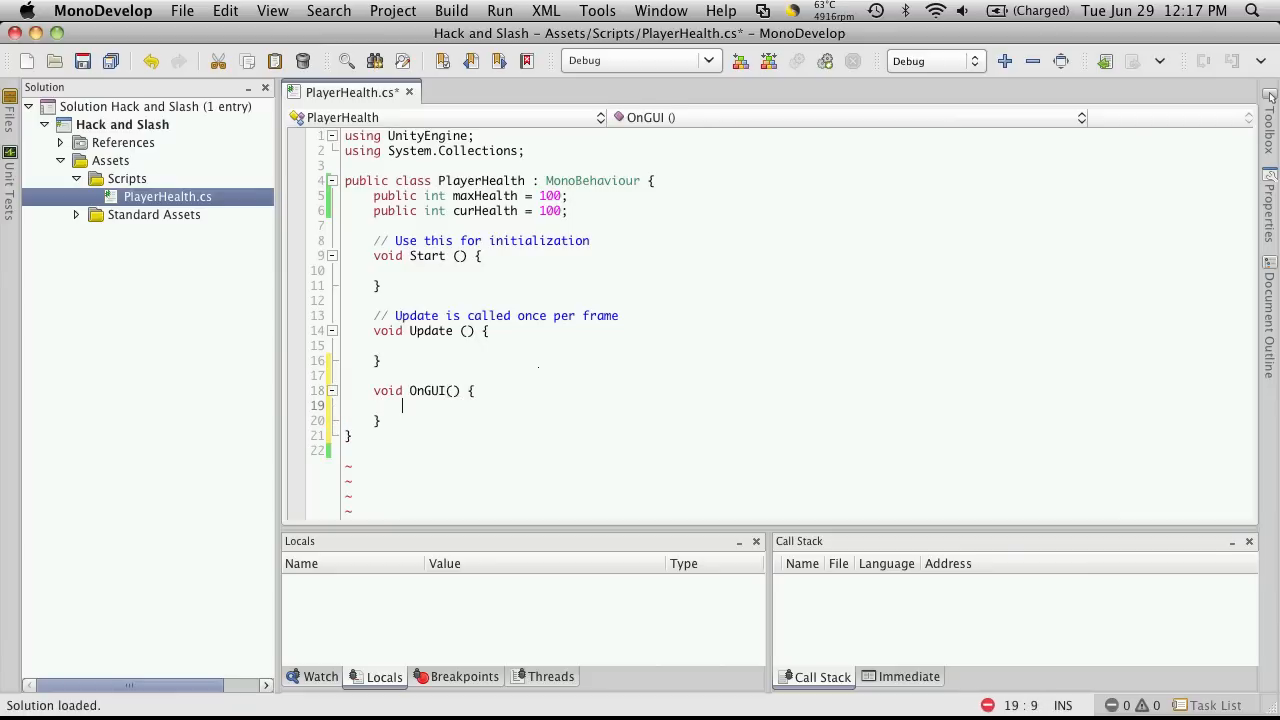
Step: Inside OnGUI, call GUI.Box(new Rect(), curHealth + "/" + maxHealth)
text(GUI.Box()
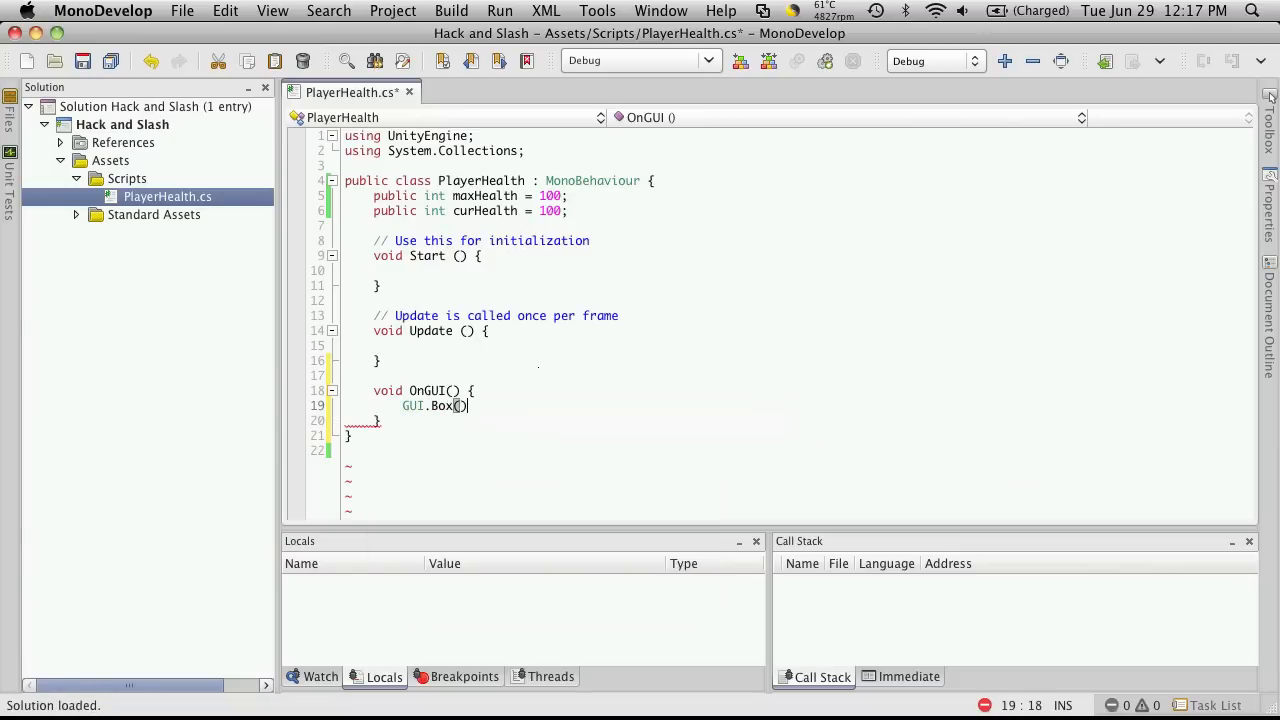
text(;)
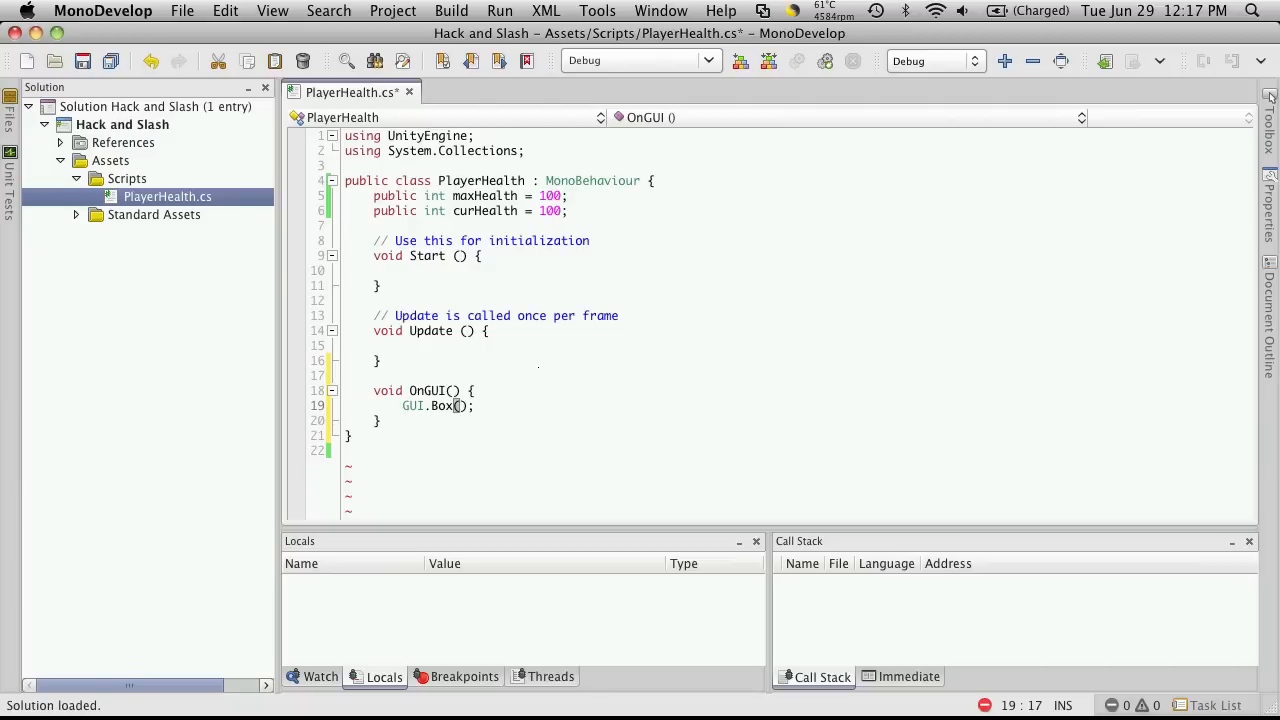
text(new Re)
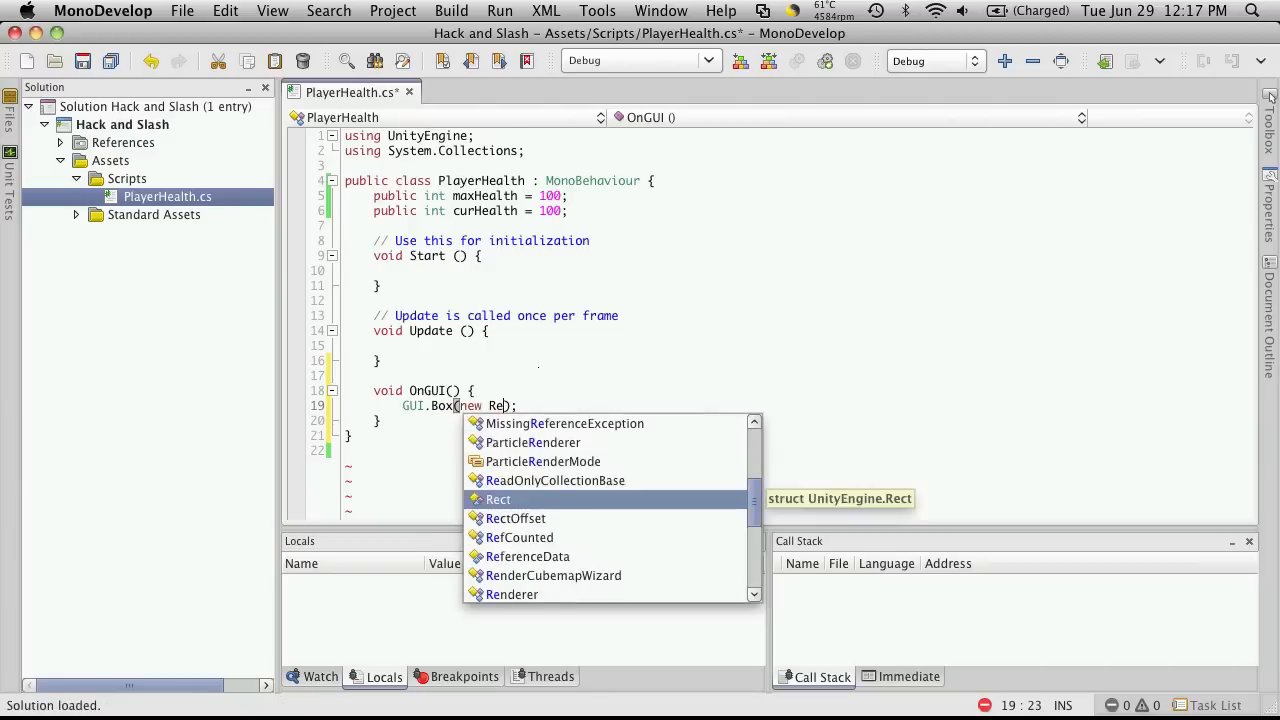
text(ct()
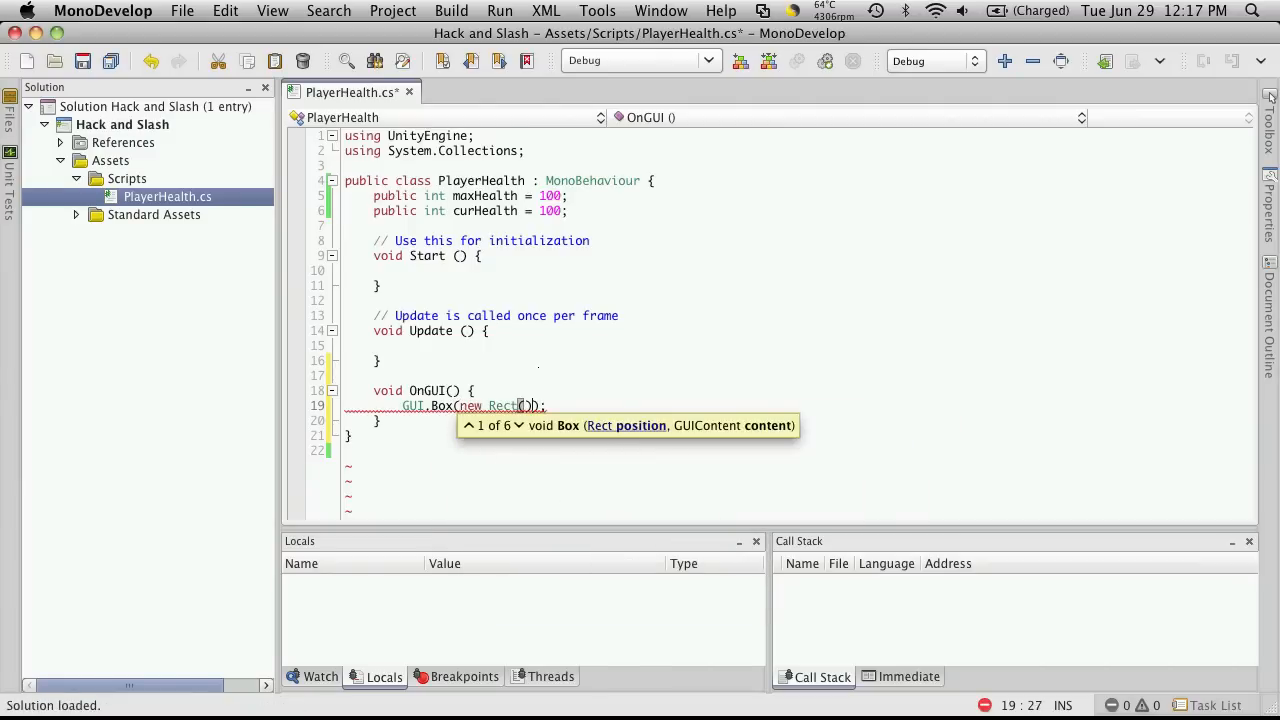
text(,)
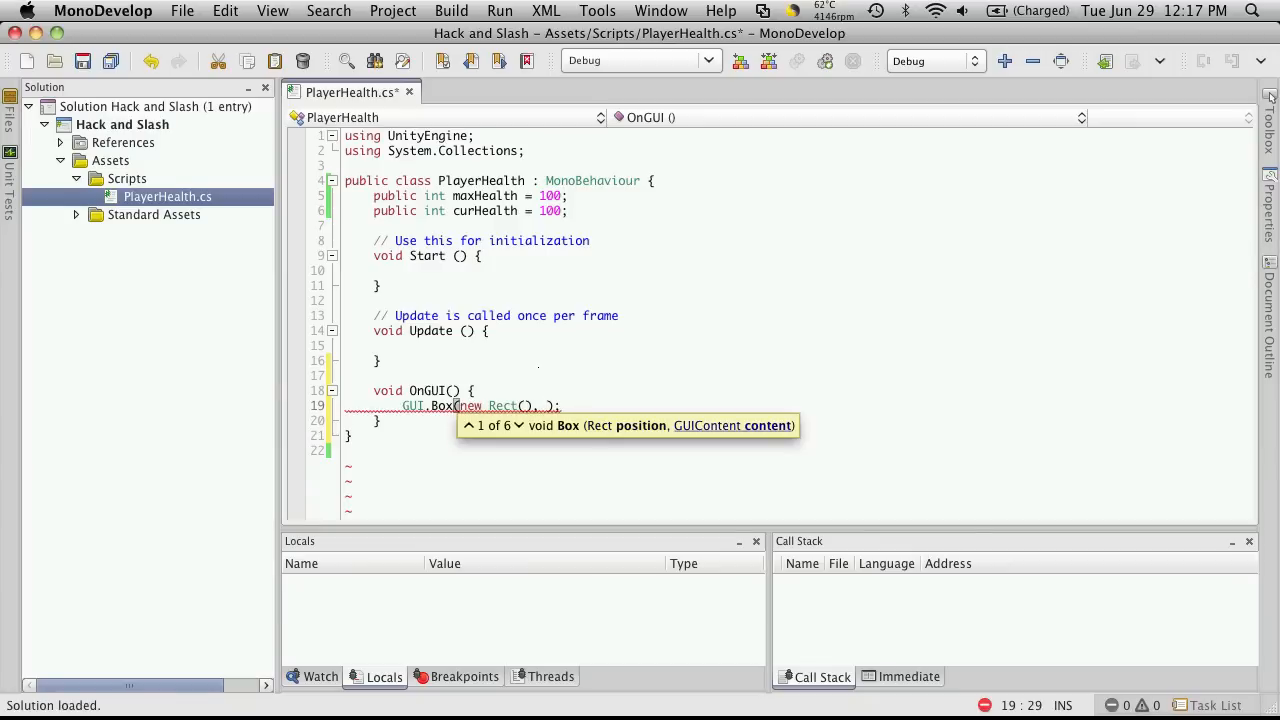
text(curHealth)
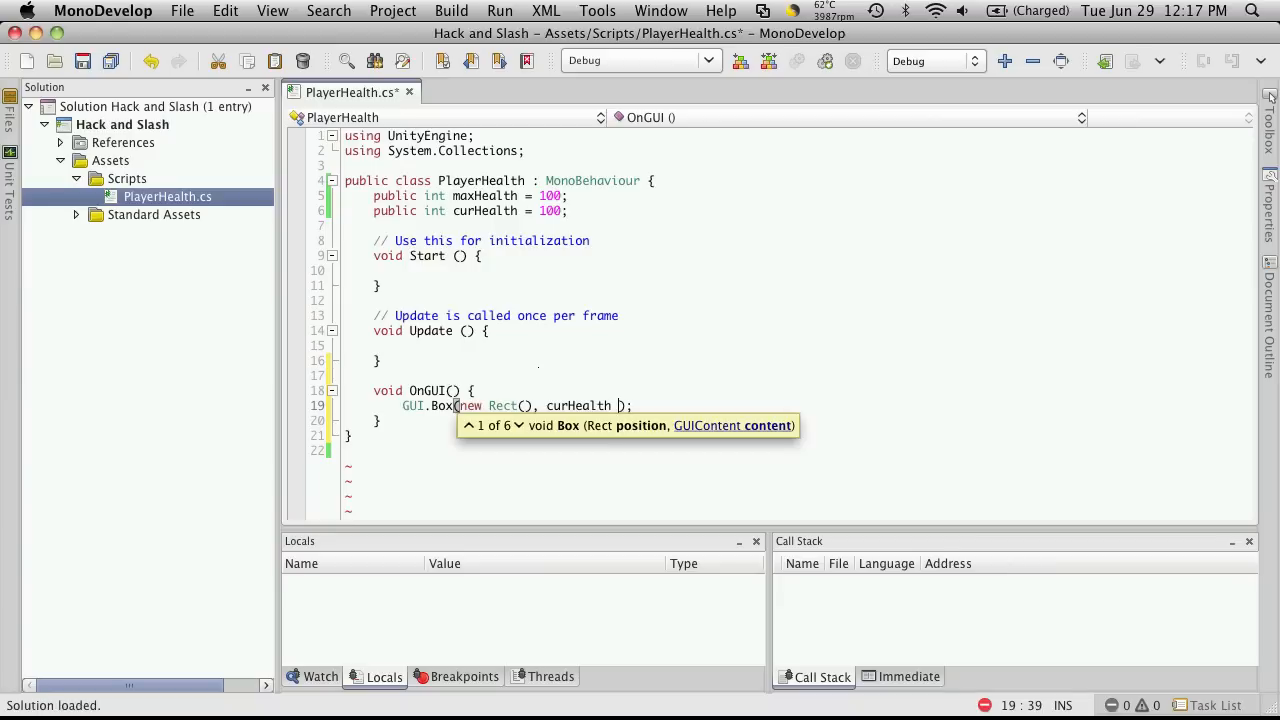
text(+ "/" +)
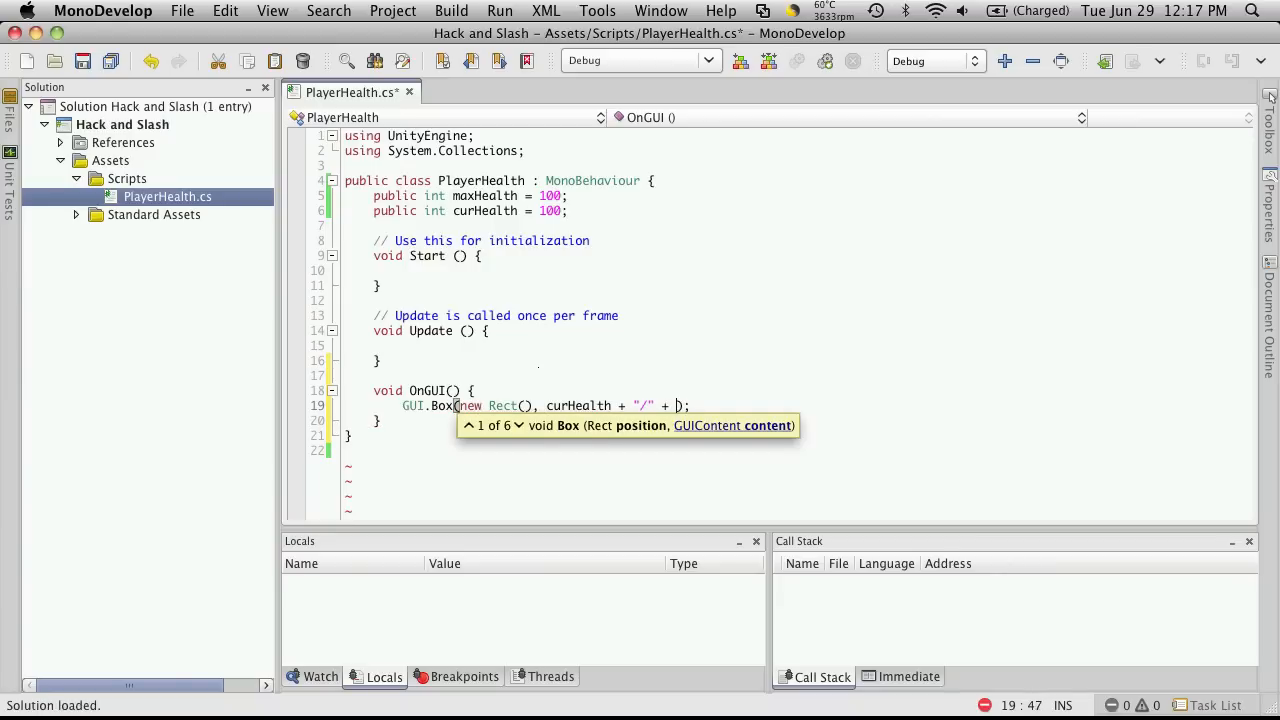
text(maxHealth)
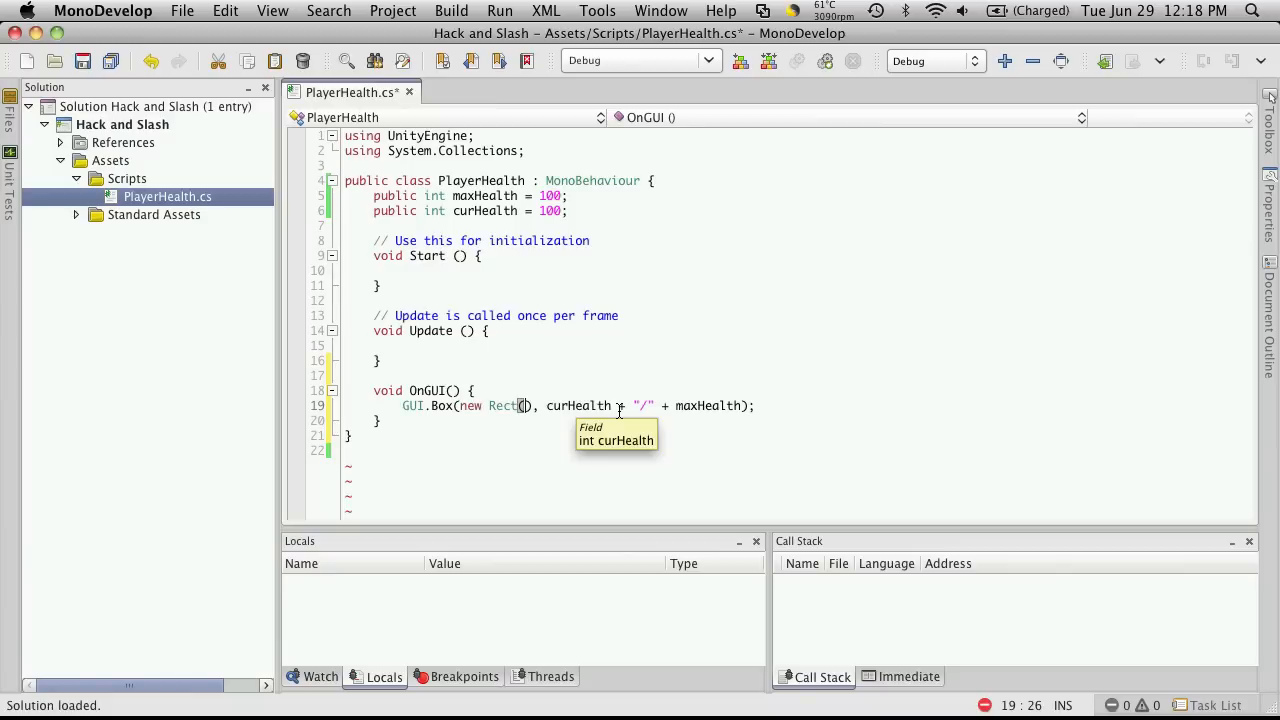
Step: Fill the Rect with 10, 10, width Screen.width / 2 / (maxHealth / curHealth), height 20
text(10,)
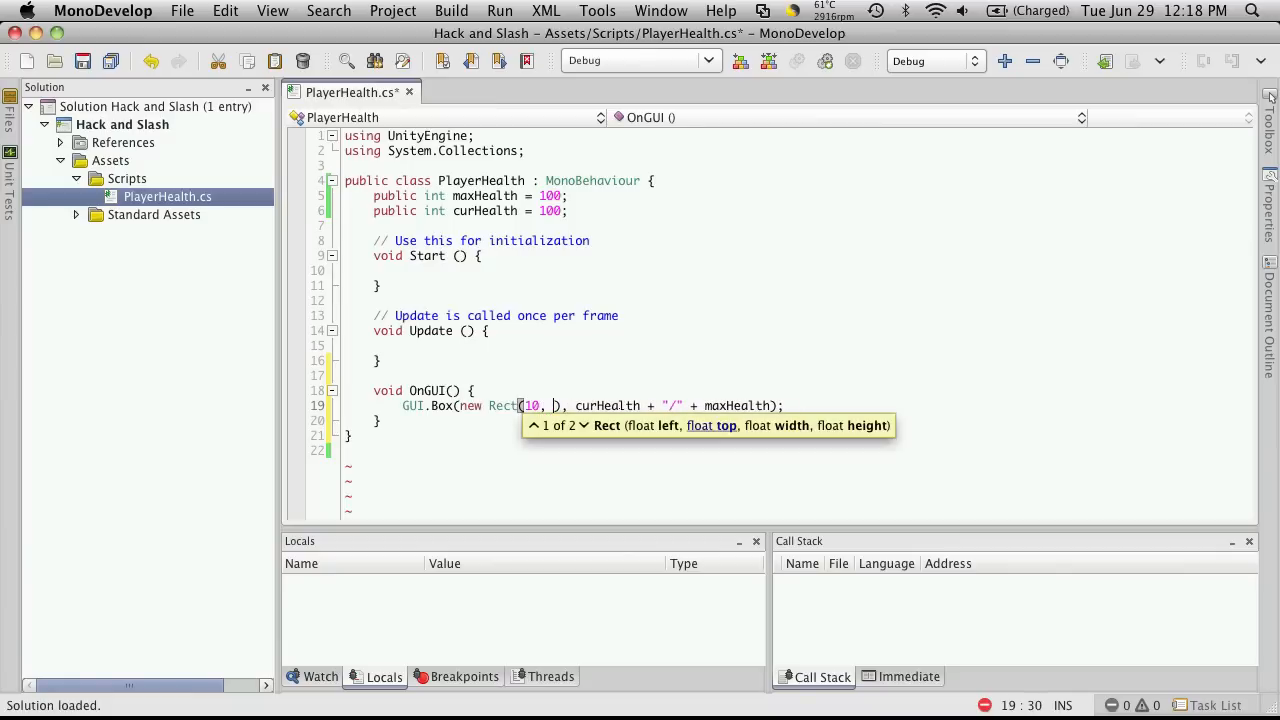
text(10,)
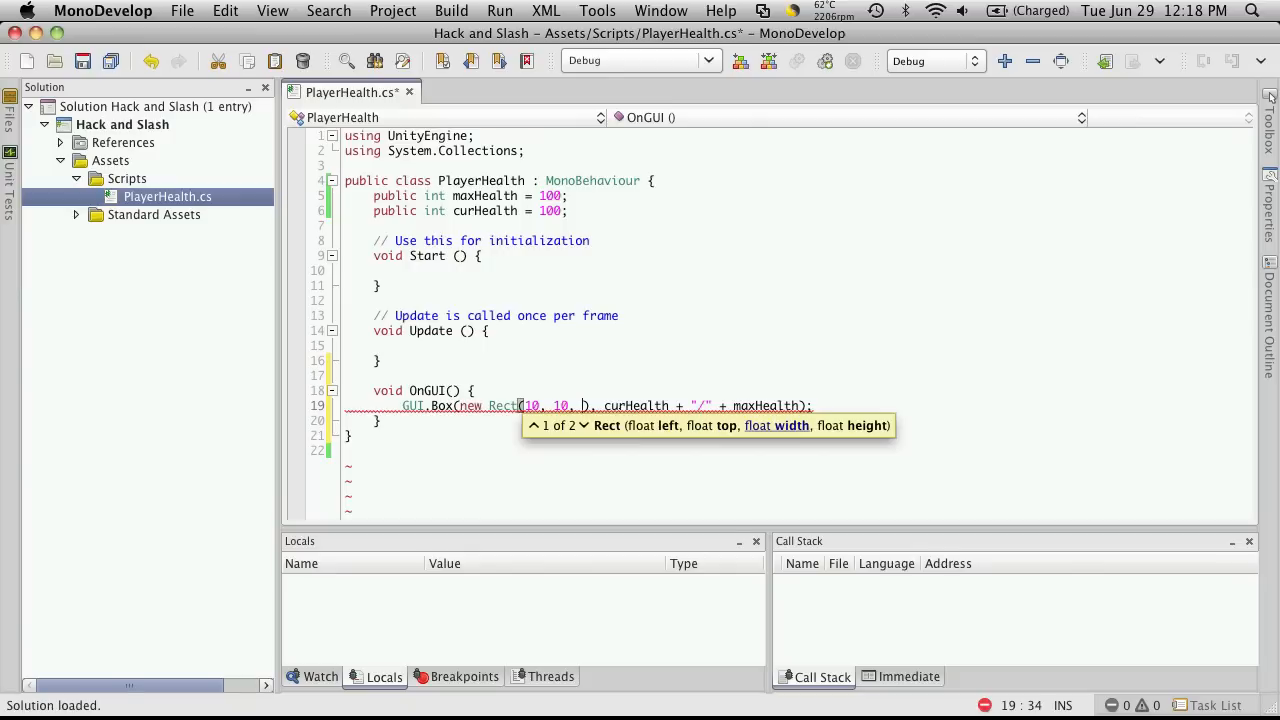
text(Screen.width / 2 /)
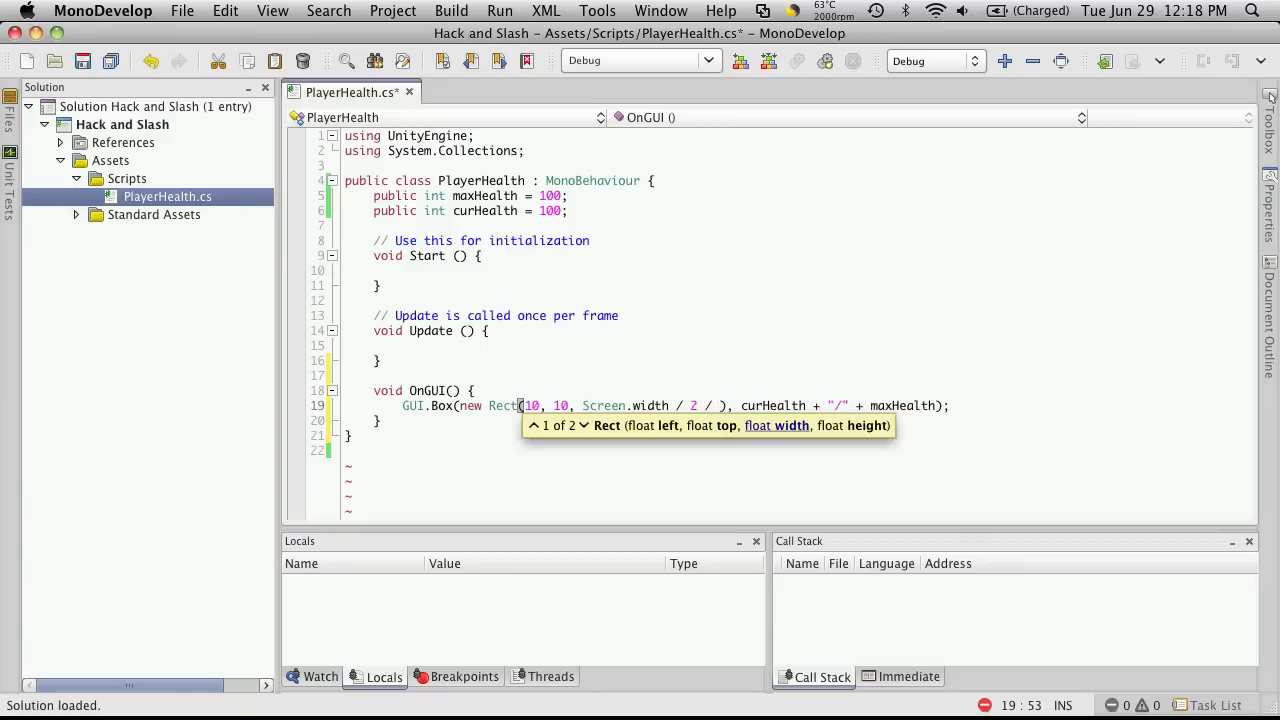
text(0))
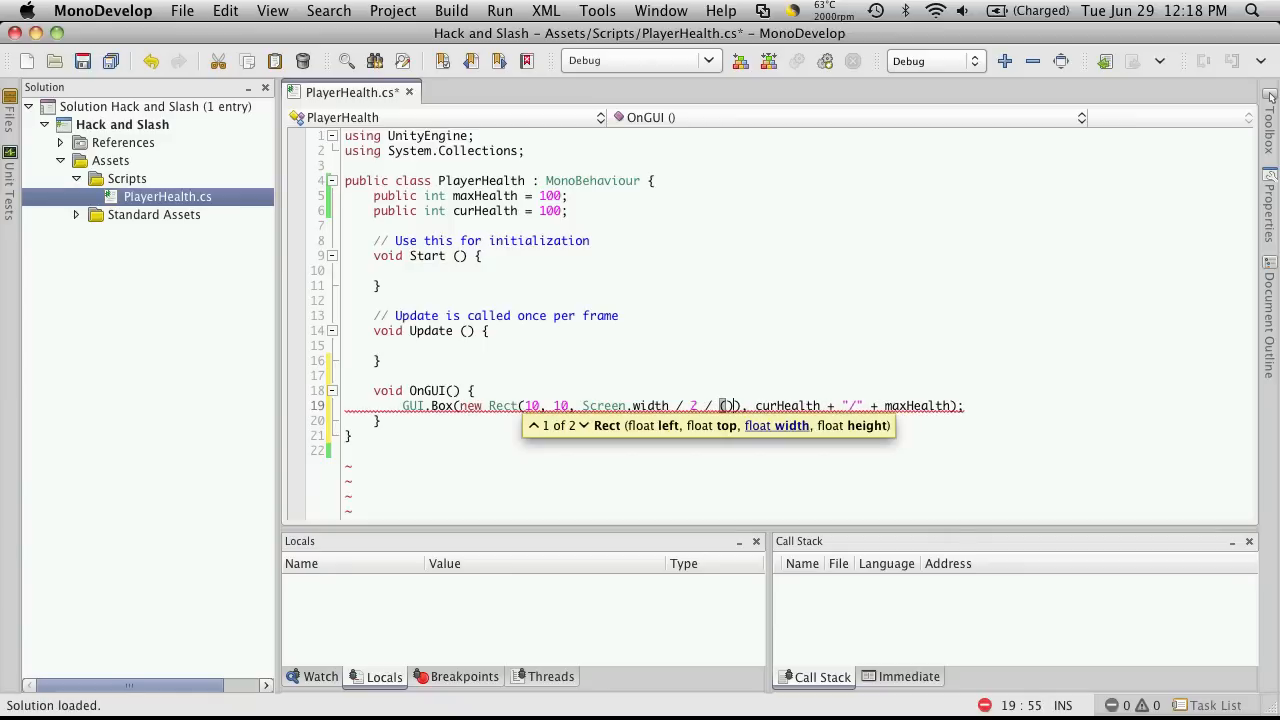
text(maxHealth /)
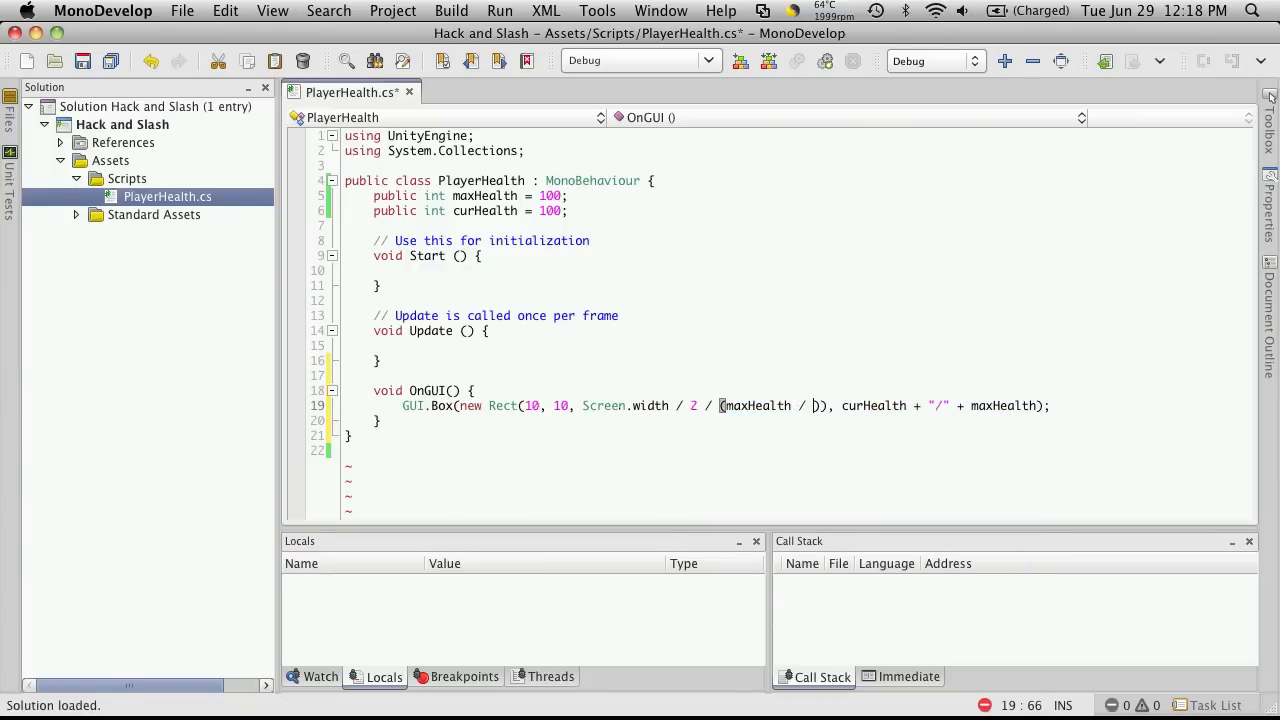
text(curHealth),)
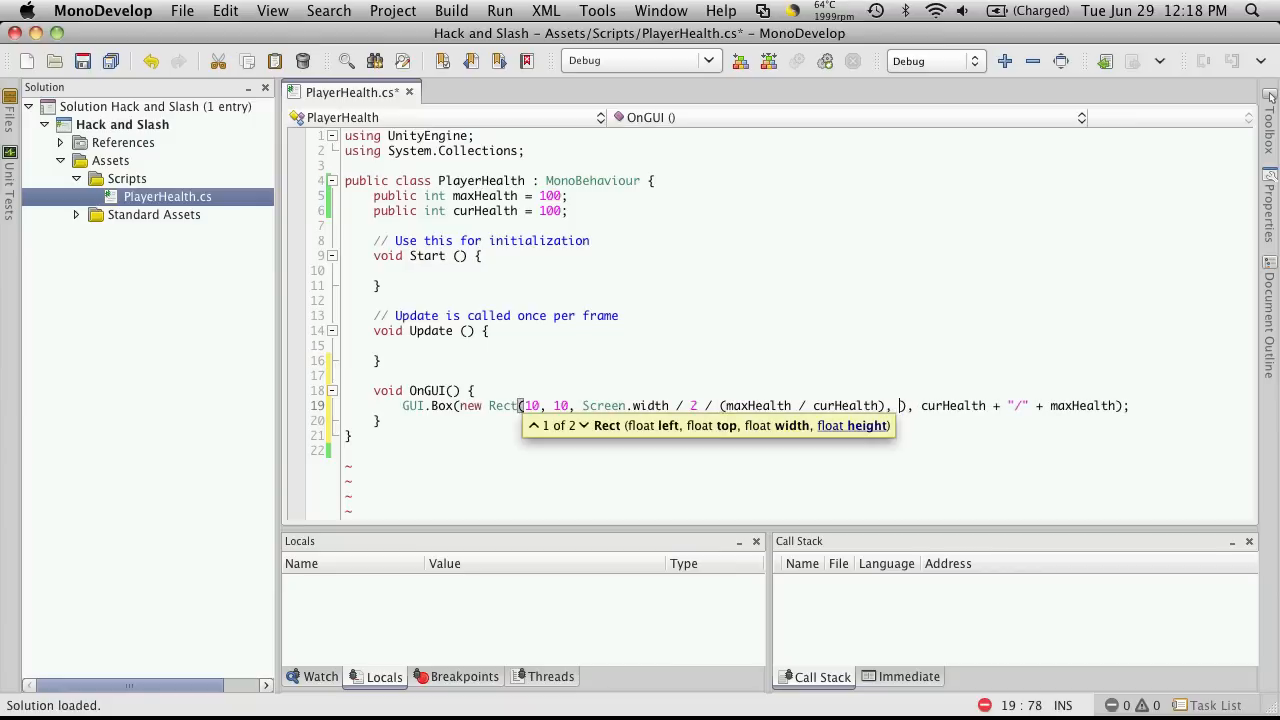
text(20)
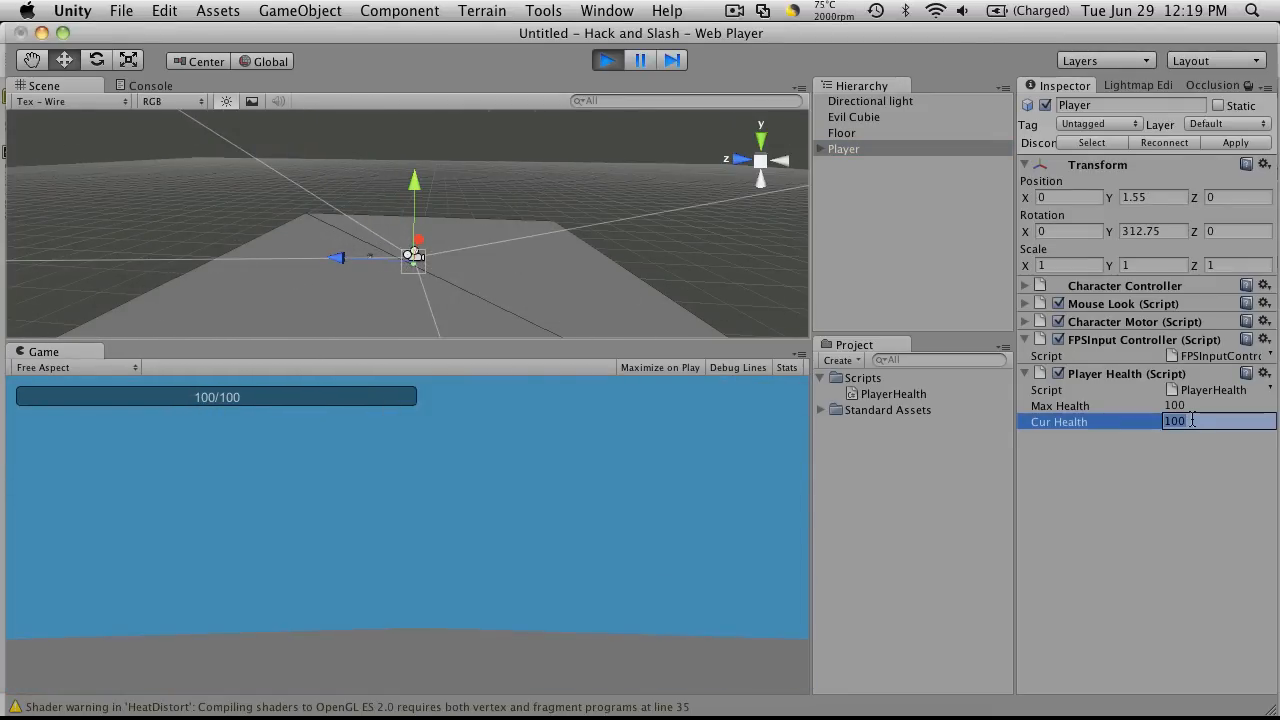
Step: During play, lower Player Health's Cur Health to 50, then 10
text(50)
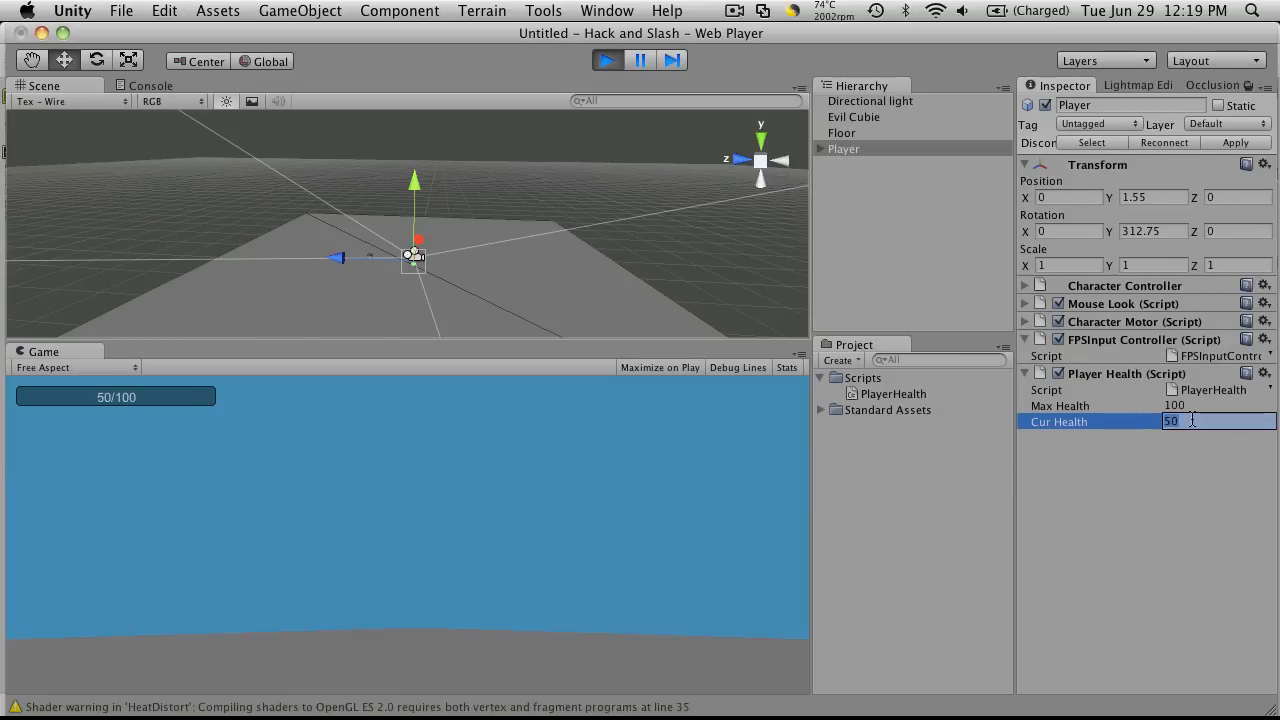
text(10)
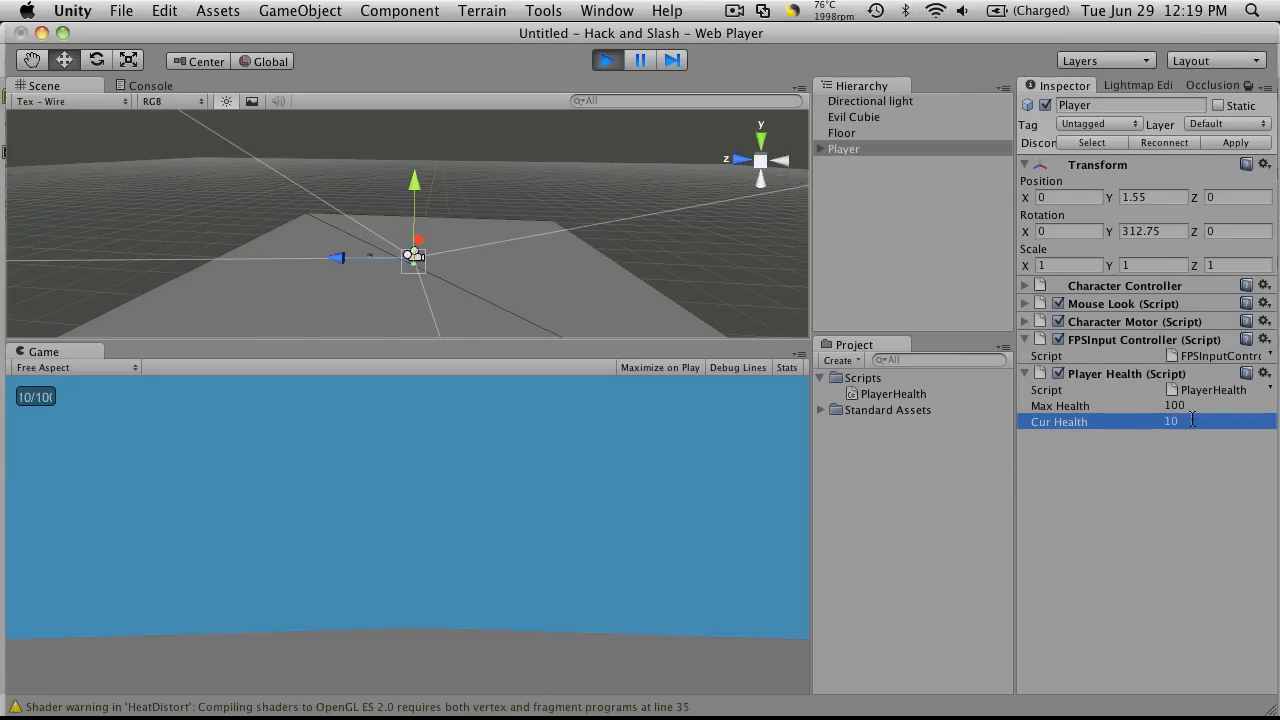